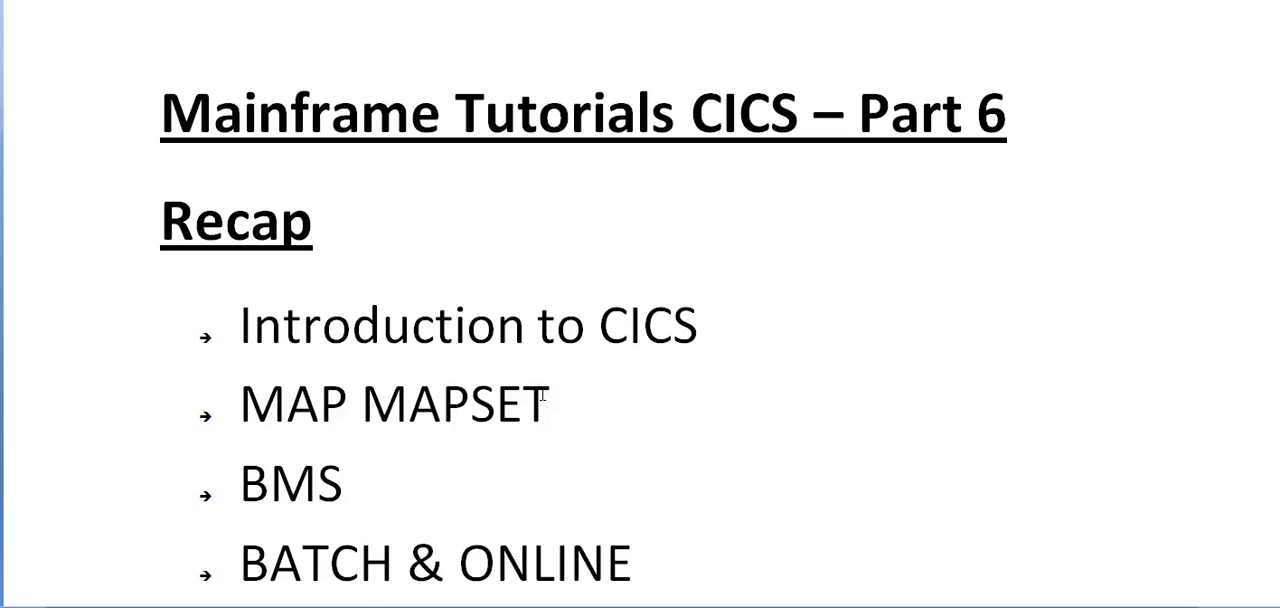
{"action": "mouse_move", "coordinate": [456, 240]}
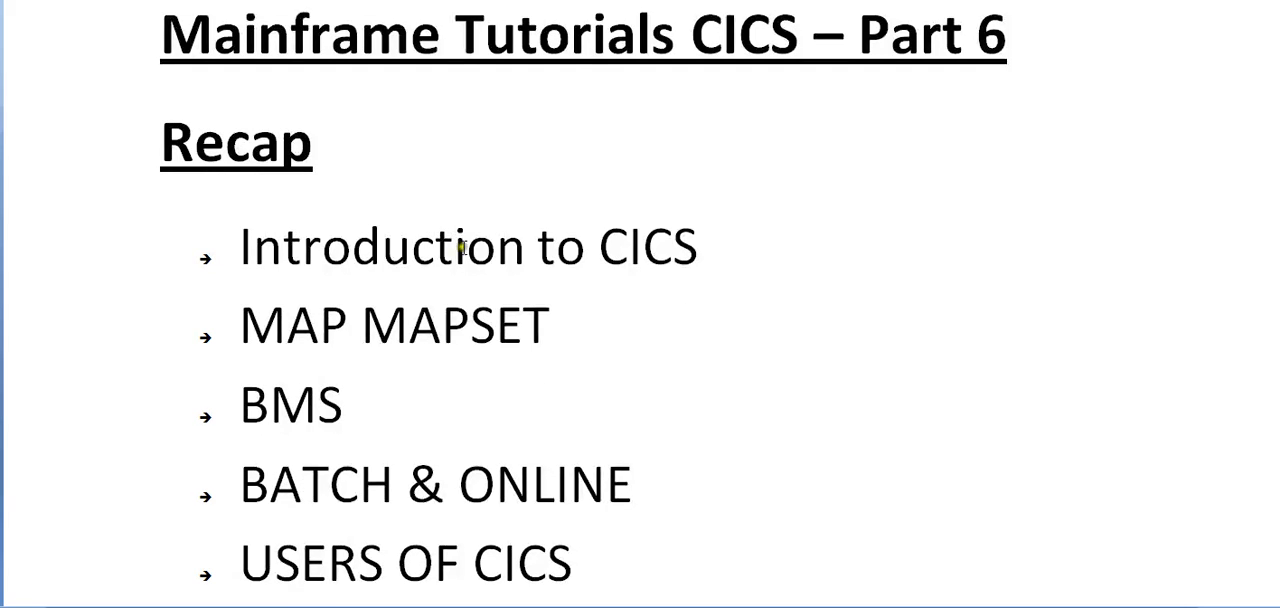
{"action": "mouse_move", "coordinate": [490, 290]}
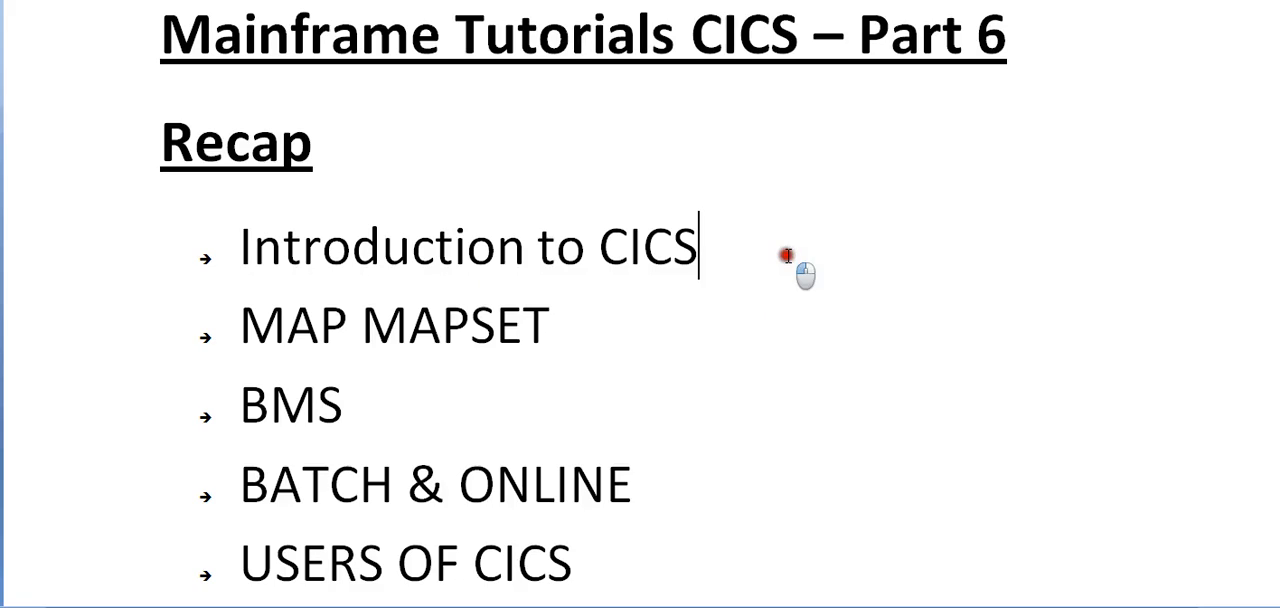
{"action": "mouse_move", "coordinate": [785, 255]}
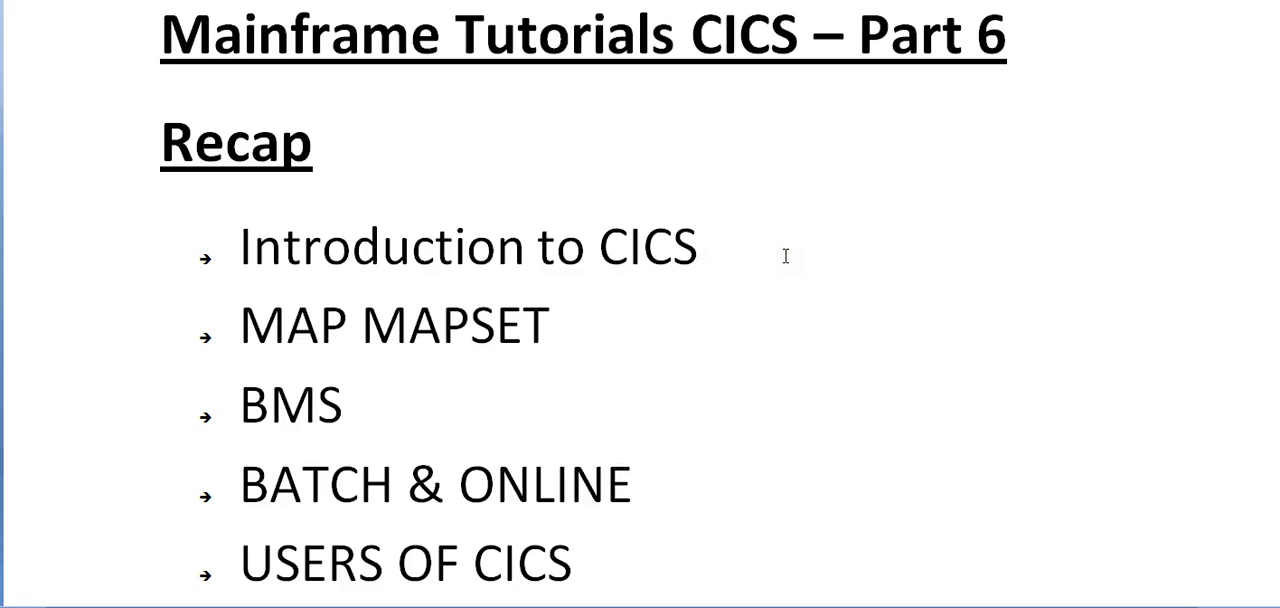
- Fix 'Dyanmic' to 'Dynamic' in the cursor-placing techniques bullet of the recap
{"action": "left_click", "coordinate": [700, 246]}
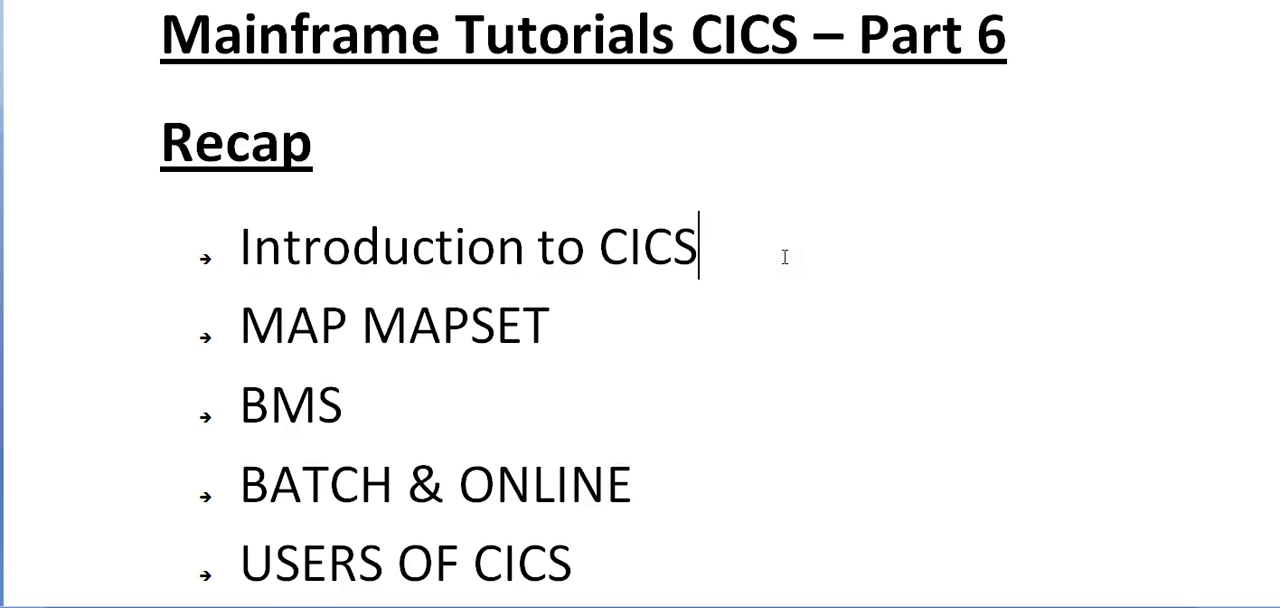
{"action": "mouse_move", "coordinate": [810, 298]}
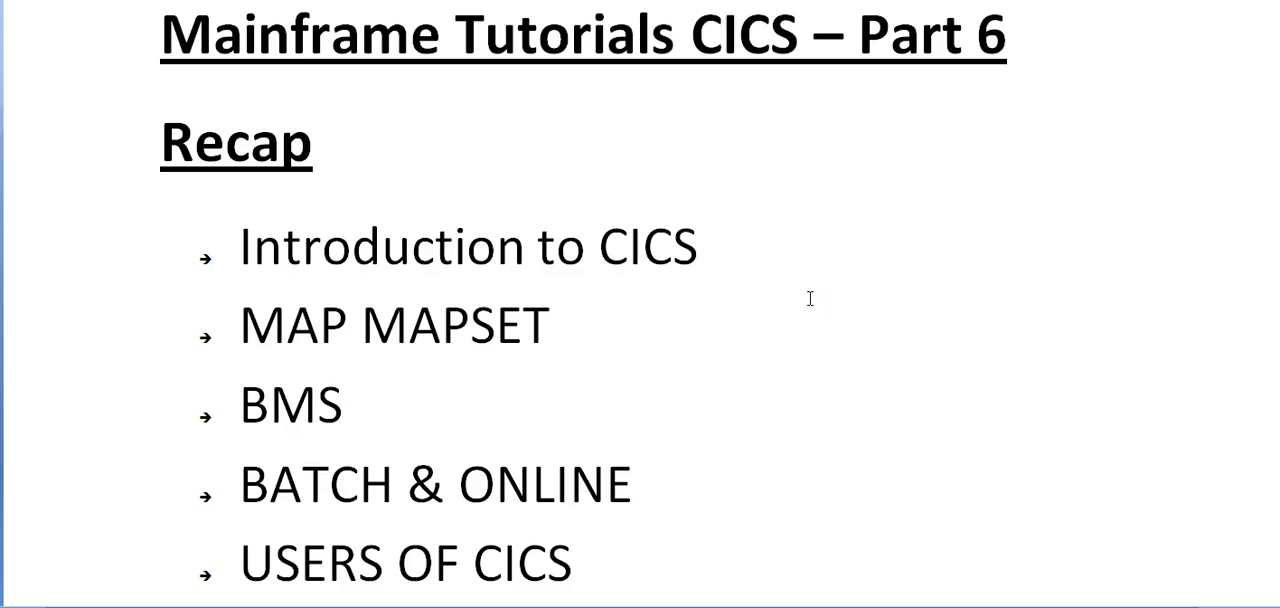
{"action": "left_click", "coordinate": [700, 246]}
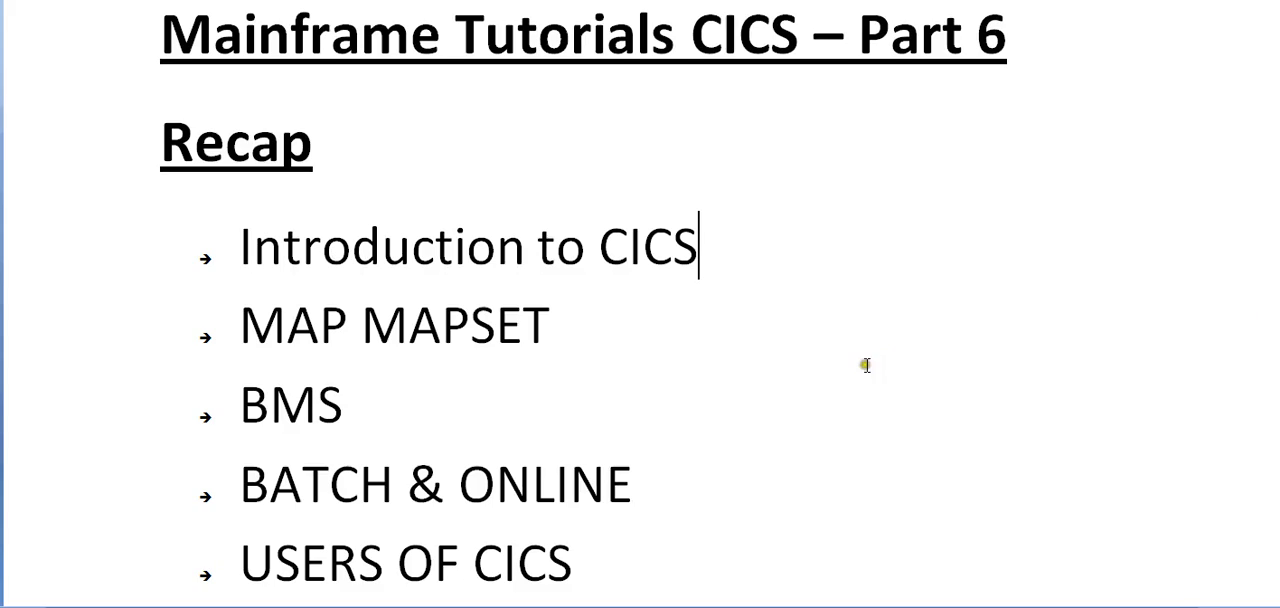
{"action": "mouse_move", "coordinate": [603, 393]}
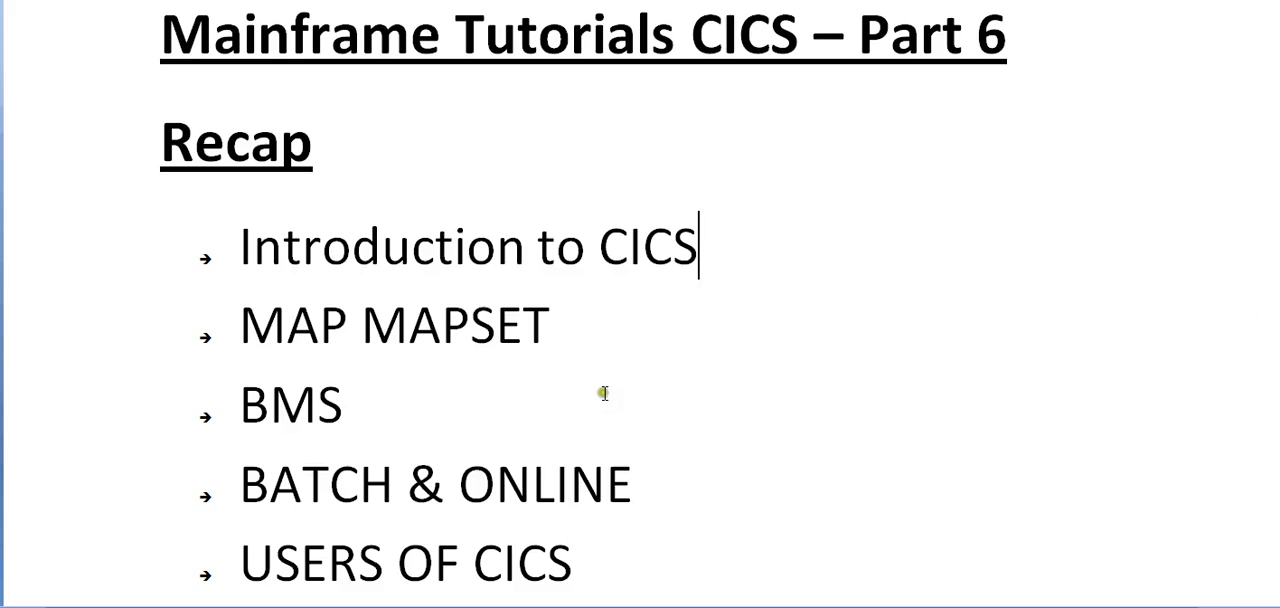
{"action": "mouse_move", "coordinate": [688, 342]}
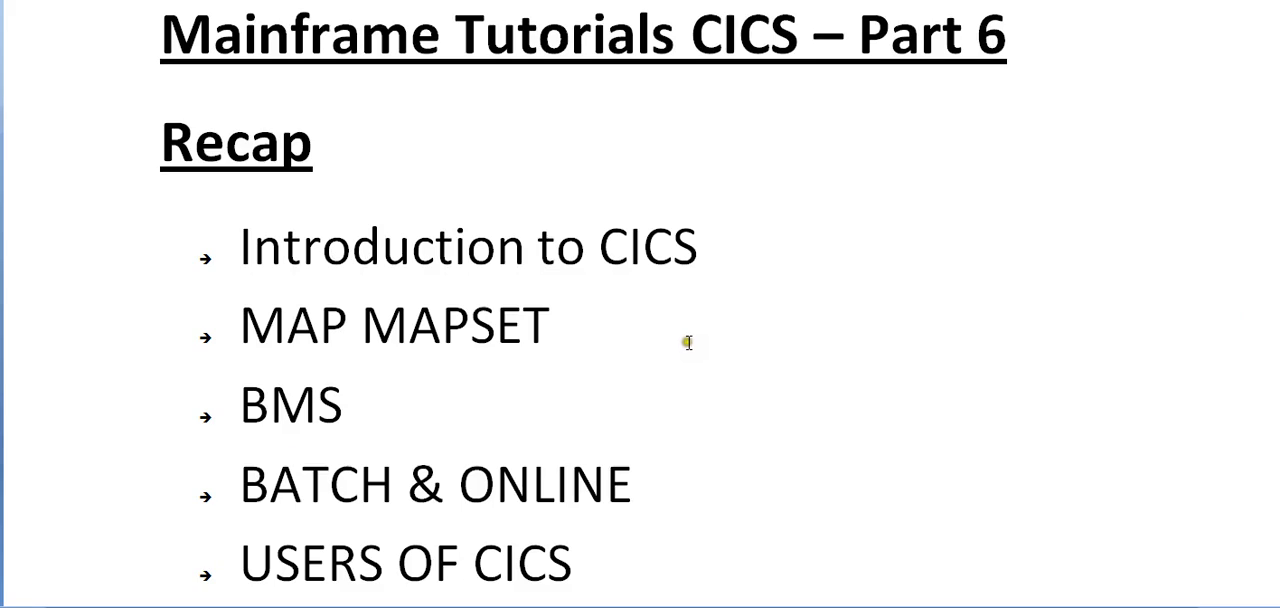
{"action": "mouse_move", "coordinate": [357, 315]}
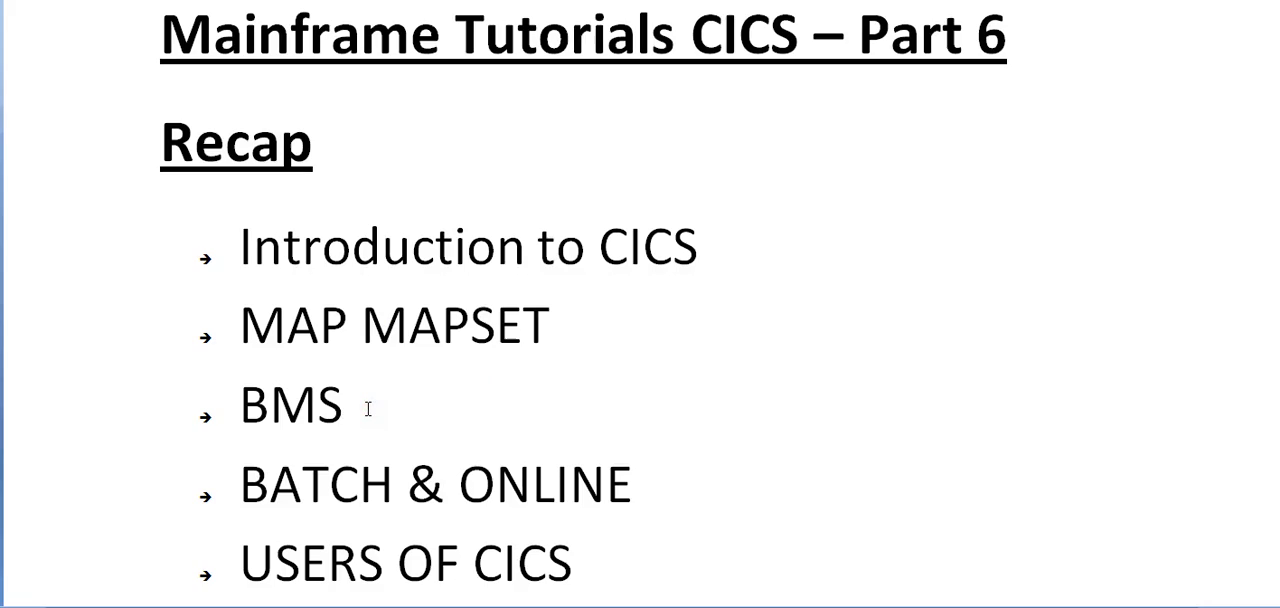
{"action": "left_click", "coordinate": [345, 405]}
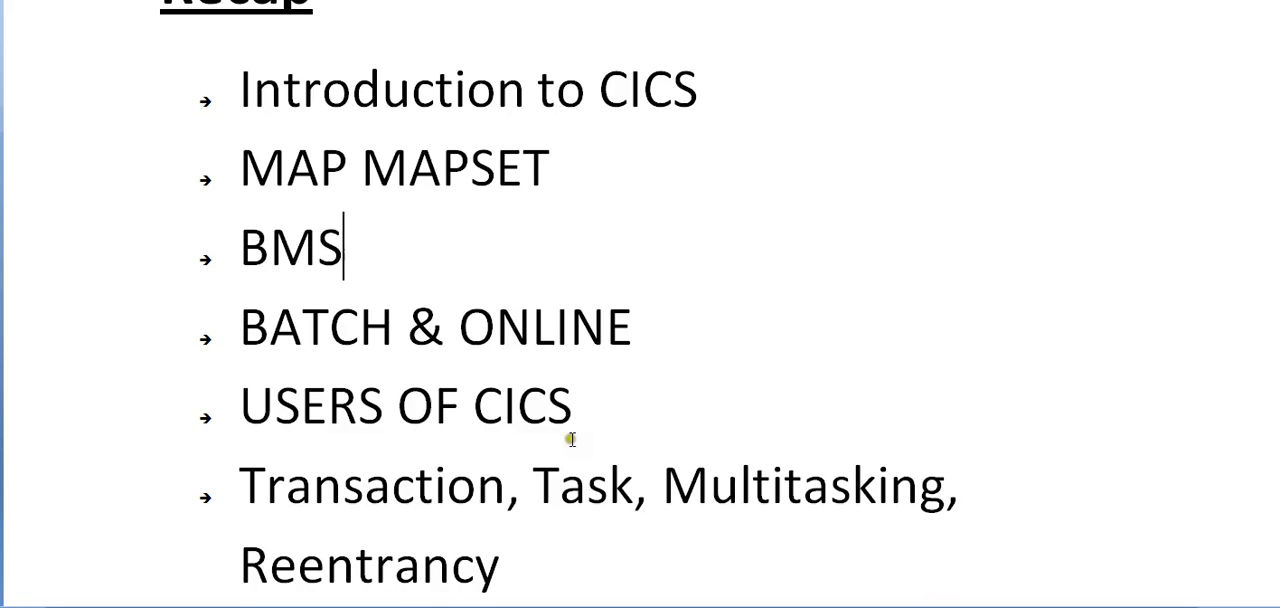
{"action": "mouse_move", "coordinate": [602, 423]}
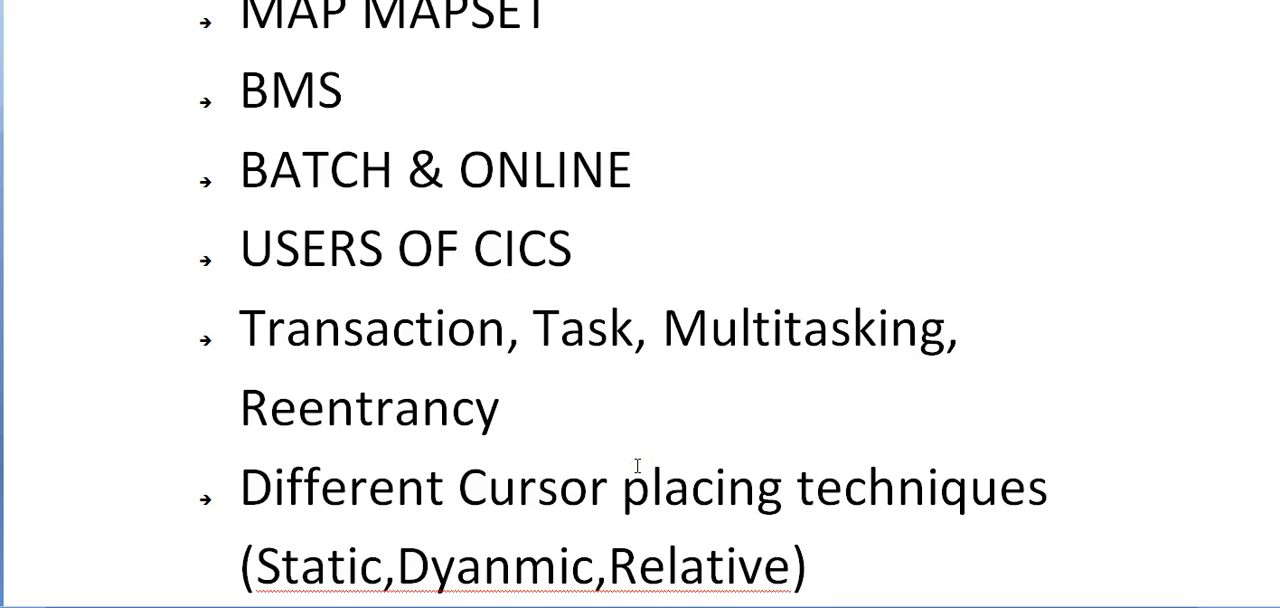
{"action": "left_click", "coordinate": [345, 90]}
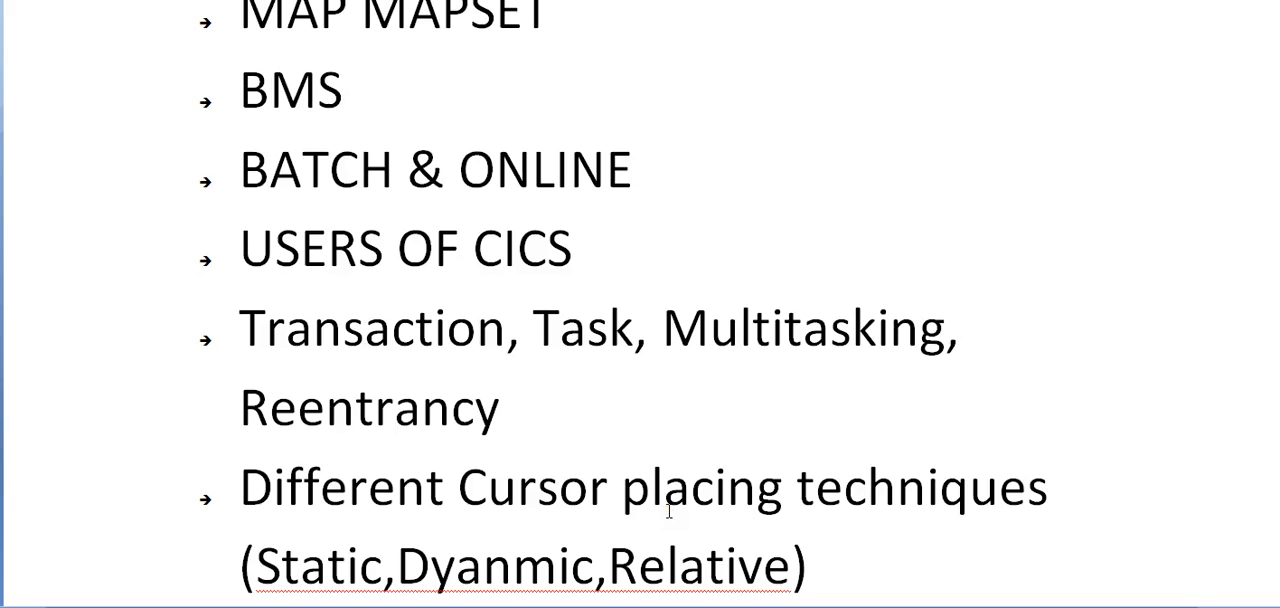
{"action": "scroll", "scroll_direction": "up", "scroll_amount": 3}
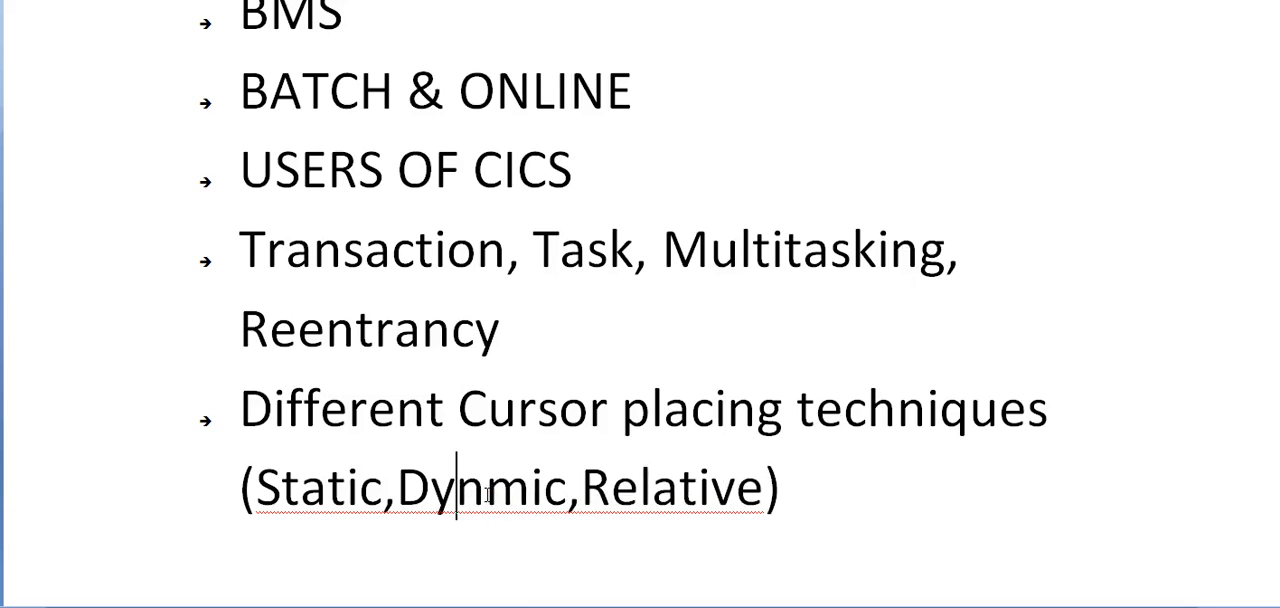
{"action": "type", "text": "a"}
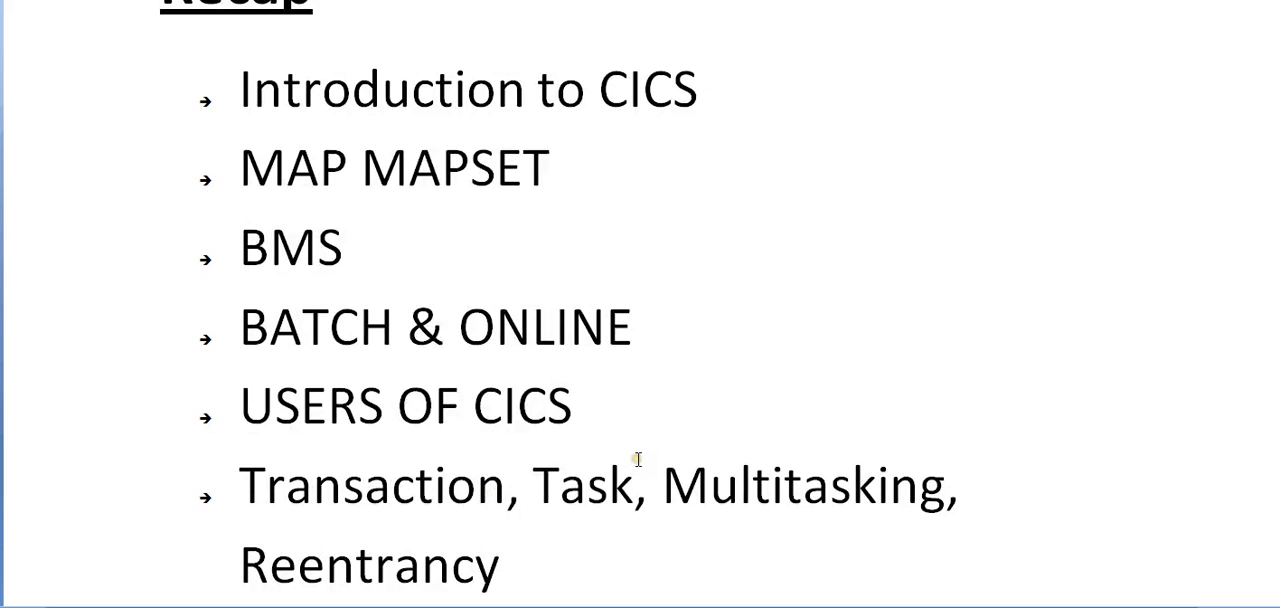
{"action": "scroll", "scroll_direction": "down", "scroll_amount": 3}
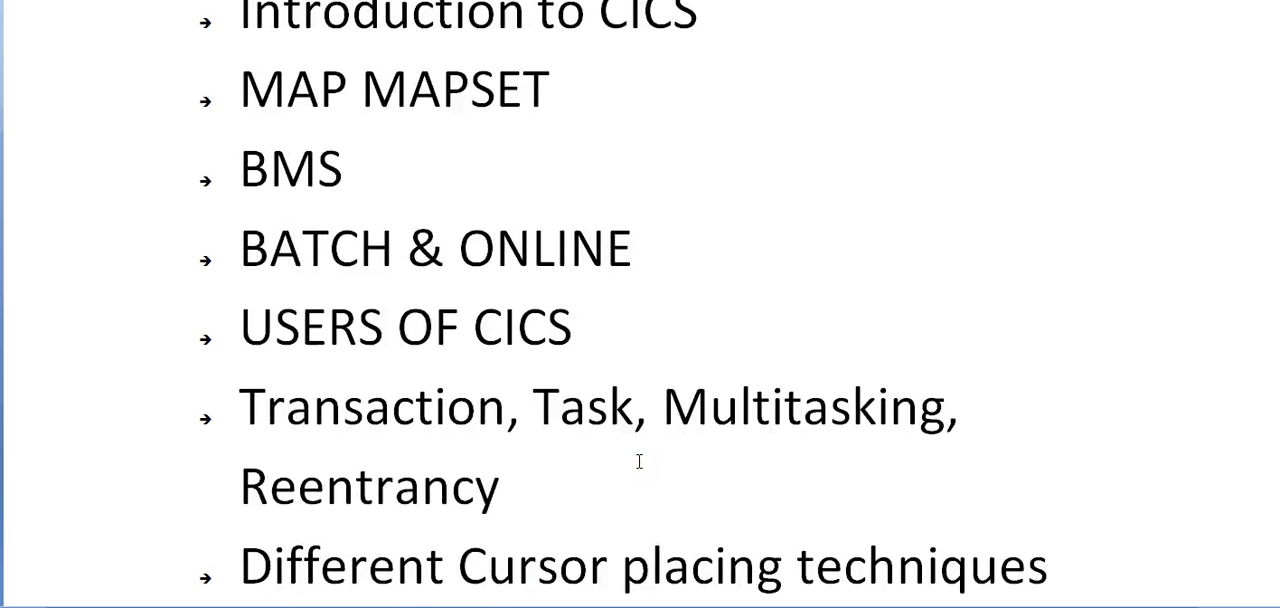
{"action": "scroll", "scroll_direction": "down", "scroll_amount": 3}
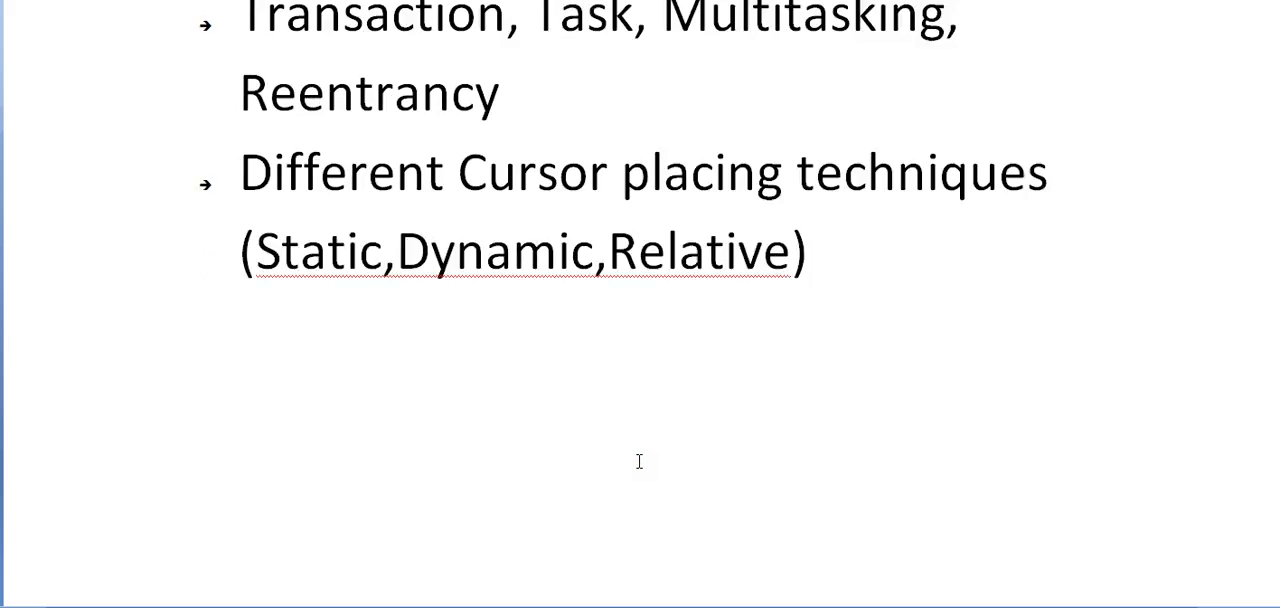
{"action": "scroll", "scroll_direction": "down", "scroll_amount": 3}
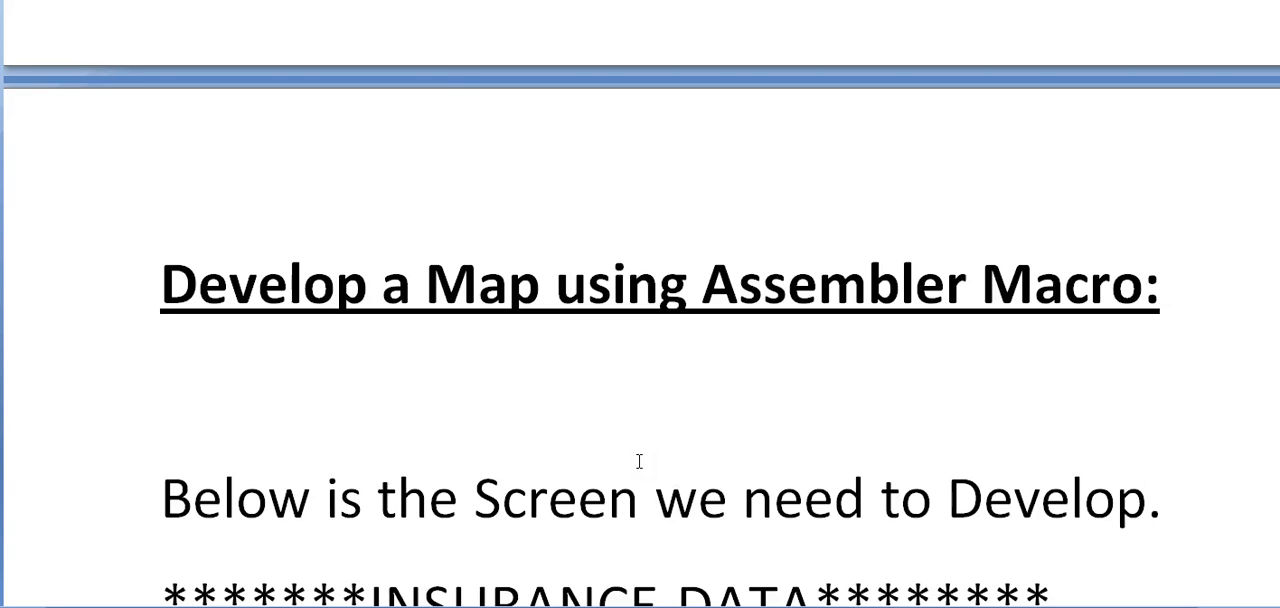
- Make the mockup read 'POLICY NUMBER' instead of 'POLICAY', then move down to Step 1
{"action": "scroll", "scroll_direction": "down", "scroll_amount": 3}
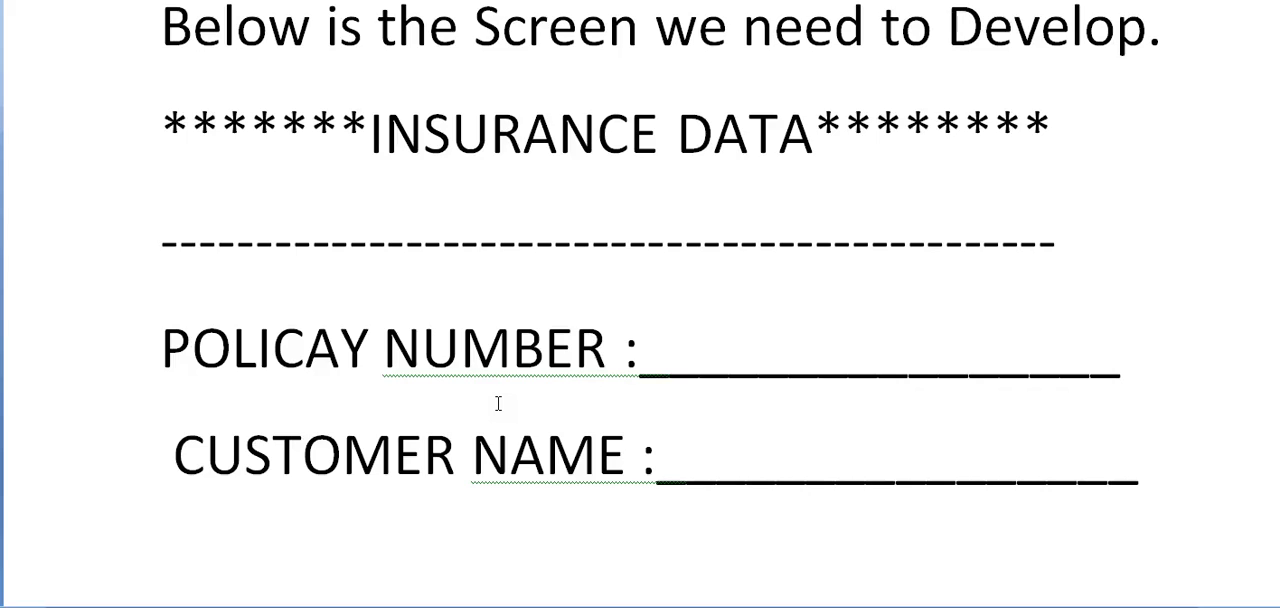
{"action": "mouse_move", "coordinate": [502, 417]}
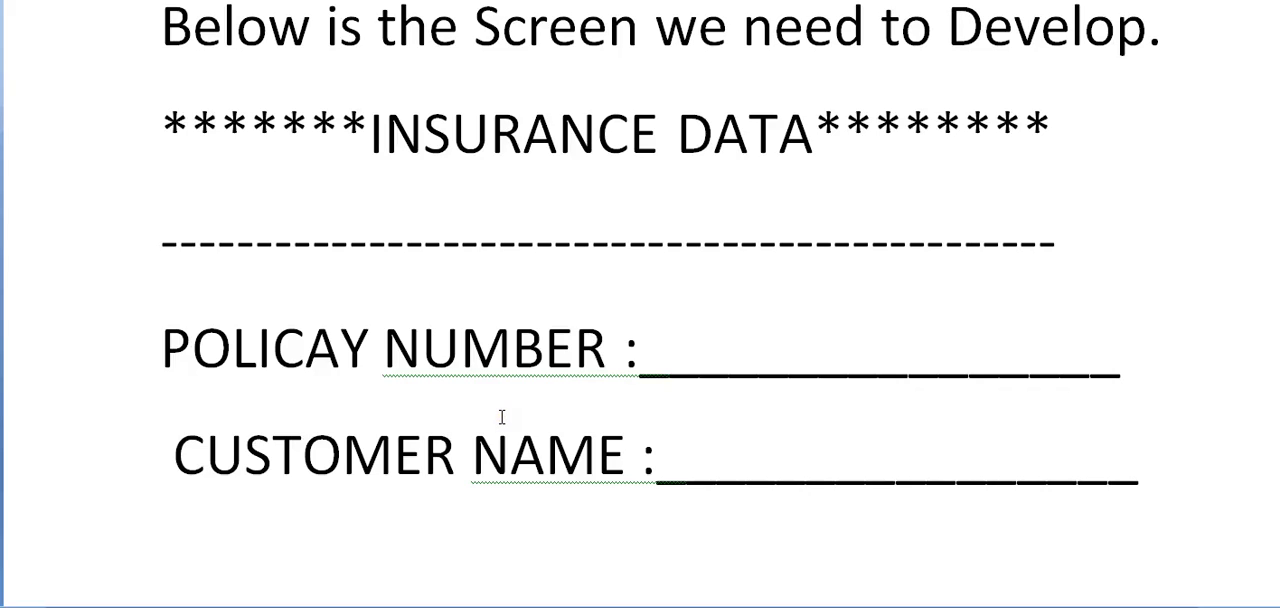
{"action": "mouse_move", "coordinate": [472, 246]}
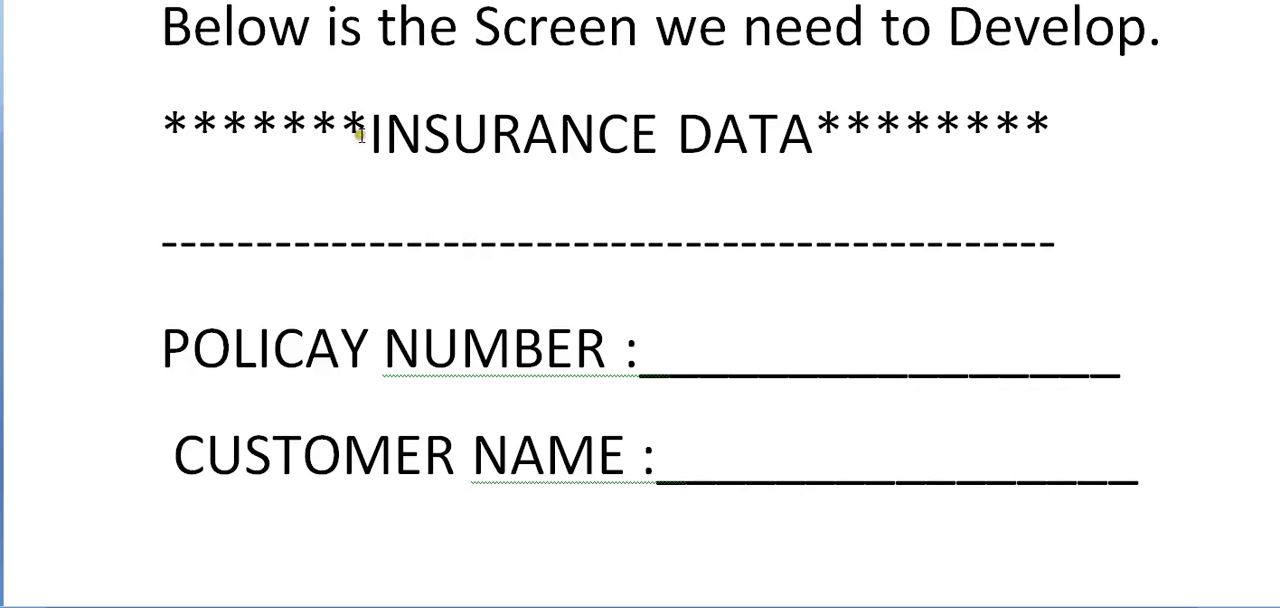
{"action": "scroll", "scroll_direction": "down", "scroll_amount": 3}
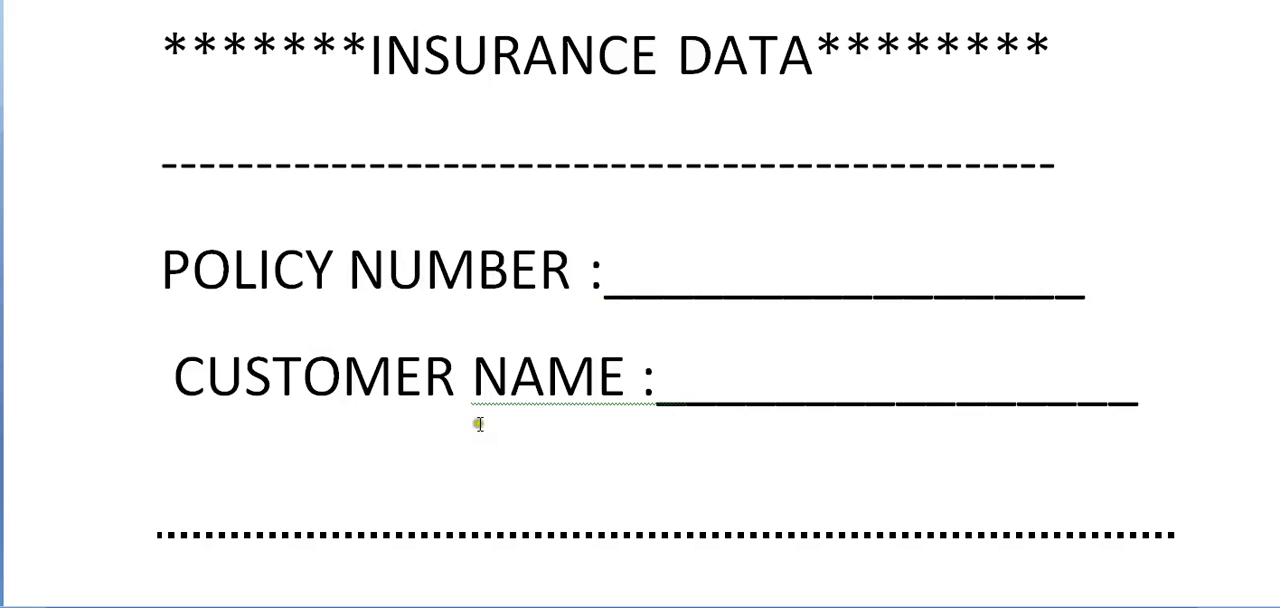
{"action": "mouse_move", "coordinate": [508, 318]}
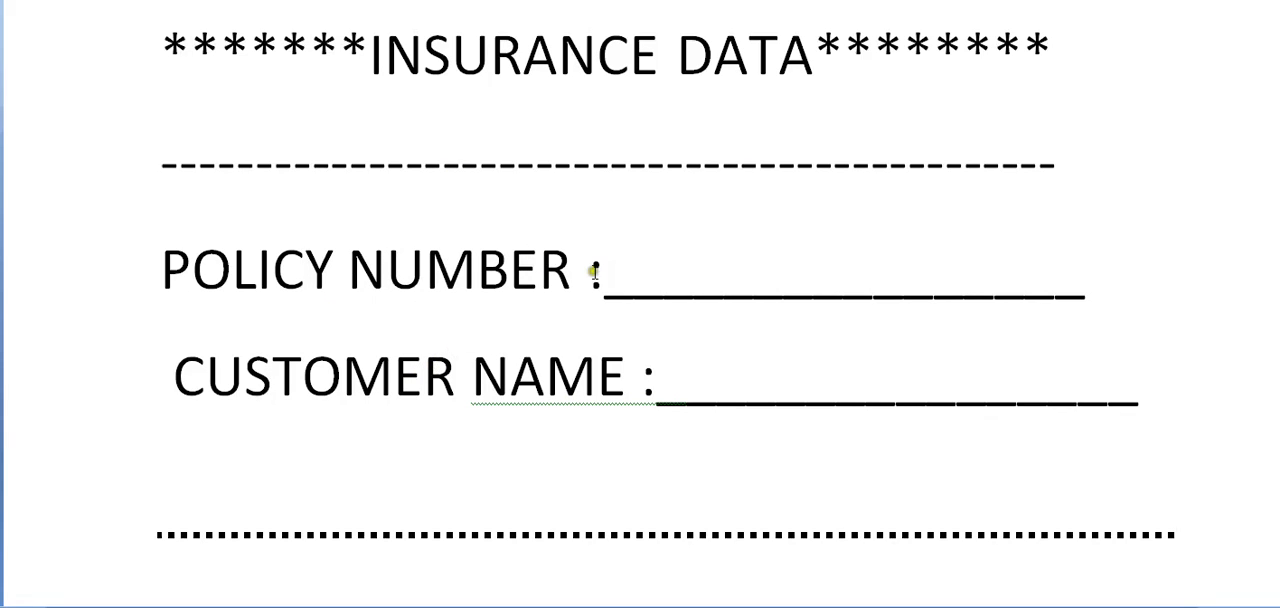
{"action": "scroll", "scroll_direction": "down", "scroll_amount": 3}
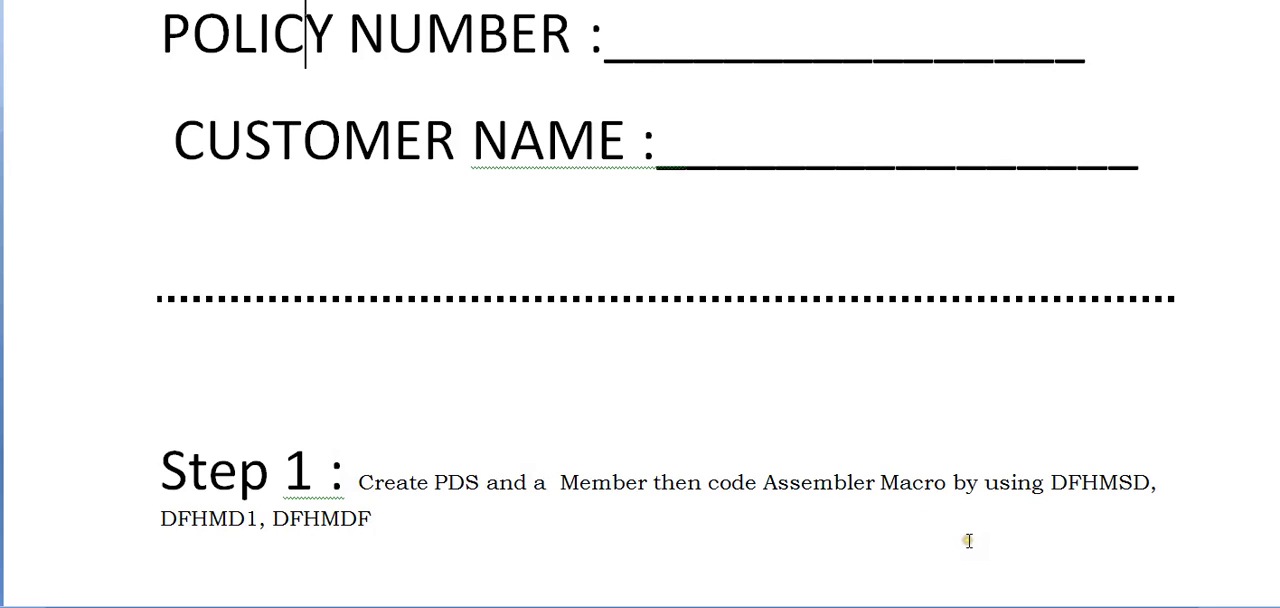
{"action": "mouse_move", "coordinate": [719, 553]}
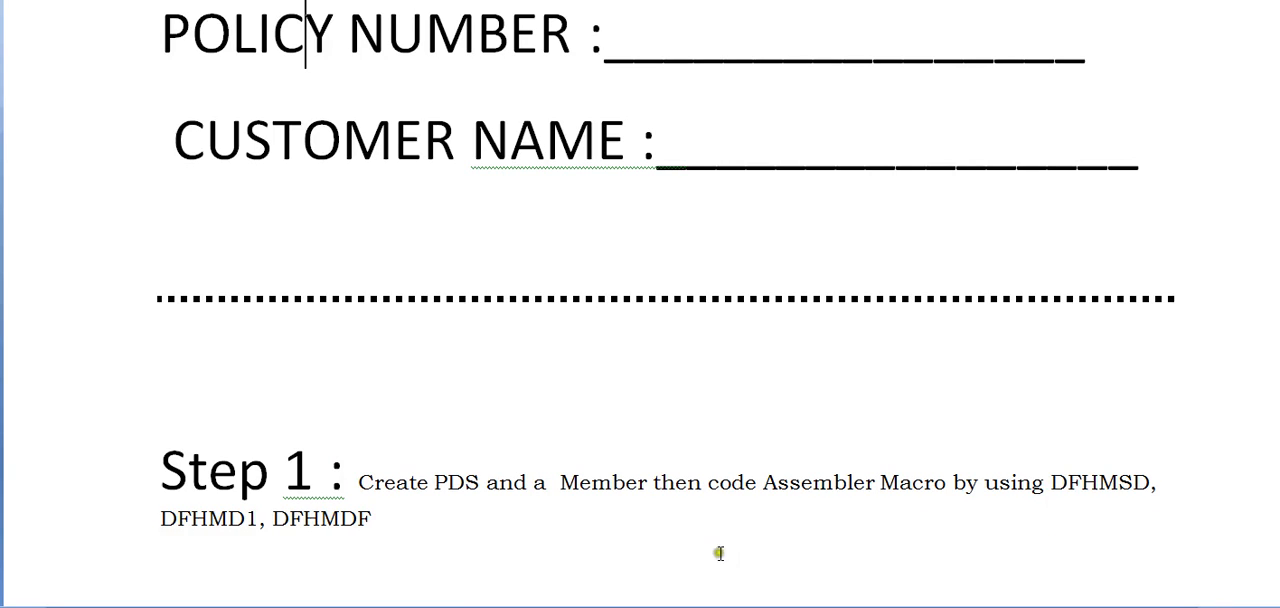
{"action": "mouse_move", "coordinate": [485, 583]}
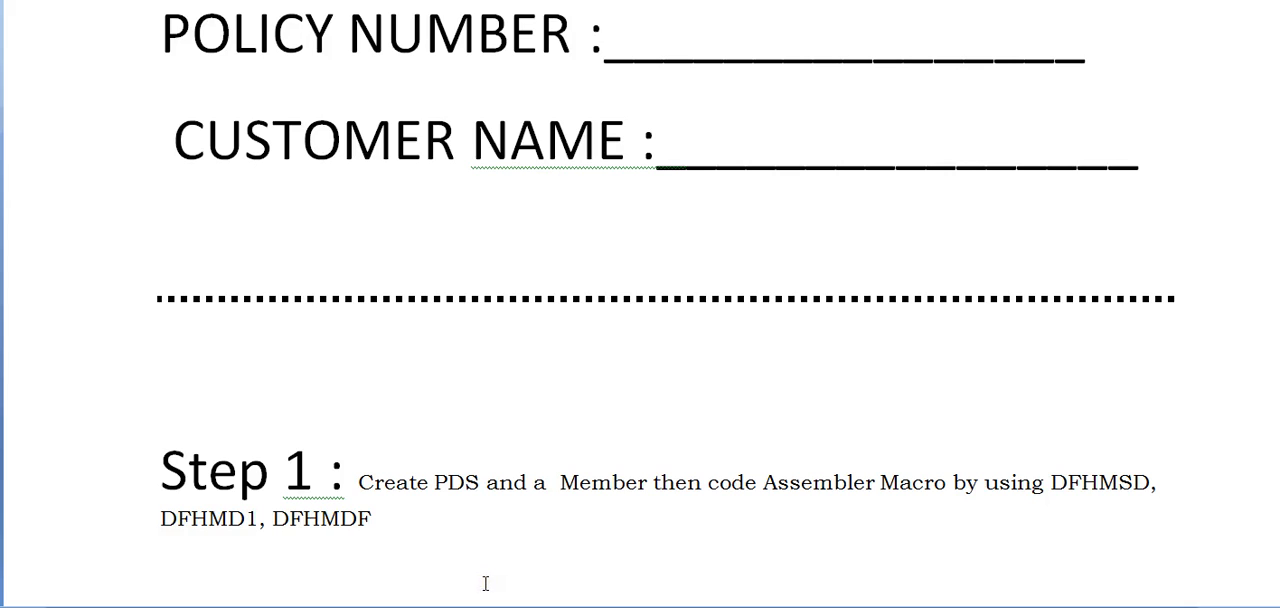
{"action": "mouse_move", "coordinate": [573, 554]}
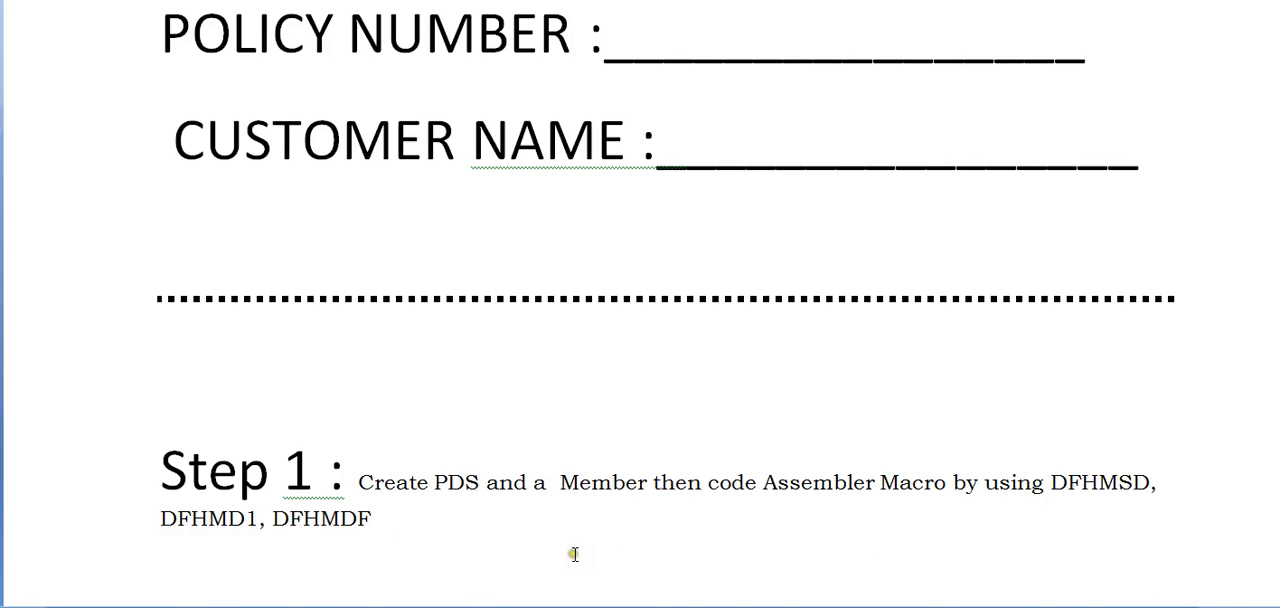
{"action": "scroll", "scroll_direction": "down", "scroll_amount": 3}
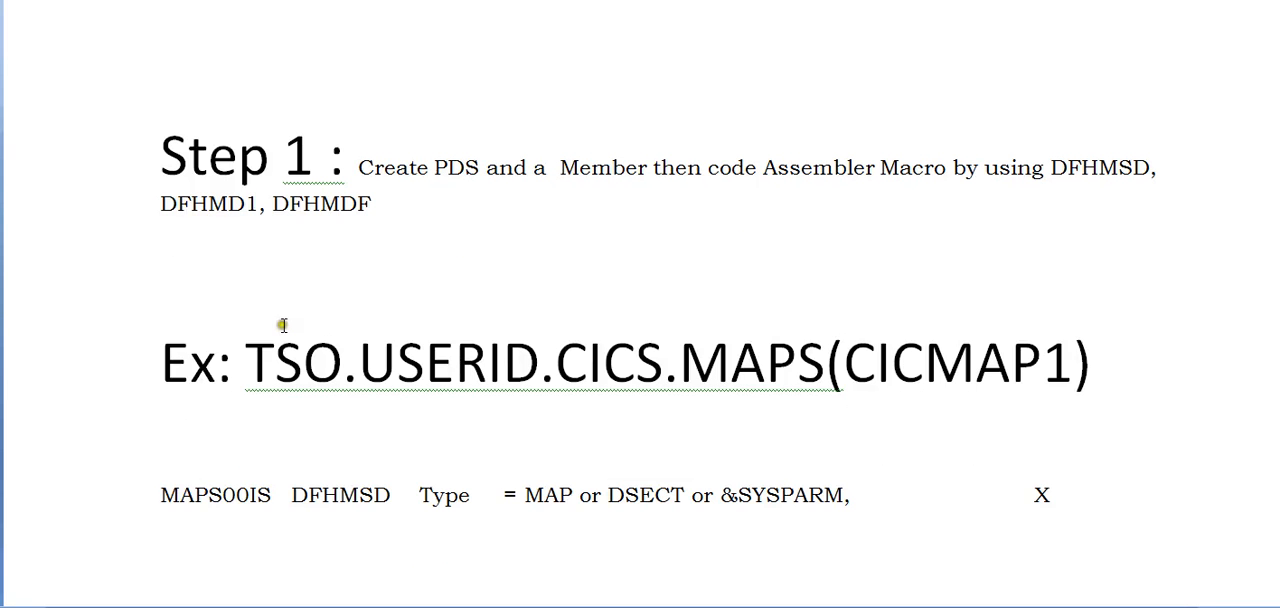
{"action": "left_click_drag", "start_coordinate": [248, 362], "coordinate": [820, 362]}
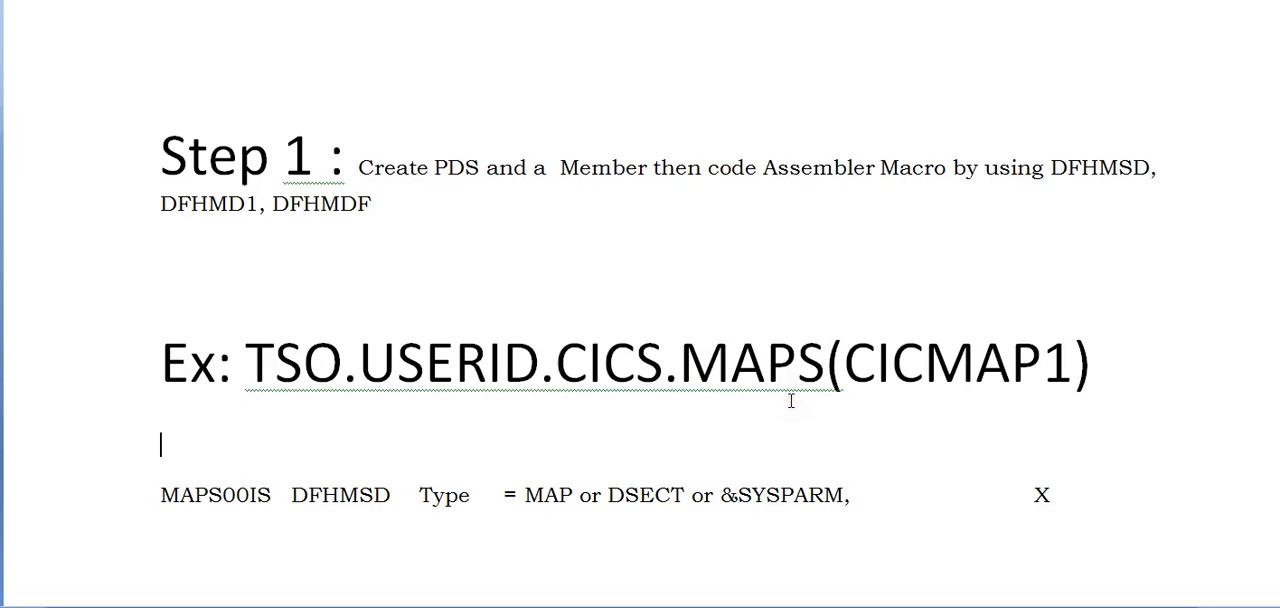
{"action": "left_click", "coordinate": [845, 365]}
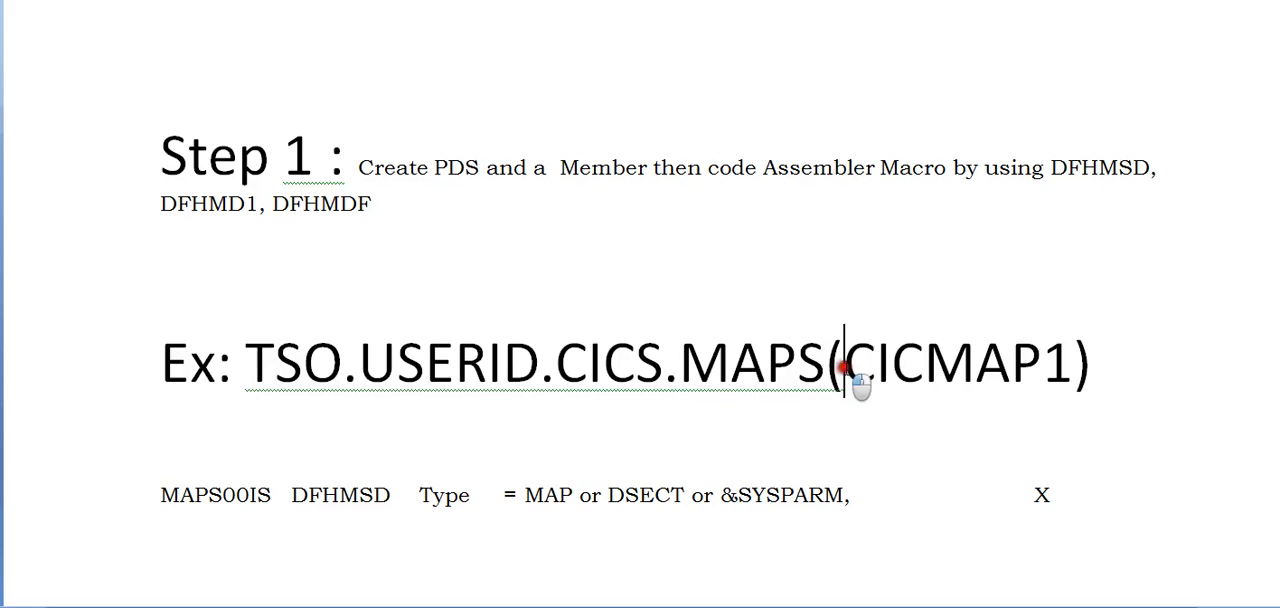
{"action": "double_click", "coordinate": [955, 362]}
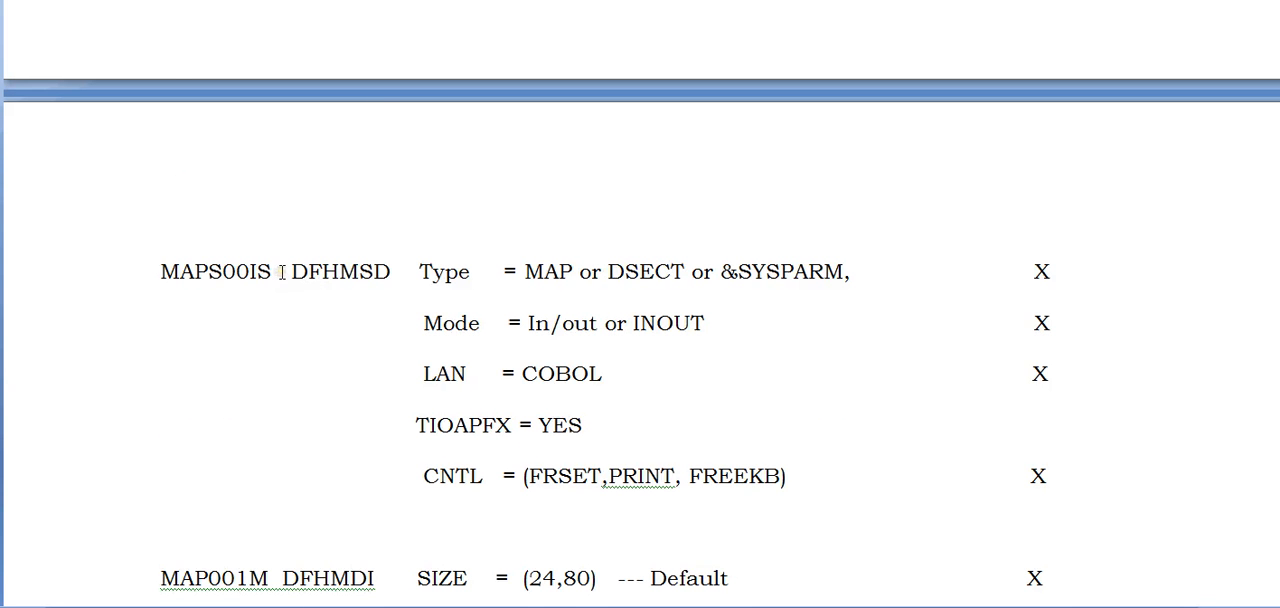
{"action": "mouse_move", "coordinate": [291, 287]}
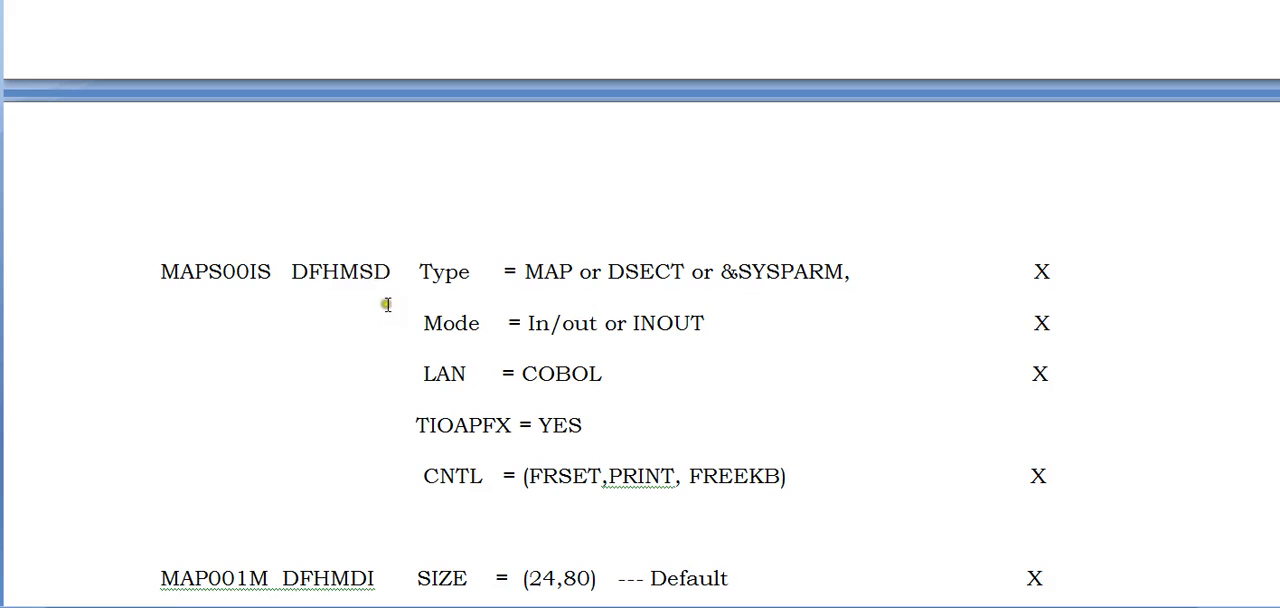
{"action": "double_click", "coordinate": [340, 272]}
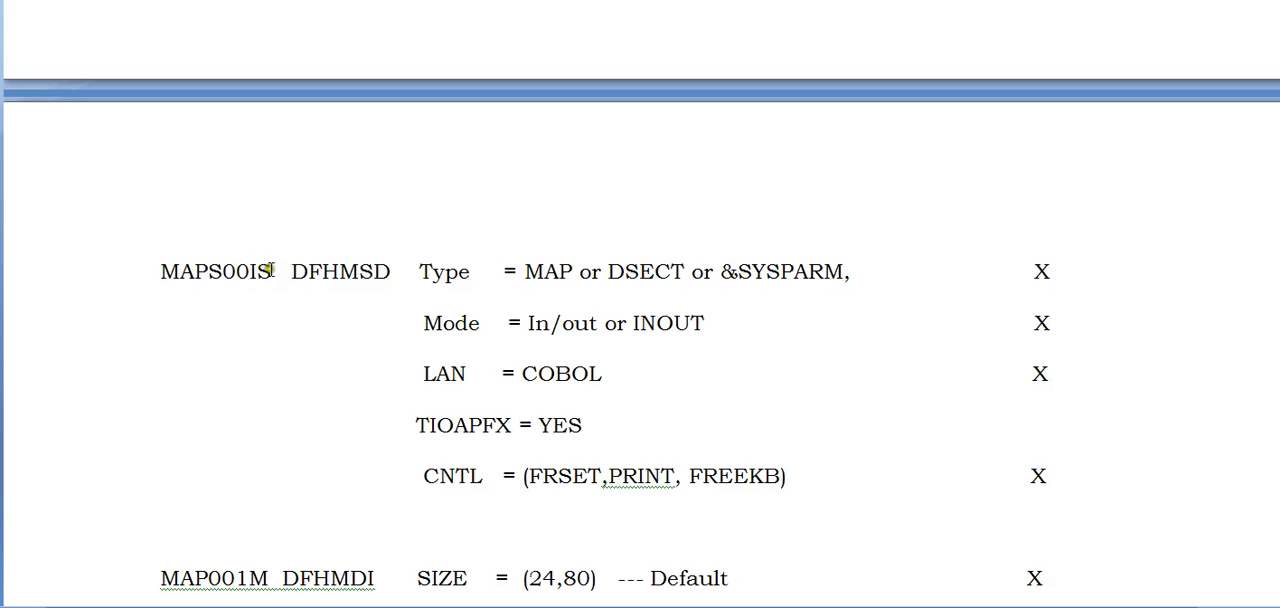
{"action": "double_click", "coordinate": [259, 271]}
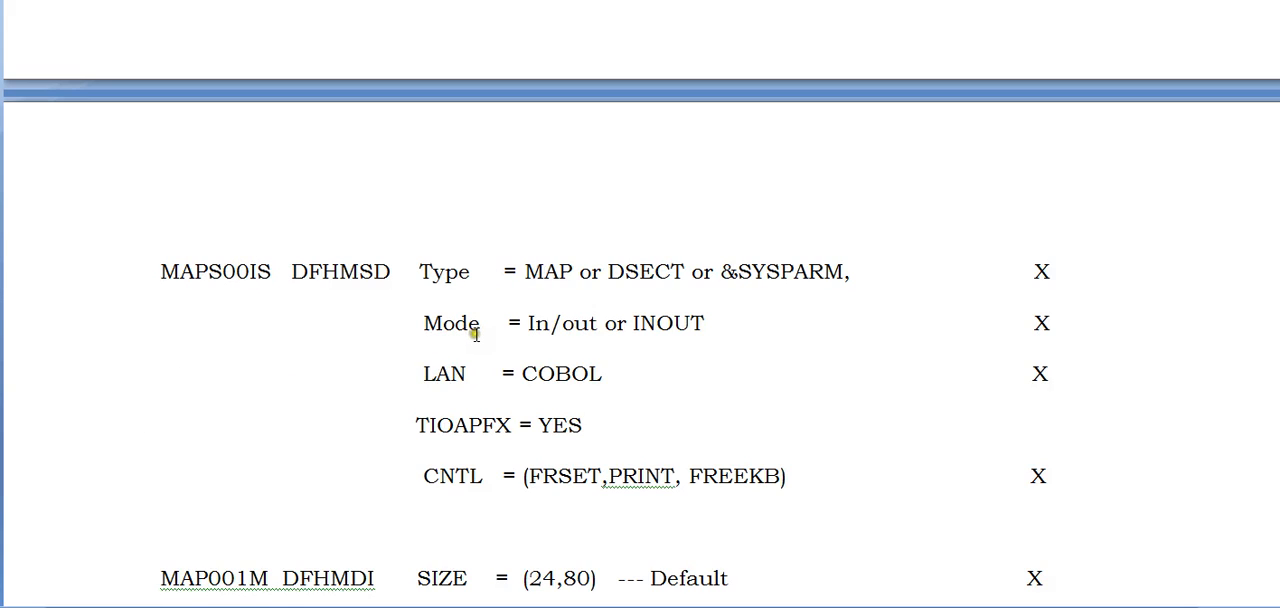
{"action": "mouse_move", "coordinate": [575, 280]}
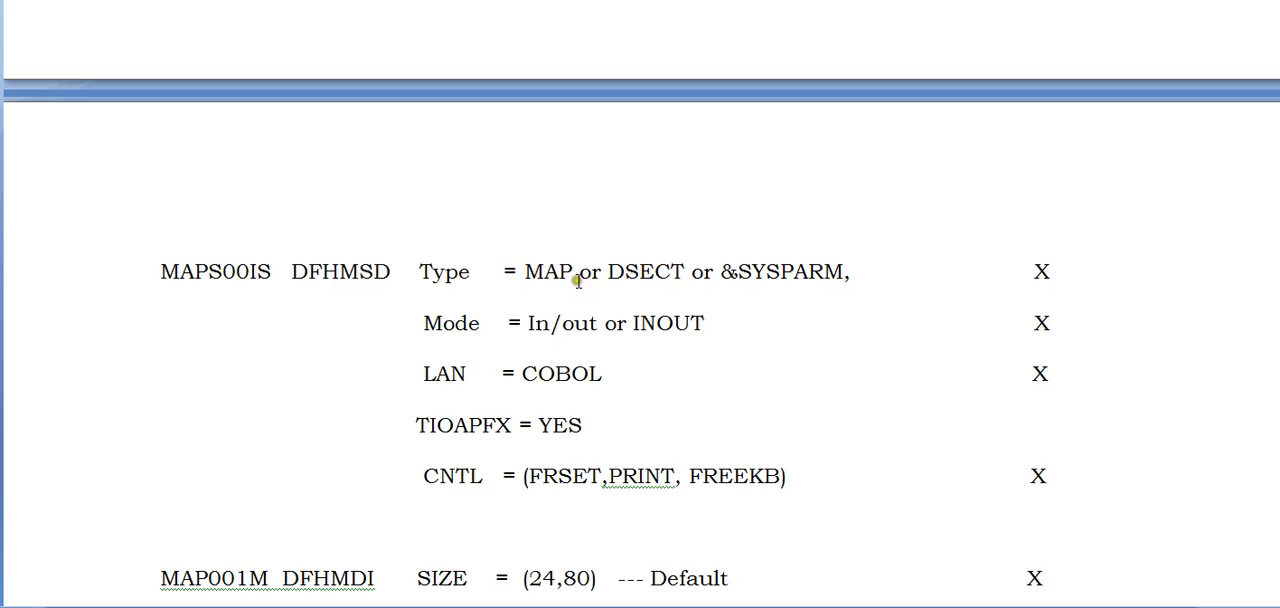
{"action": "double_click", "coordinate": [547, 271]}
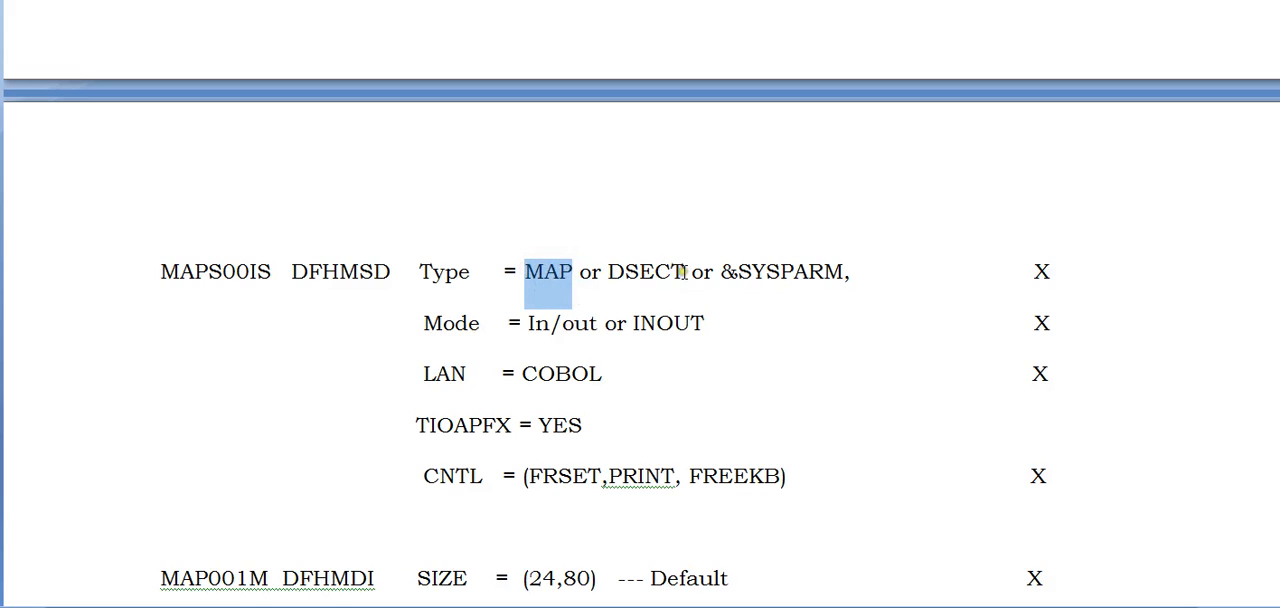
{"action": "double_click", "coordinate": [645, 272]}
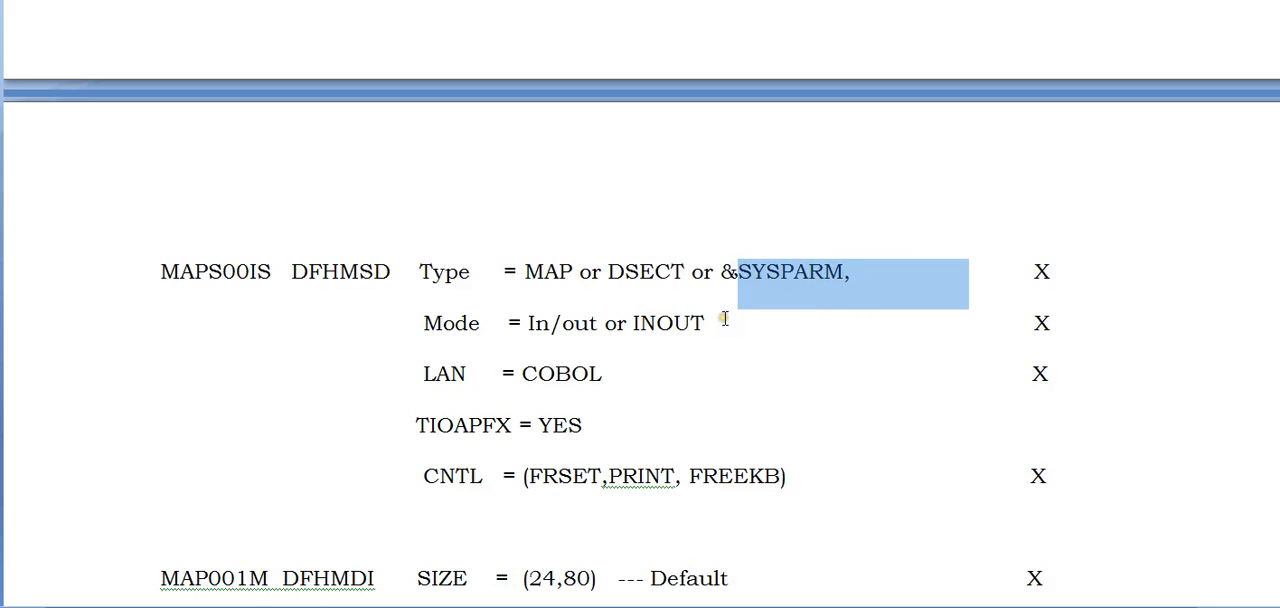
{"action": "mouse_move", "coordinate": [793, 315]}
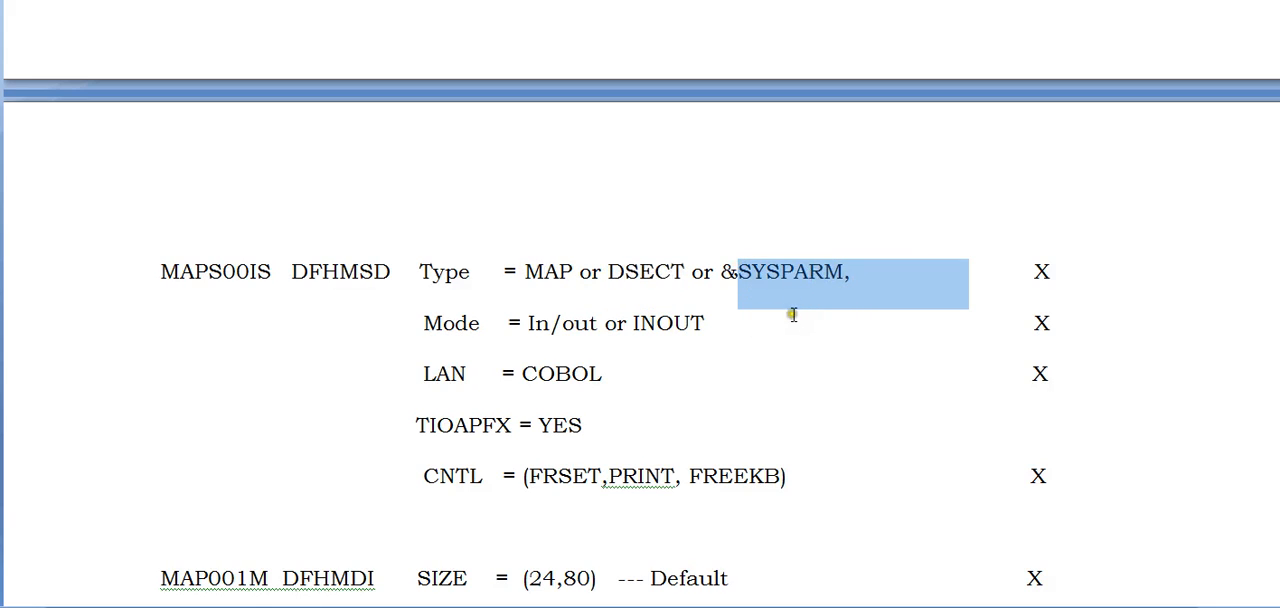
{"action": "mouse_move", "coordinate": [580, 272]}
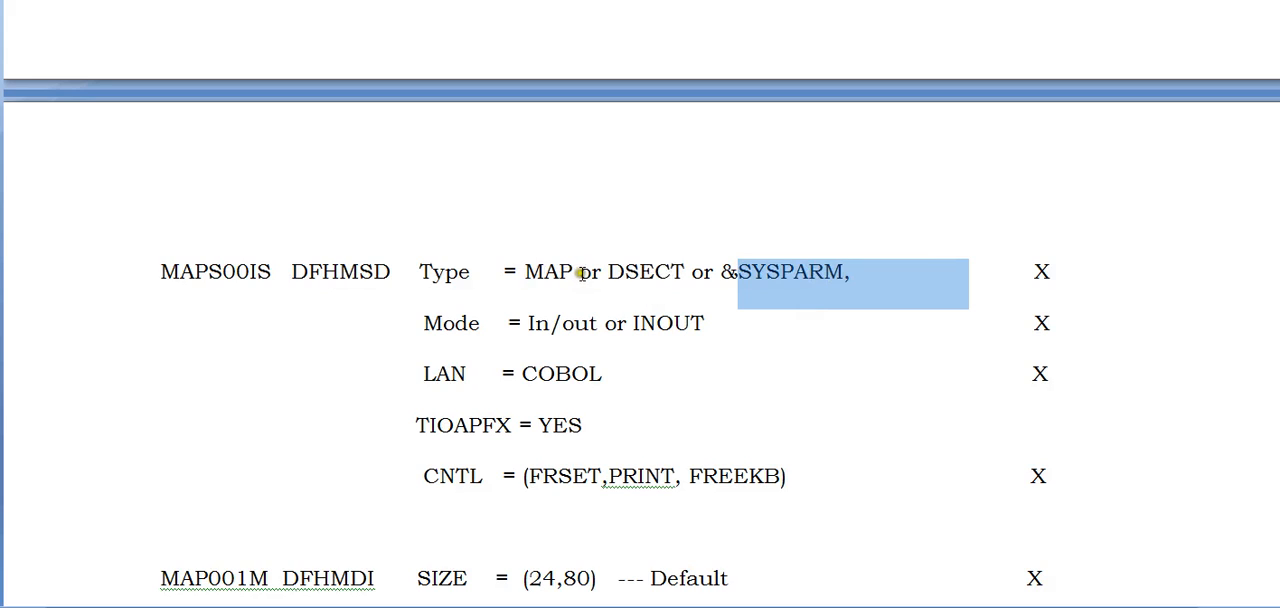
{"action": "double_click", "coordinate": [548, 272]}
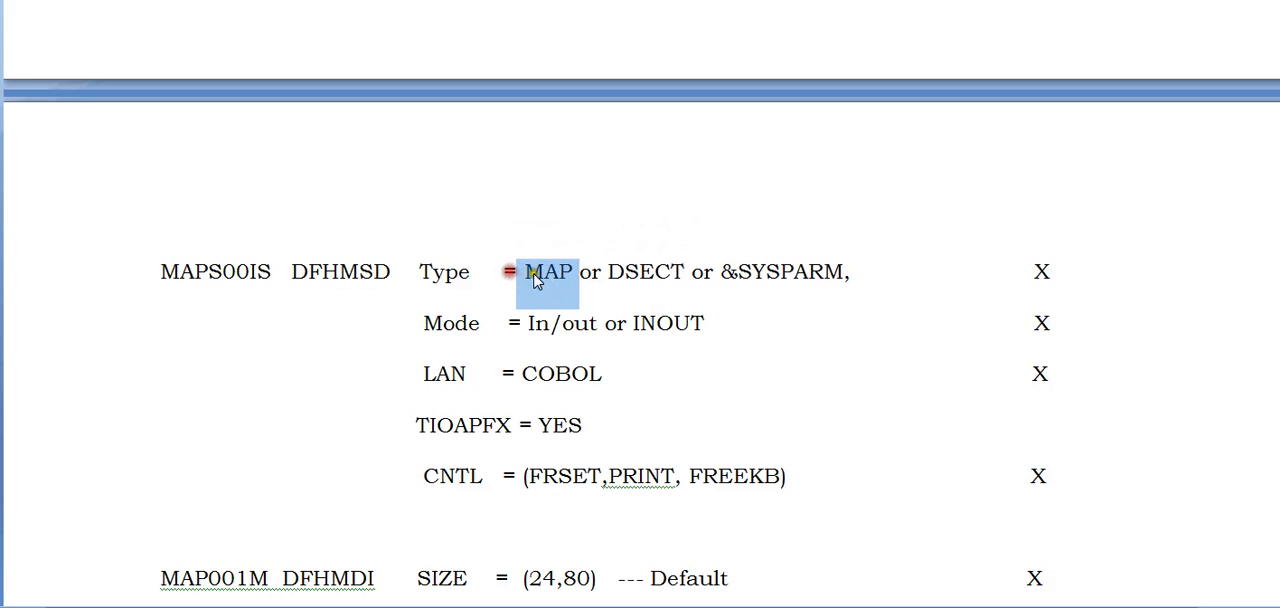
{"action": "mouse_move", "coordinate": [690, 272]}
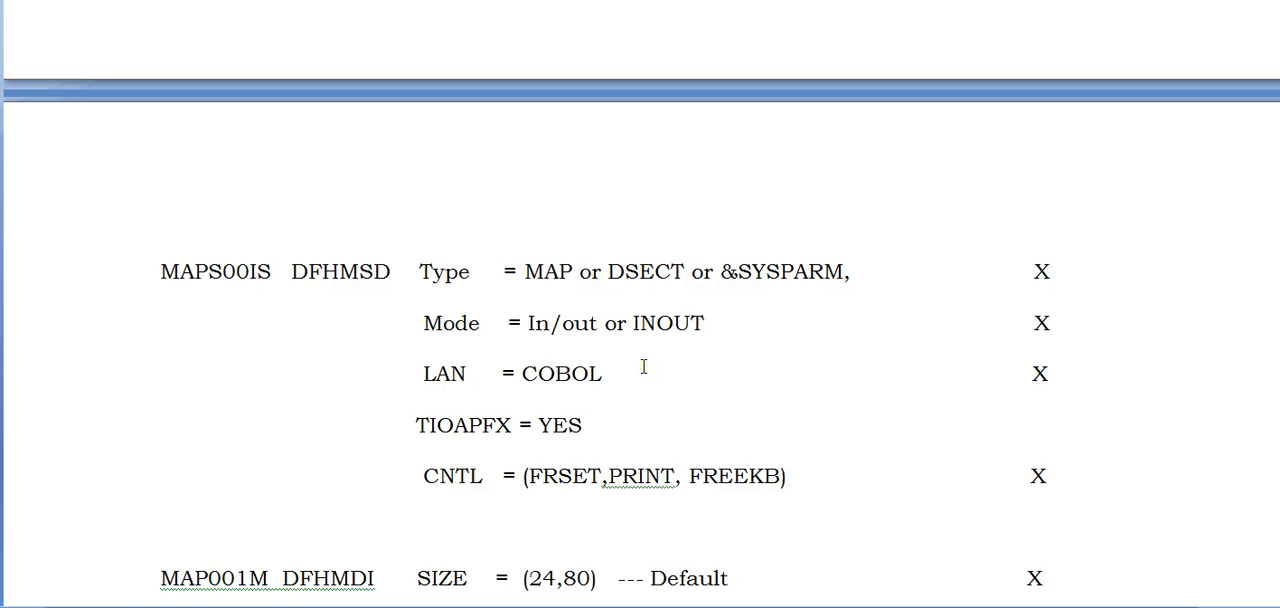
{"action": "mouse_move", "coordinate": [699, 368]}
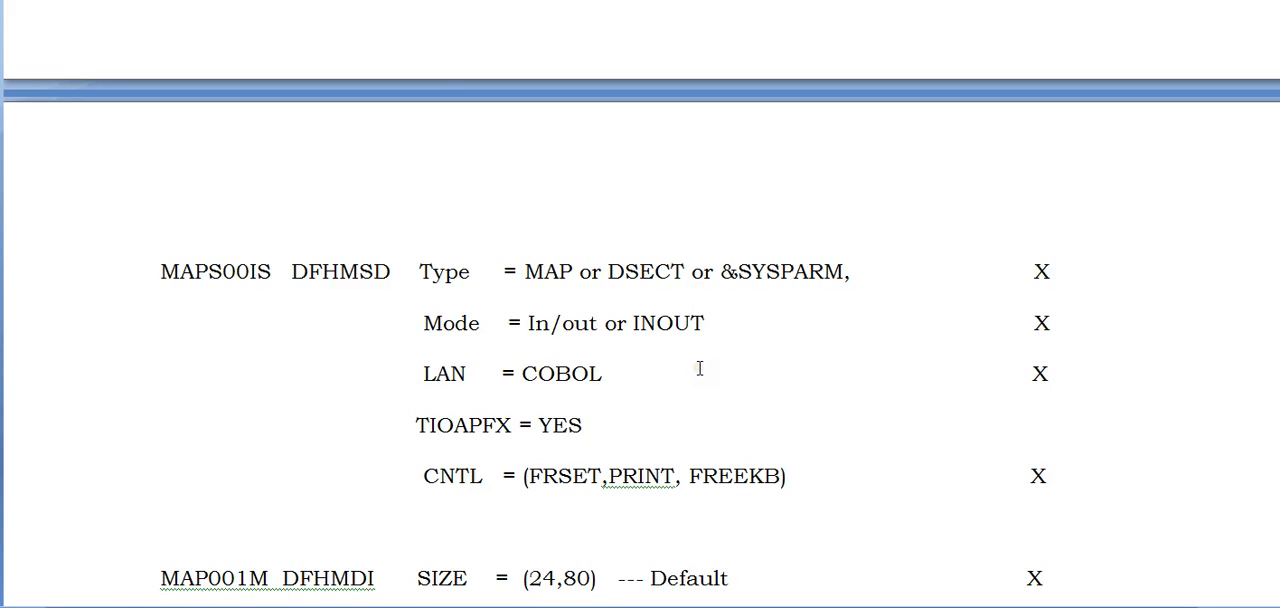
{"action": "left_click", "coordinate": [608, 323]}
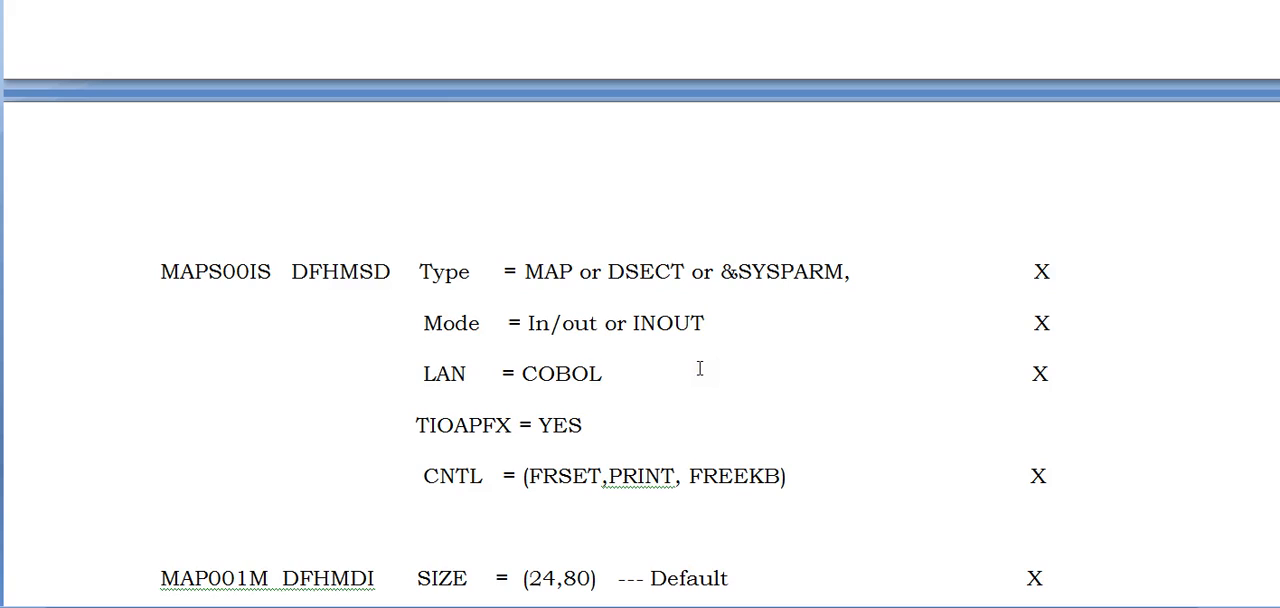
{"action": "mouse_move", "coordinate": [651, 363]}
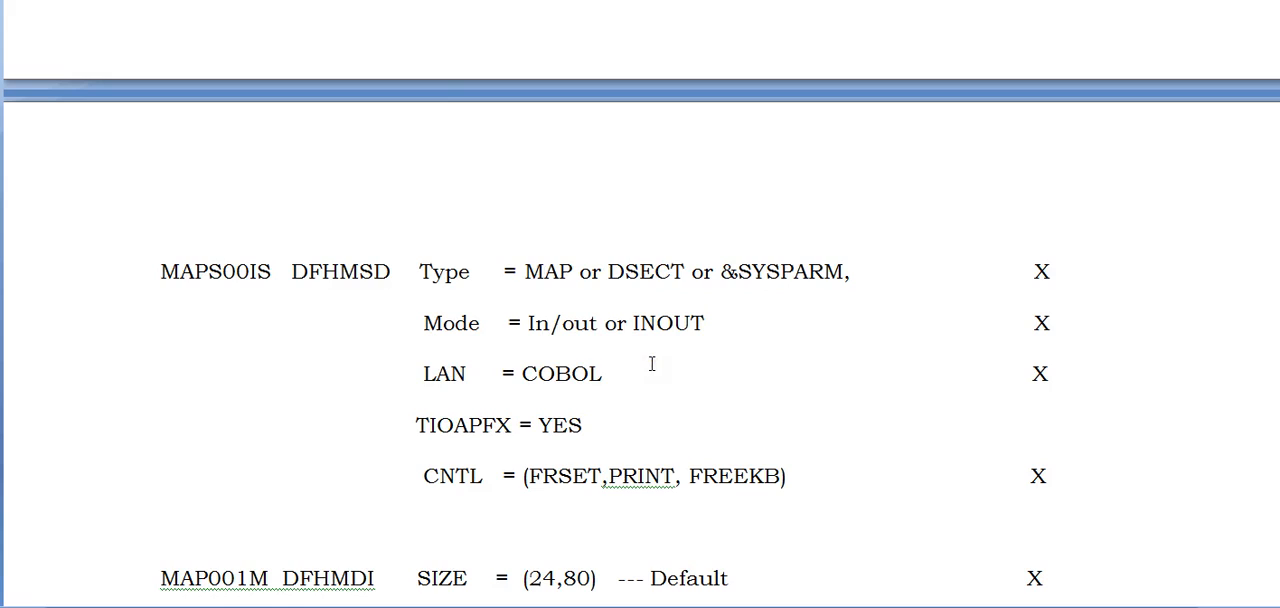
{"action": "left_click", "coordinate": [605, 373]}
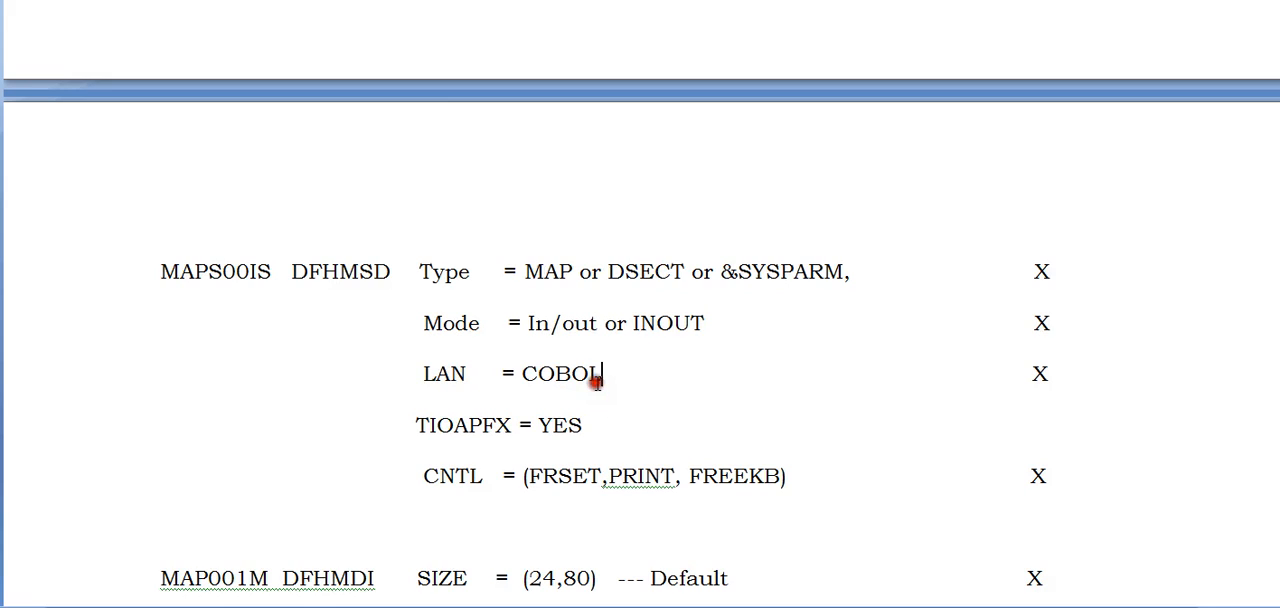
{"action": "mouse_move", "coordinate": [637, 431]}
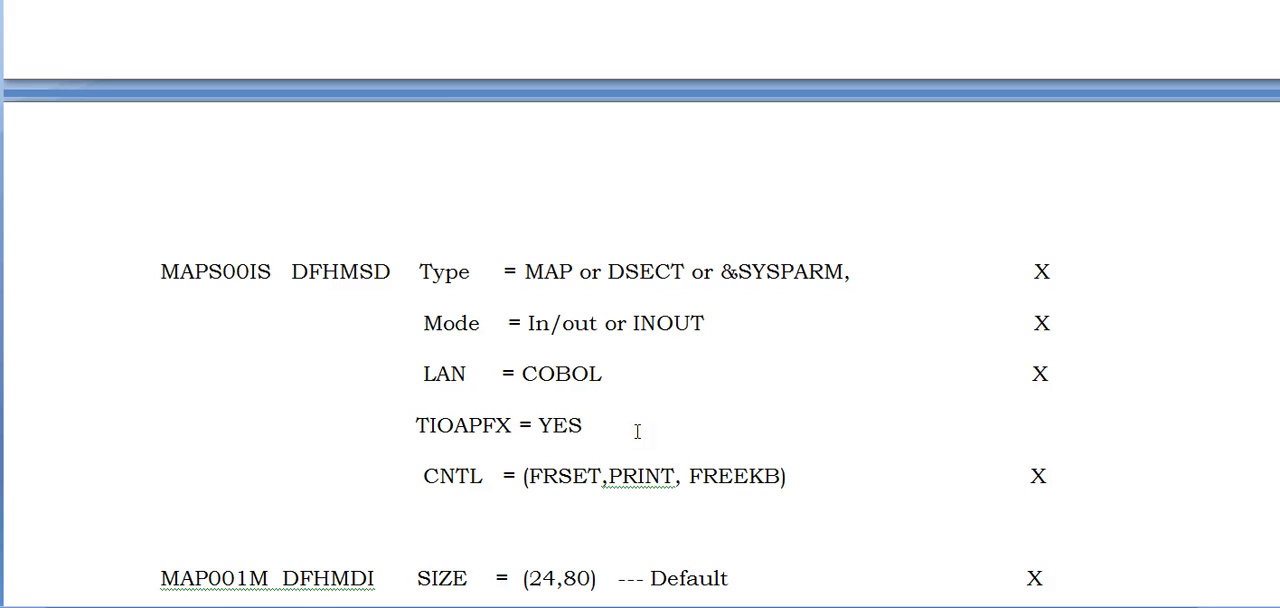
{"action": "mouse_move", "coordinate": [638, 418]}
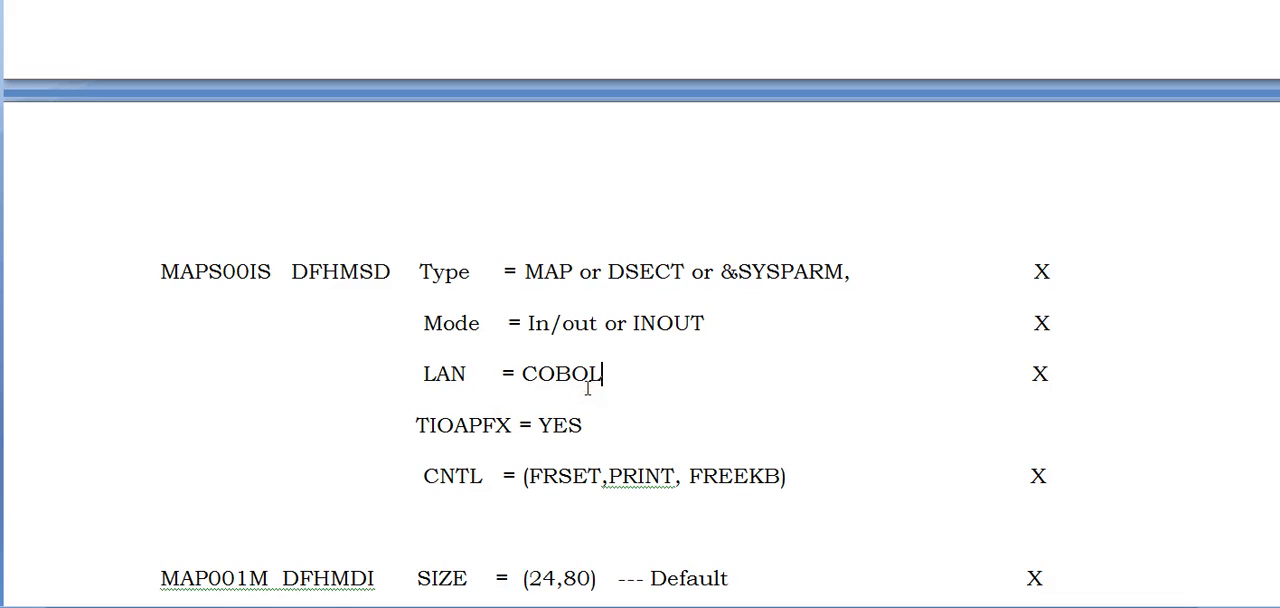
{"action": "double_click", "coordinate": [561, 373]}
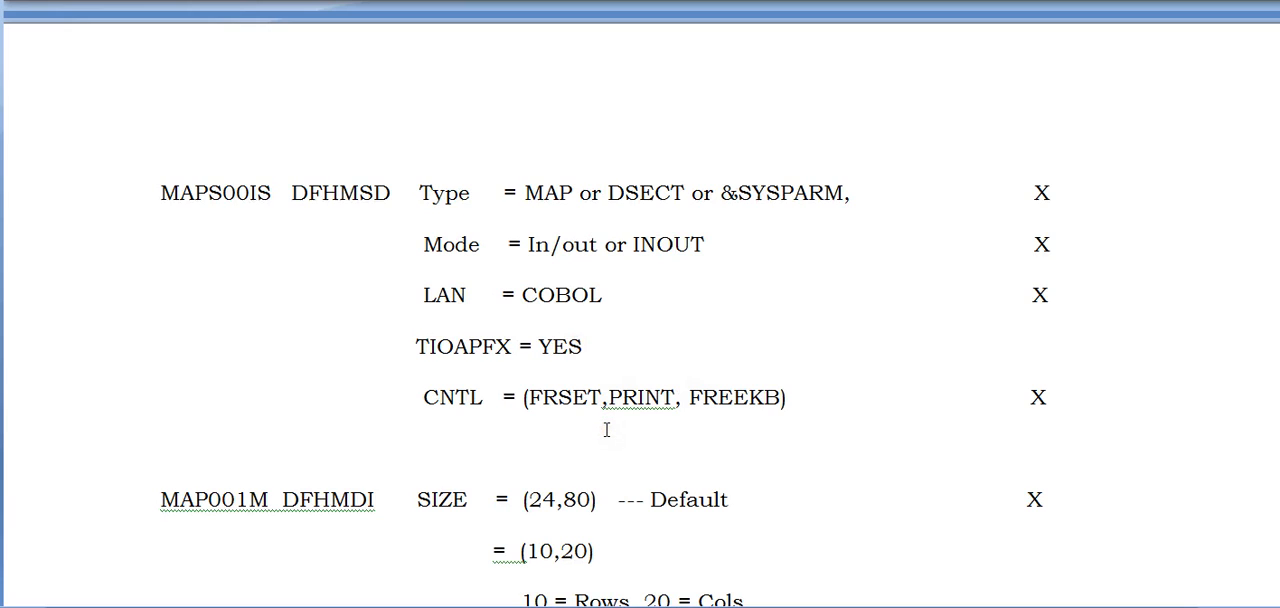
{"action": "left_click", "coordinate": [584, 346]}
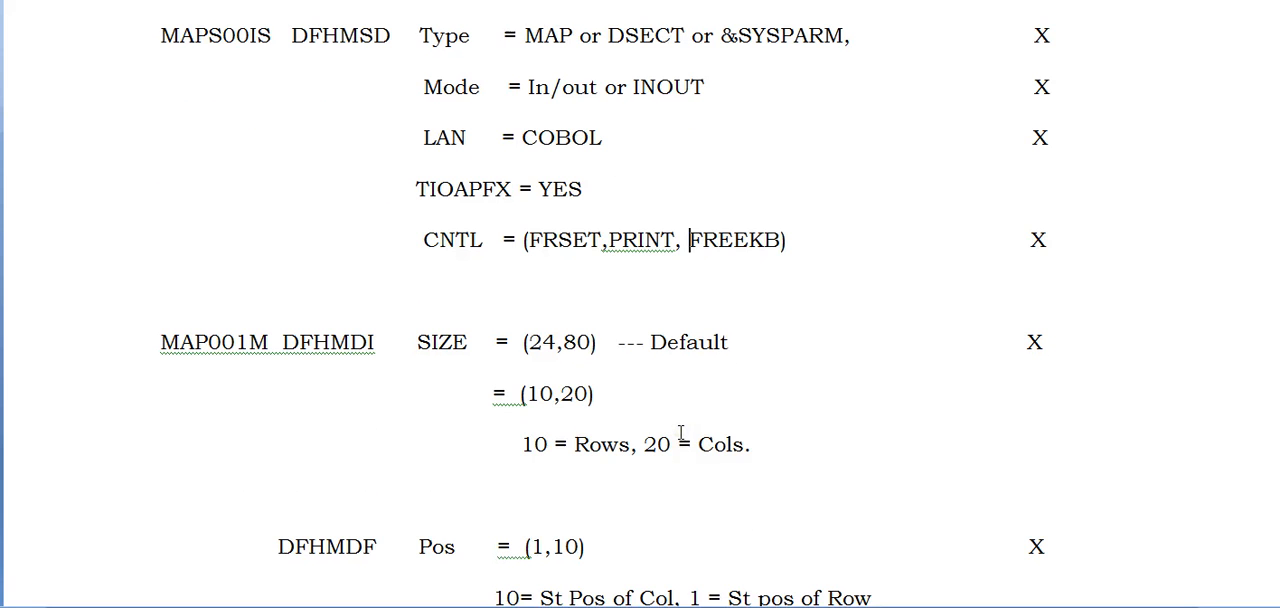
{"action": "scroll", "scroll_direction": "down", "scroll_amount": 3}
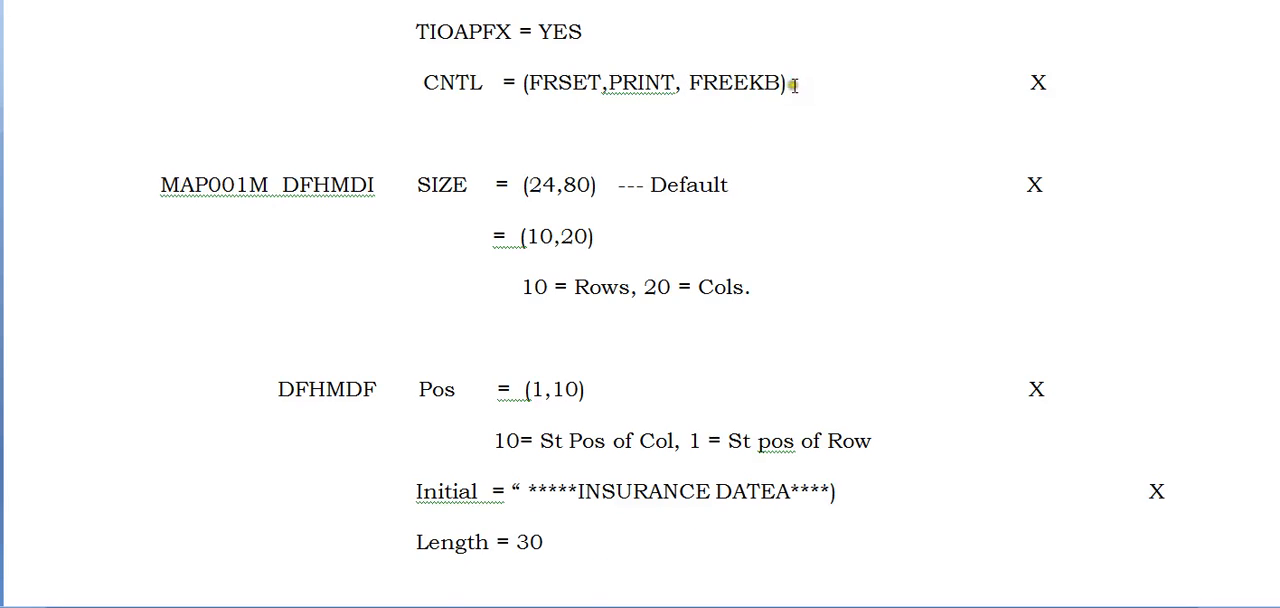
{"action": "left_click_drag", "start_coordinate": [792, 85], "coordinate": [524, 122]}
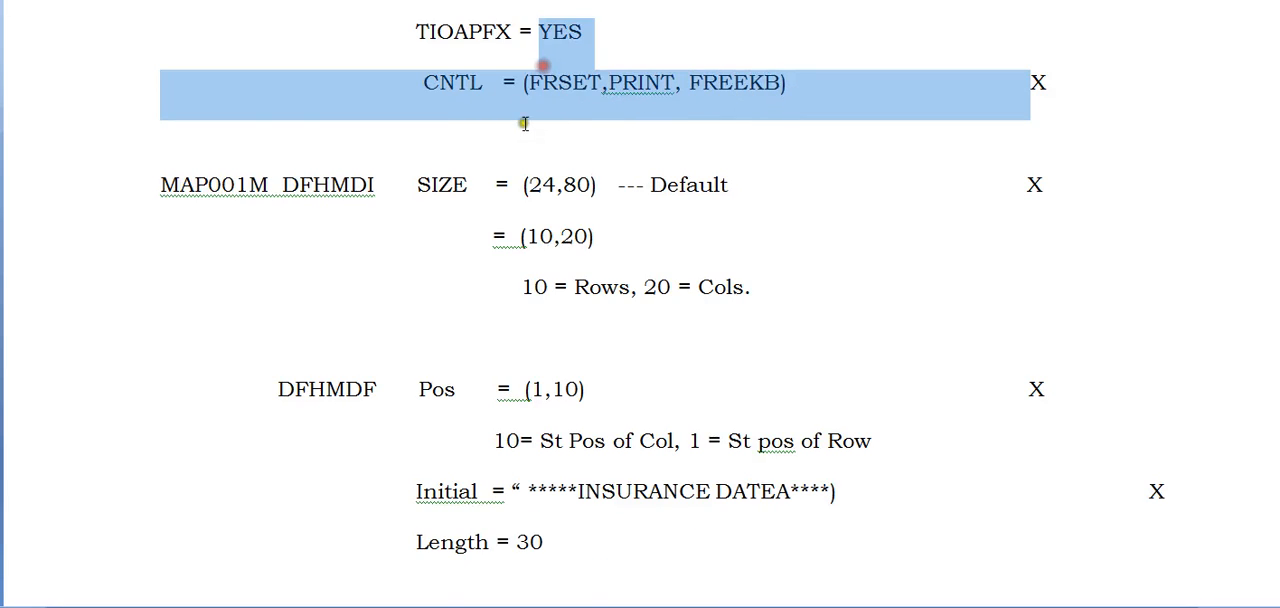
{"action": "scroll", "scroll_direction": "down", "scroll_amount": 3}
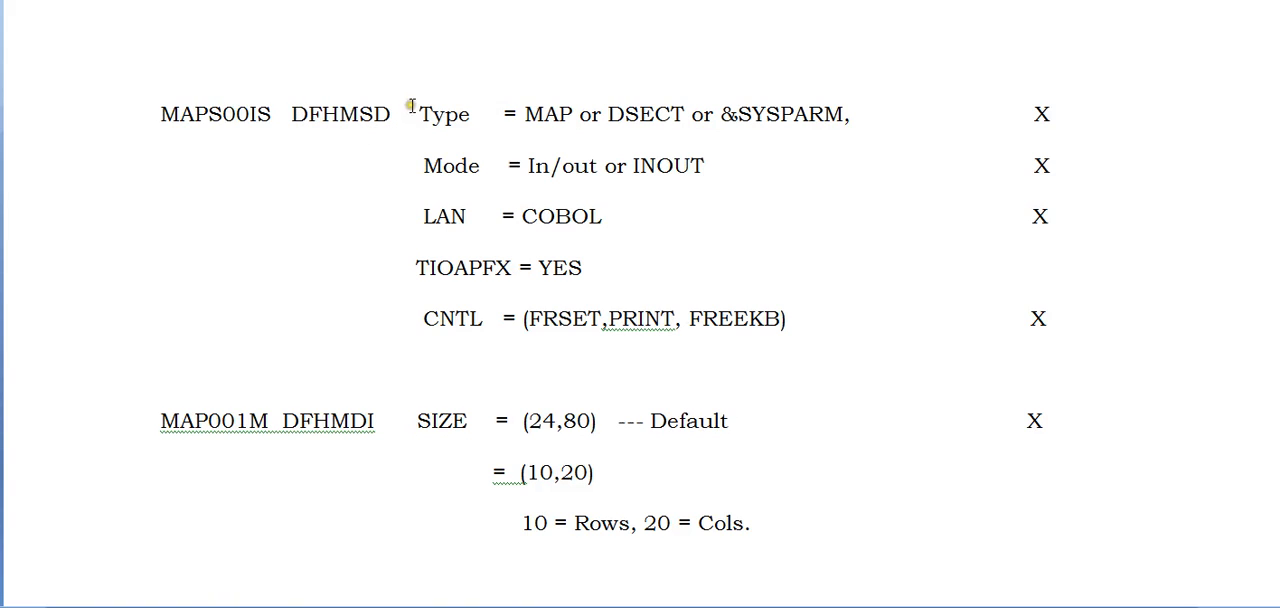
{"action": "scroll", "scroll_direction": "down", "scroll_amount": 3}
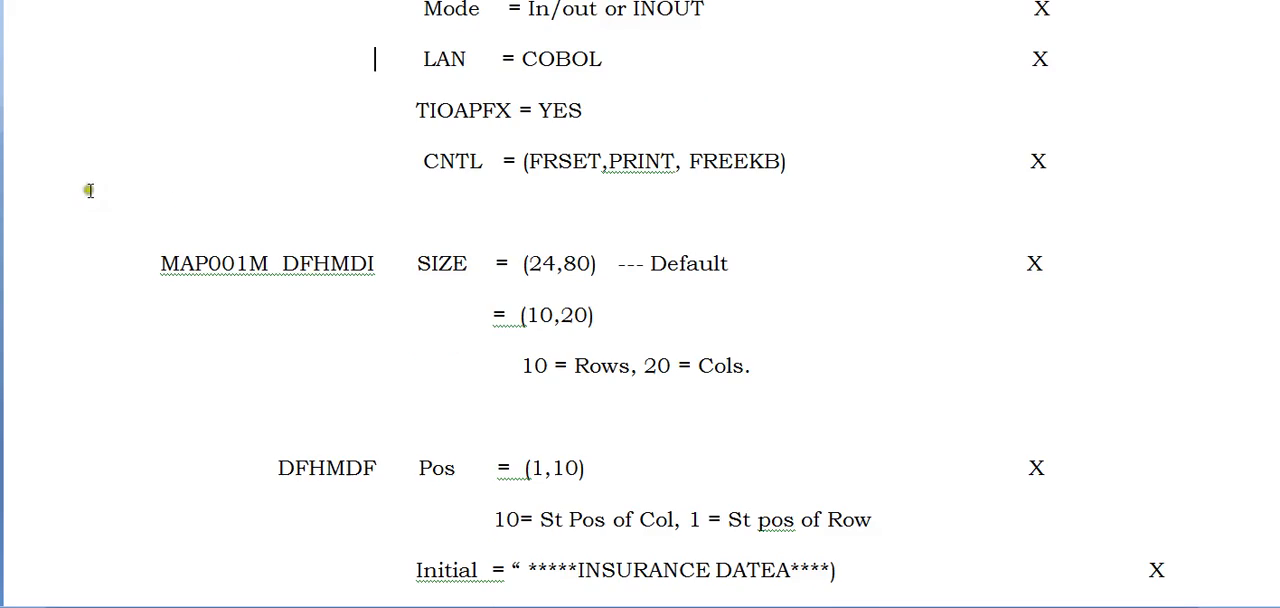
{"action": "scroll", "scroll_direction": "down", "scroll_amount": 3}
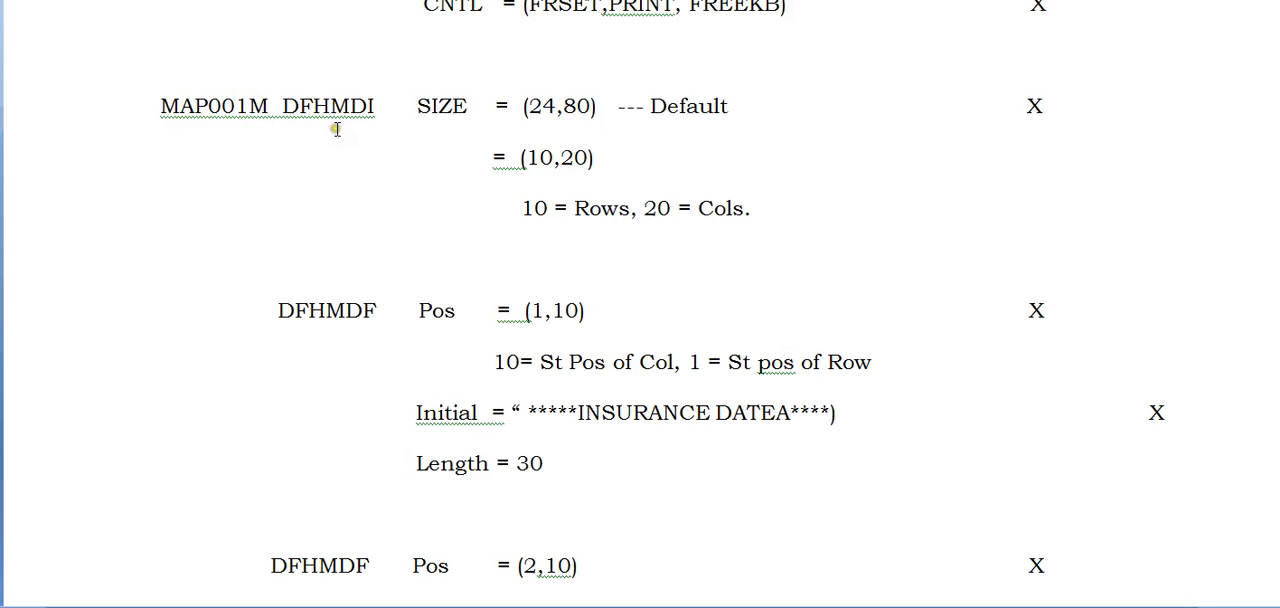
{"action": "mouse_move", "coordinate": [376, 226]}
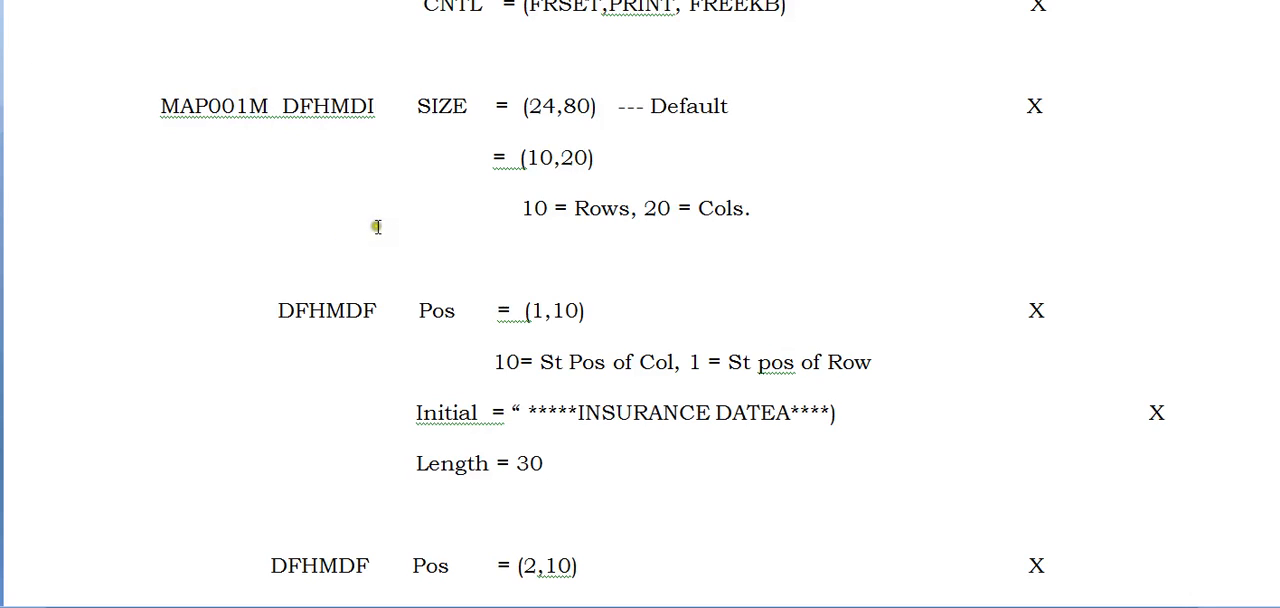
{"action": "double_click", "coordinate": [338, 106]}
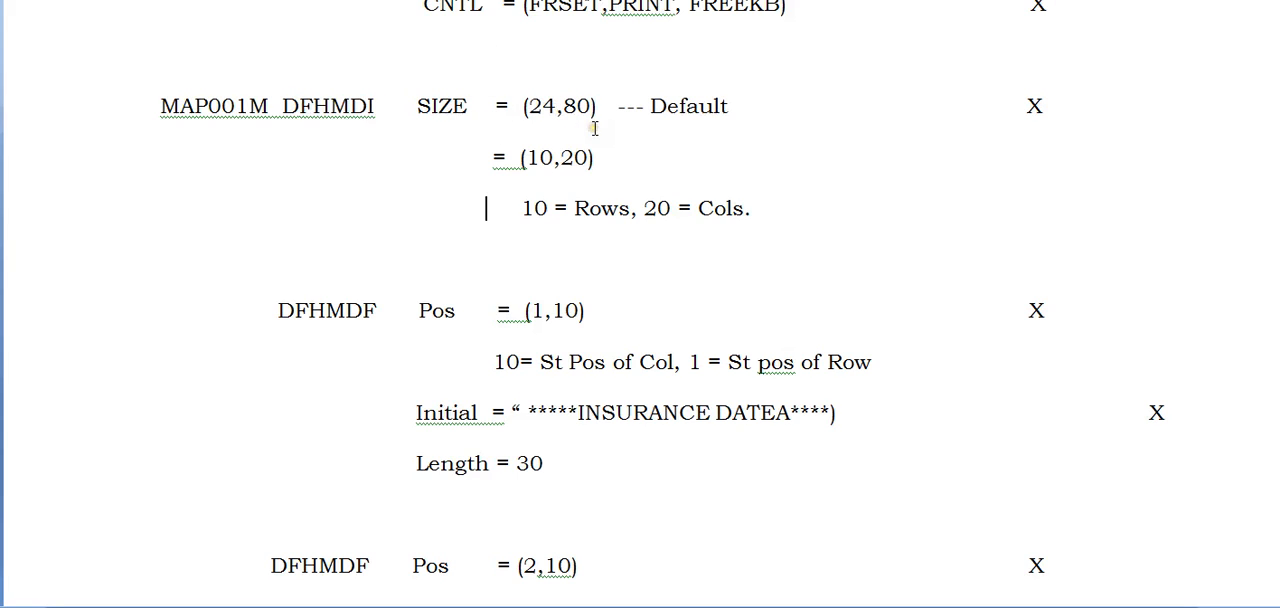
{"action": "mouse_move", "coordinate": [493, 208]}
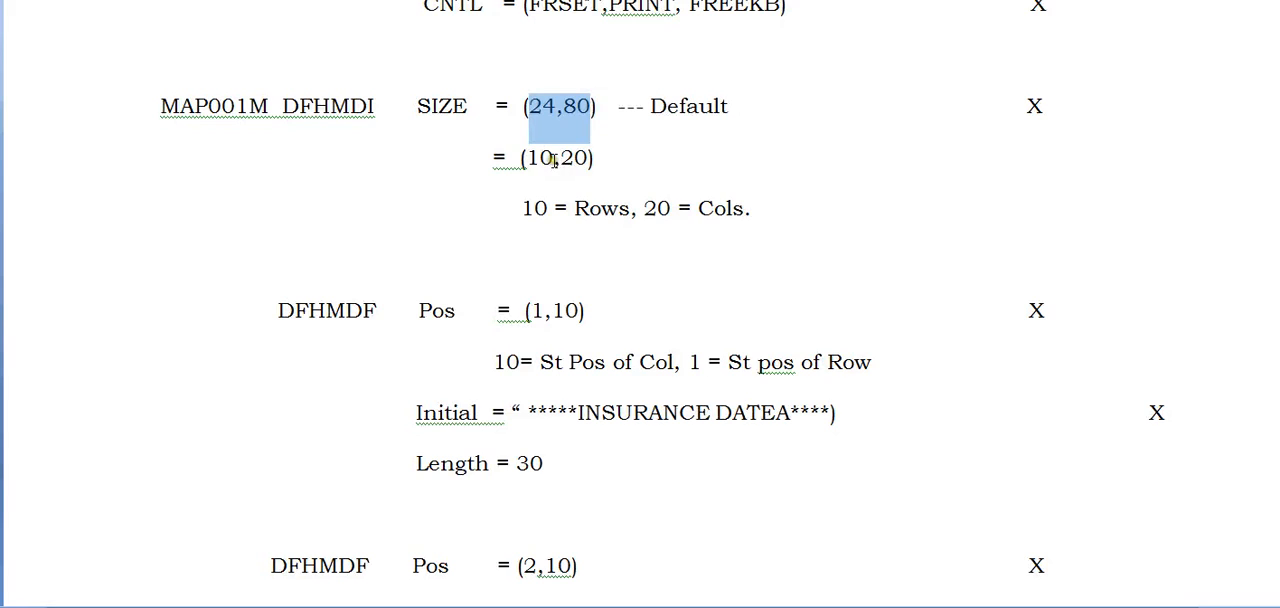
{"action": "left_click", "coordinate": [423, 225]}
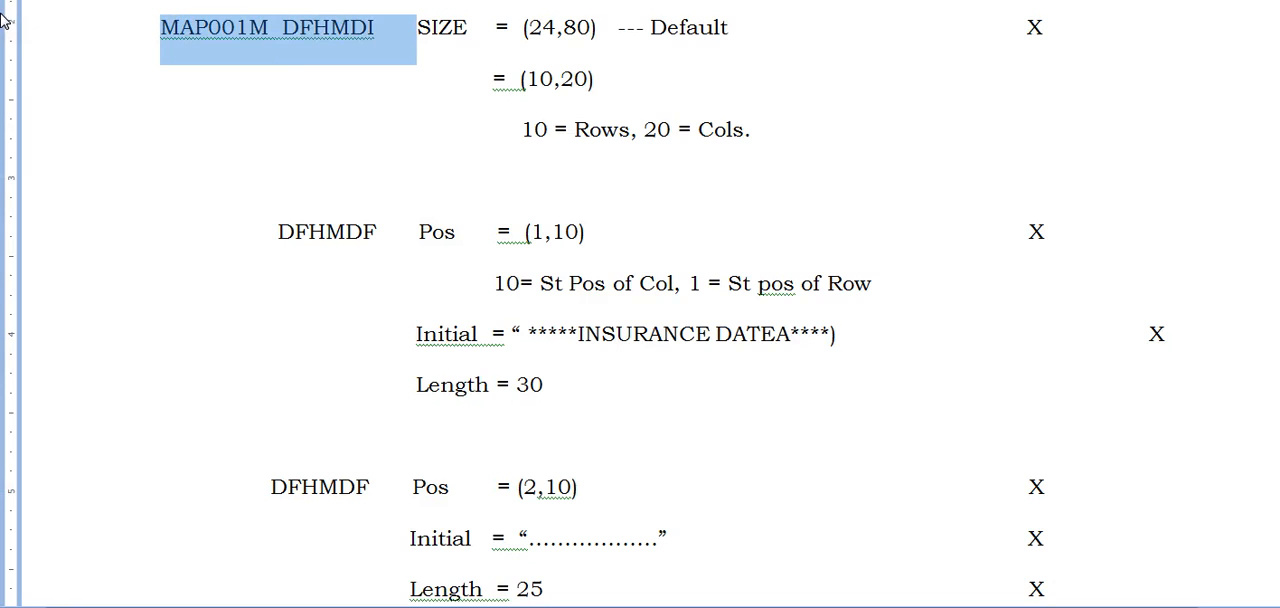
{"action": "left_click", "coordinate": [790, 315]}
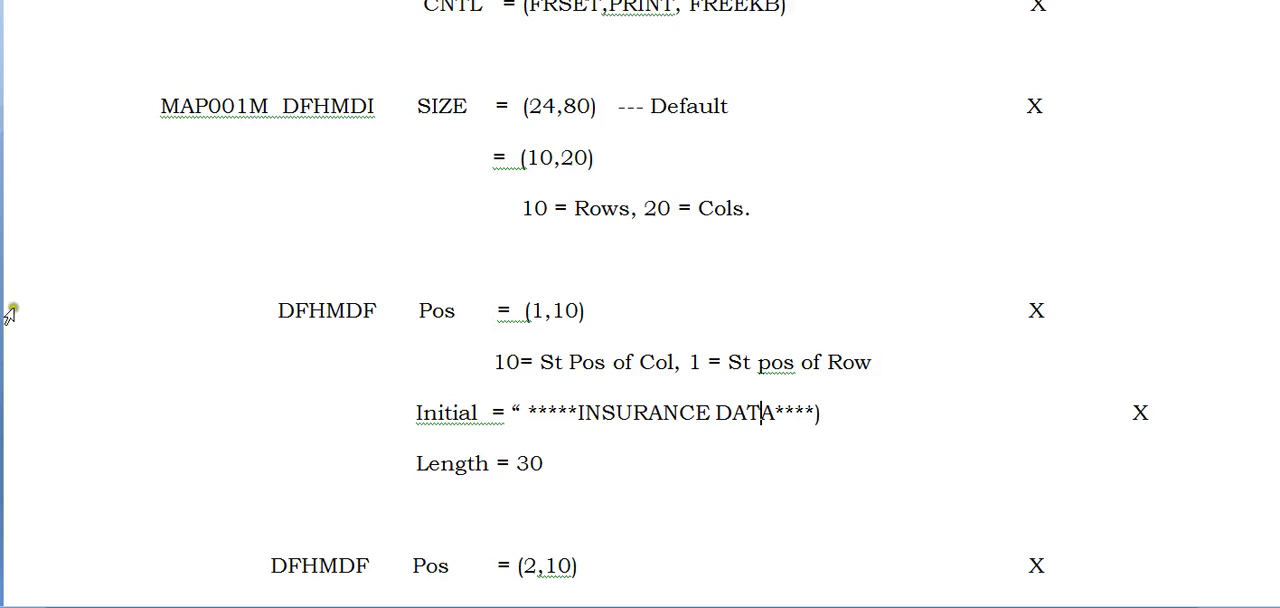
{"action": "mouse_move", "coordinate": [460, 352]}
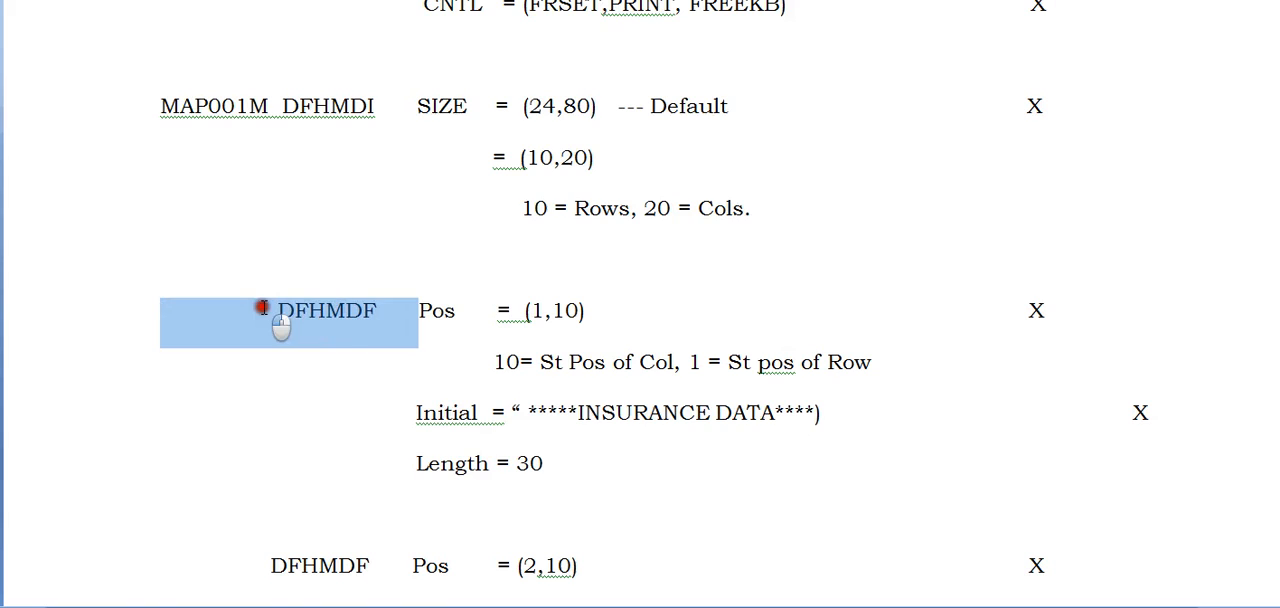
{"action": "mouse_move", "coordinate": [312, 333]}
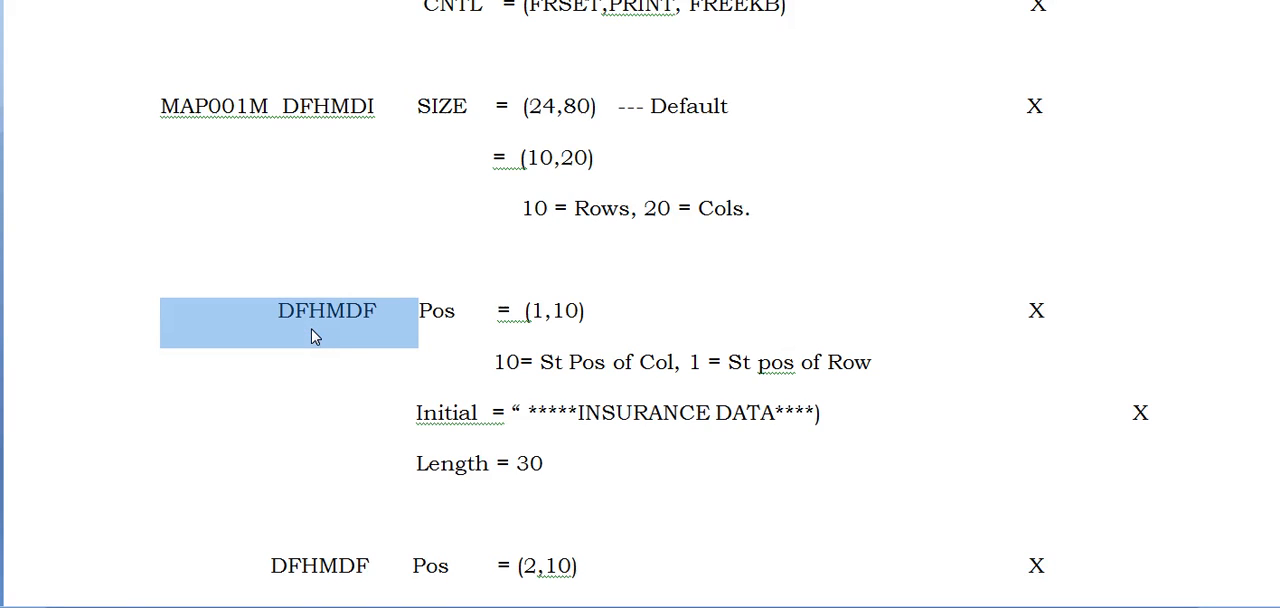
{"action": "mouse_move", "coordinate": [8, 192]}
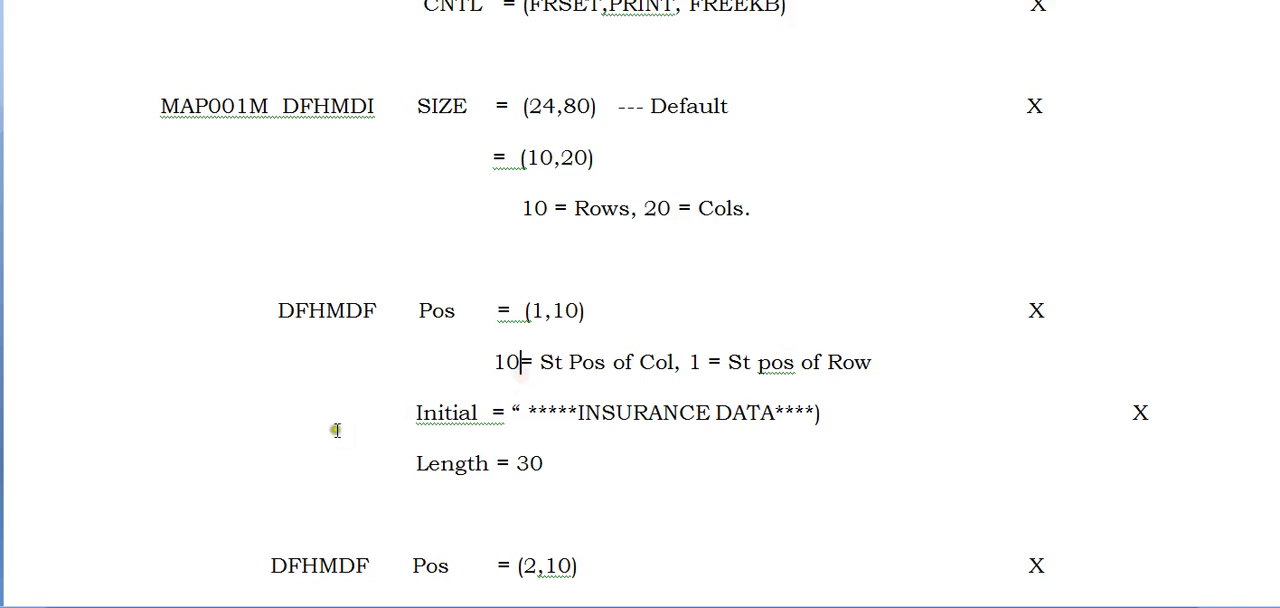
{"action": "mouse_move", "coordinate": [567, 378]}
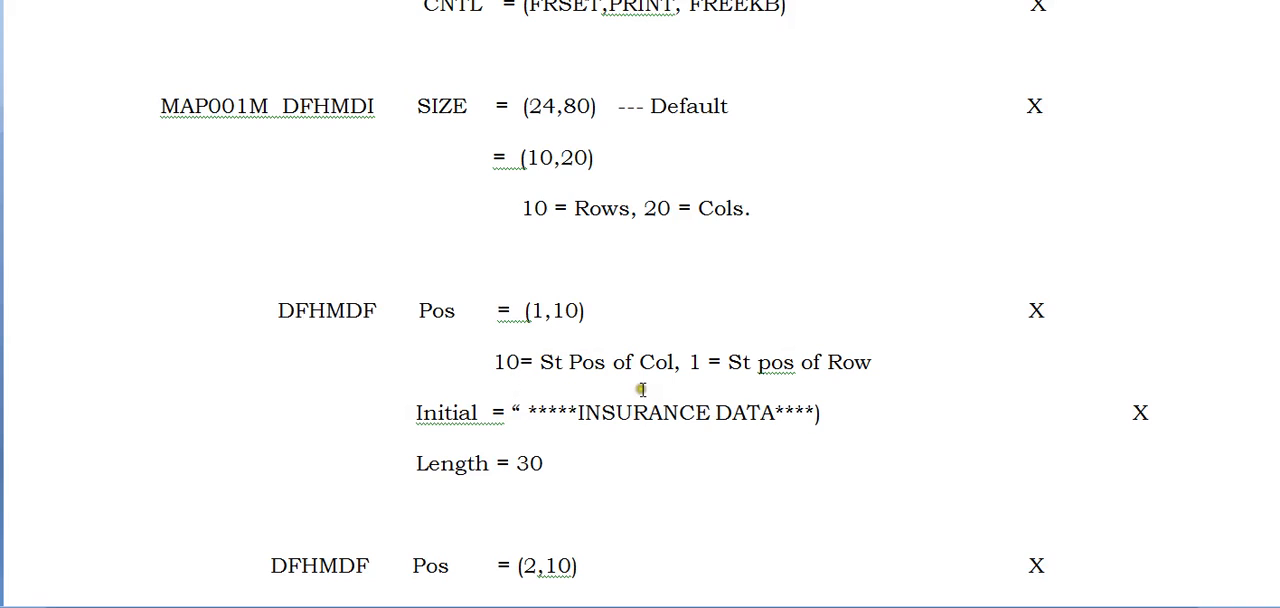
{"action": "mouse_move", "coordinate": [627, 173]}
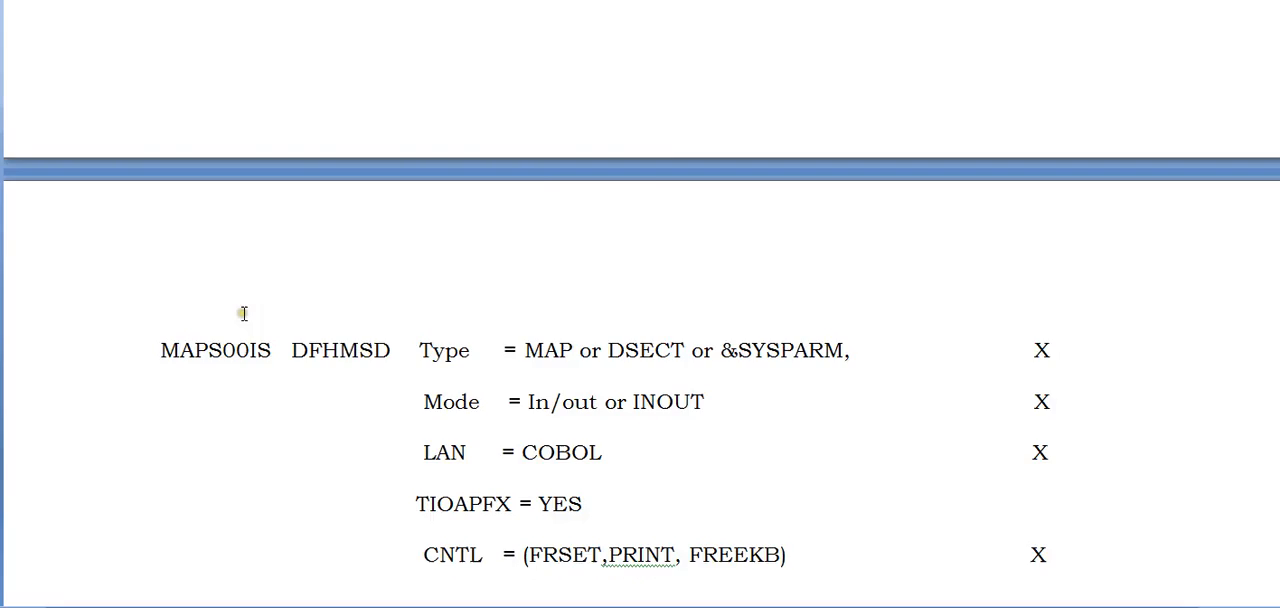
{"action": "scroll", "scroll_direction": "down", "scroll_amount": 3}
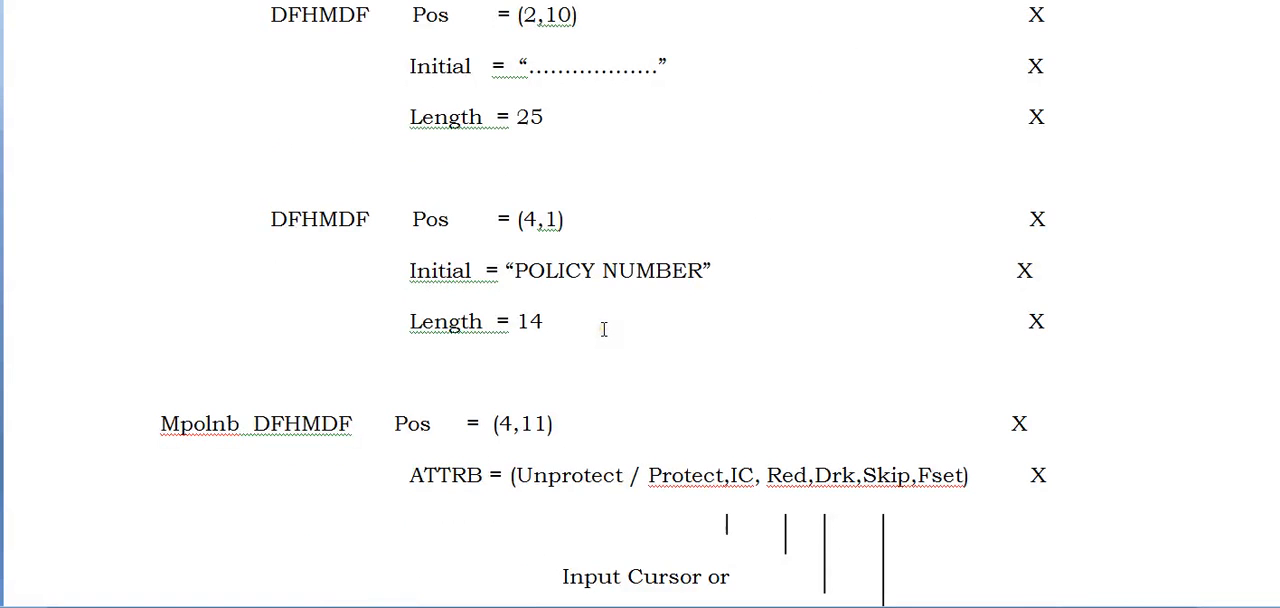
{"action": "mouse_move", "coordinate": [508, 186]}
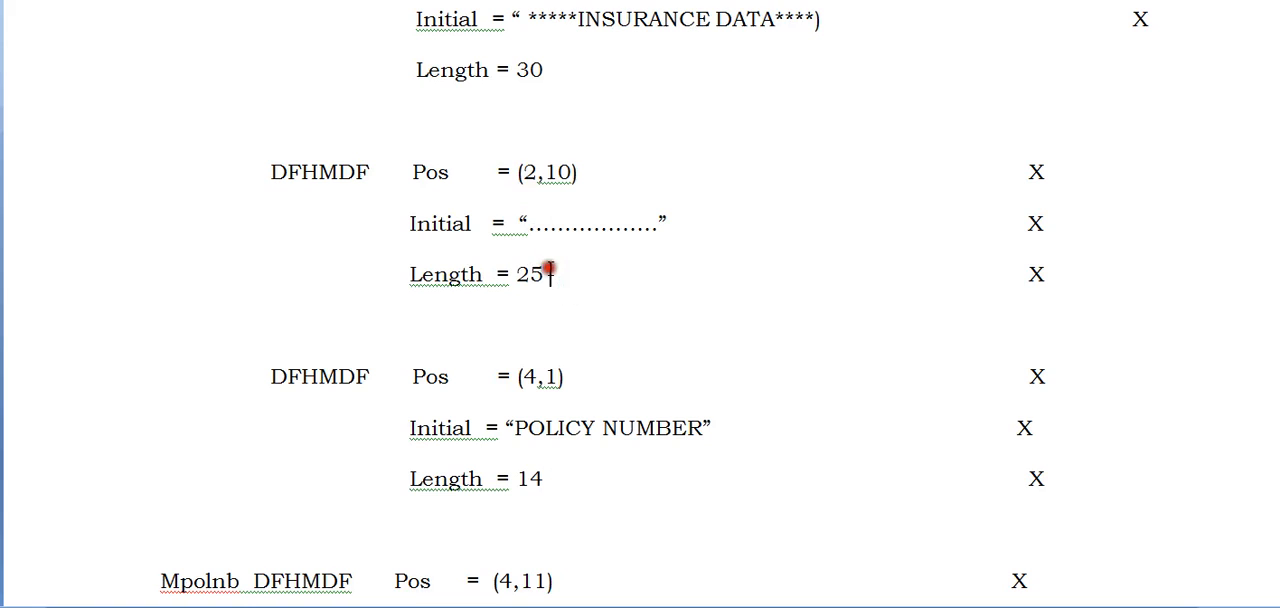
- Replace Length = 25 with 30 on the Pos = (2,10) DFHMDF field
{"action": "key", "text": "Backspace"}
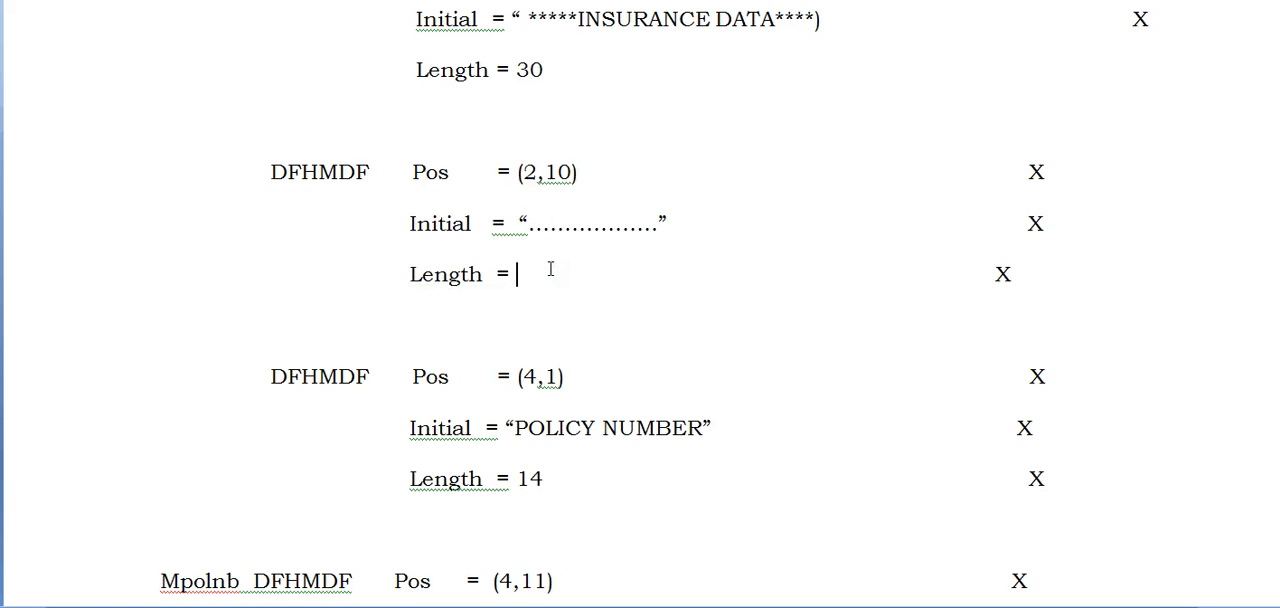
{"action": "scroll", "scroll_direction": "down", "scroll_amount": 3}
{"action": "type", "text": " 30"}
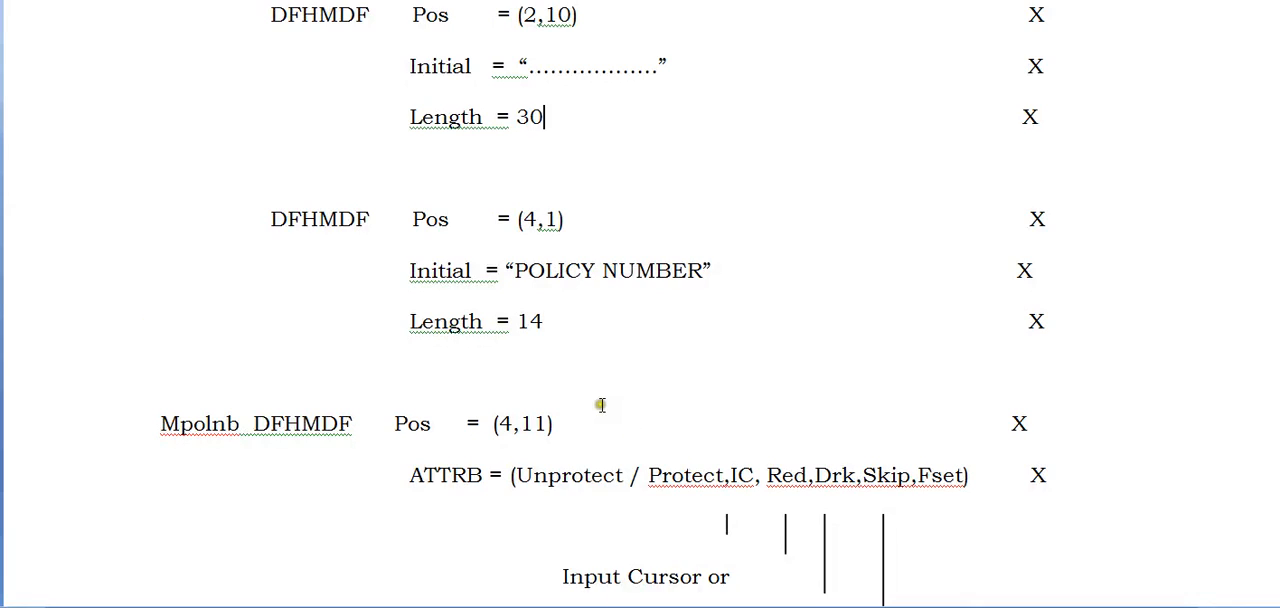
{"action": "mouse_move", "coordinate": [712, 301]}
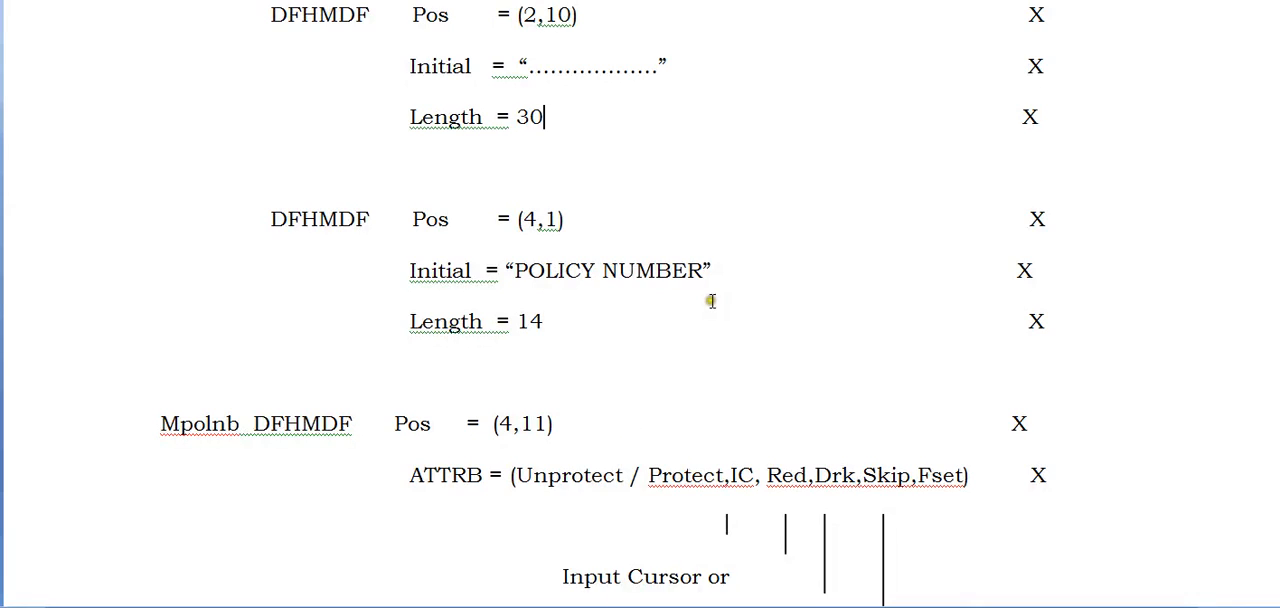
{"action": "mouse_move", "coordinate": [277, 219]}
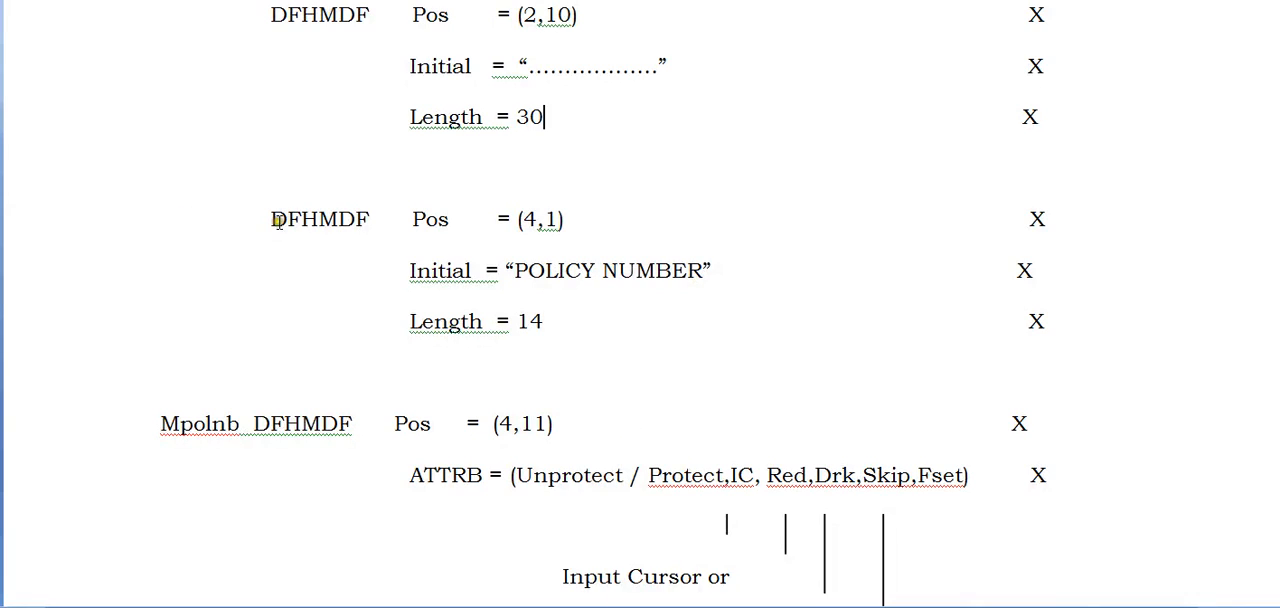
{"action": "scroll", "scroll_direction": "down", "scroll_amount": 3}
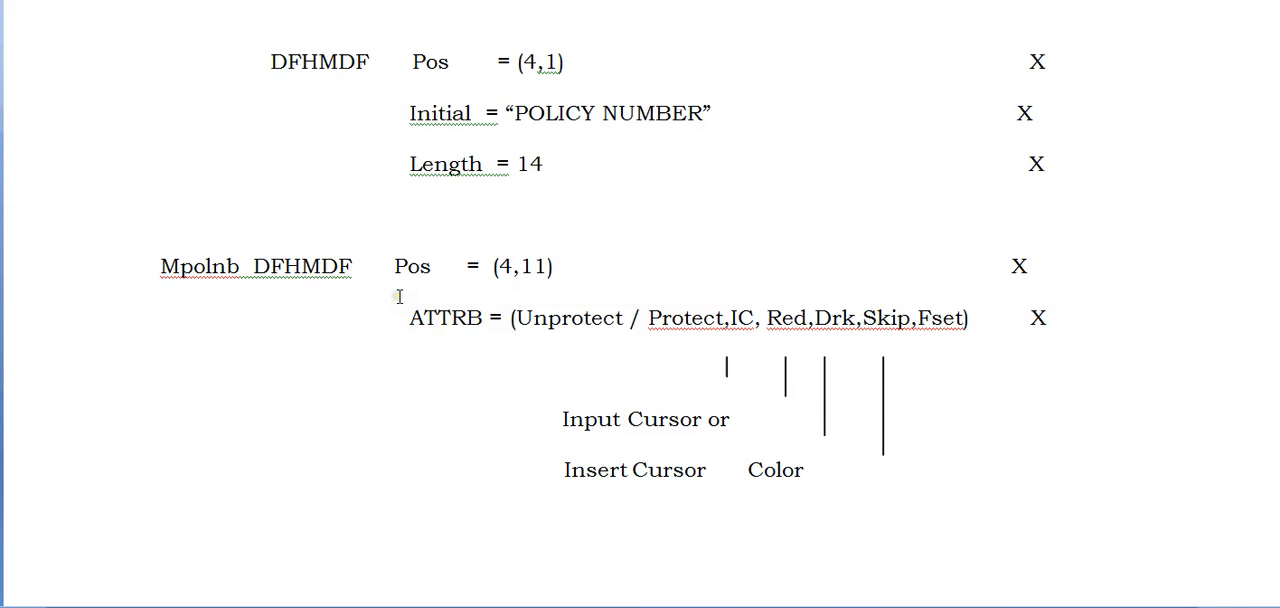
{"action": "mouse_move", "coordinate": [227, 318]}
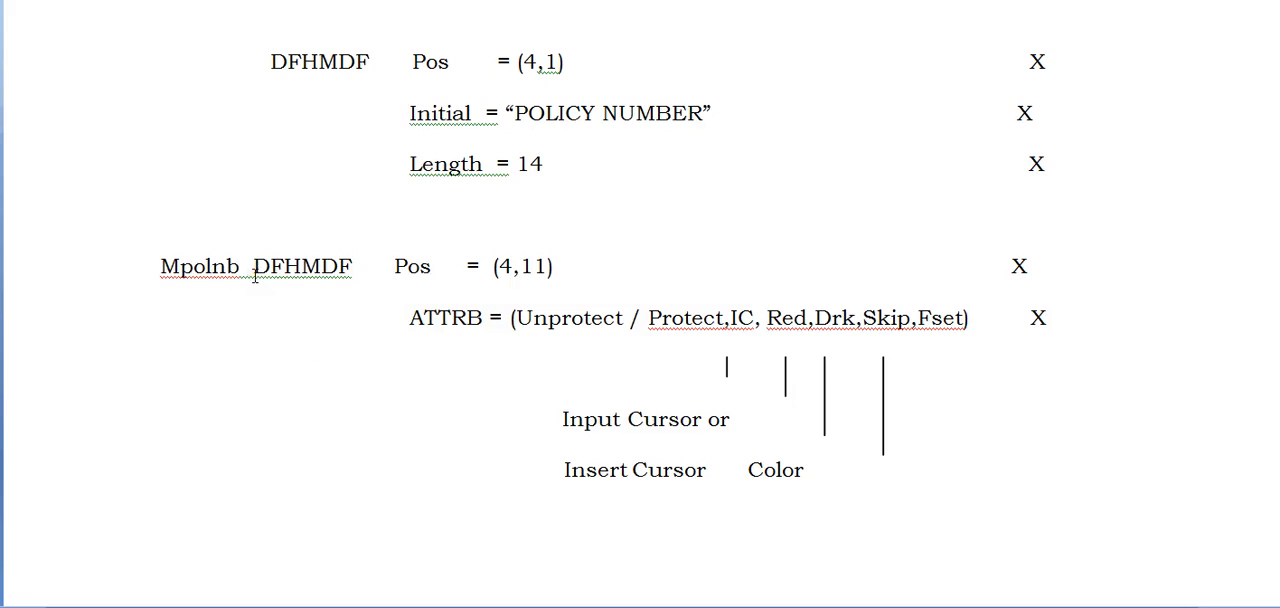
{"action": "mouse_move", "coordinate": [355, 307]}
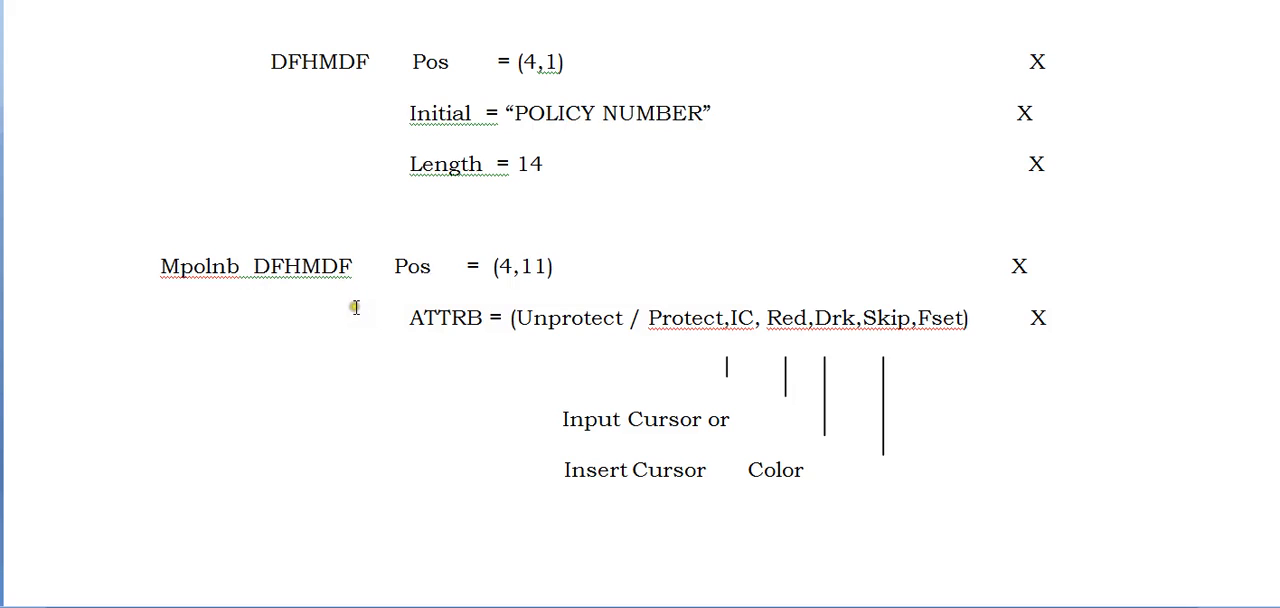
{"action": "double_click", "coordinate": [198, 266]}
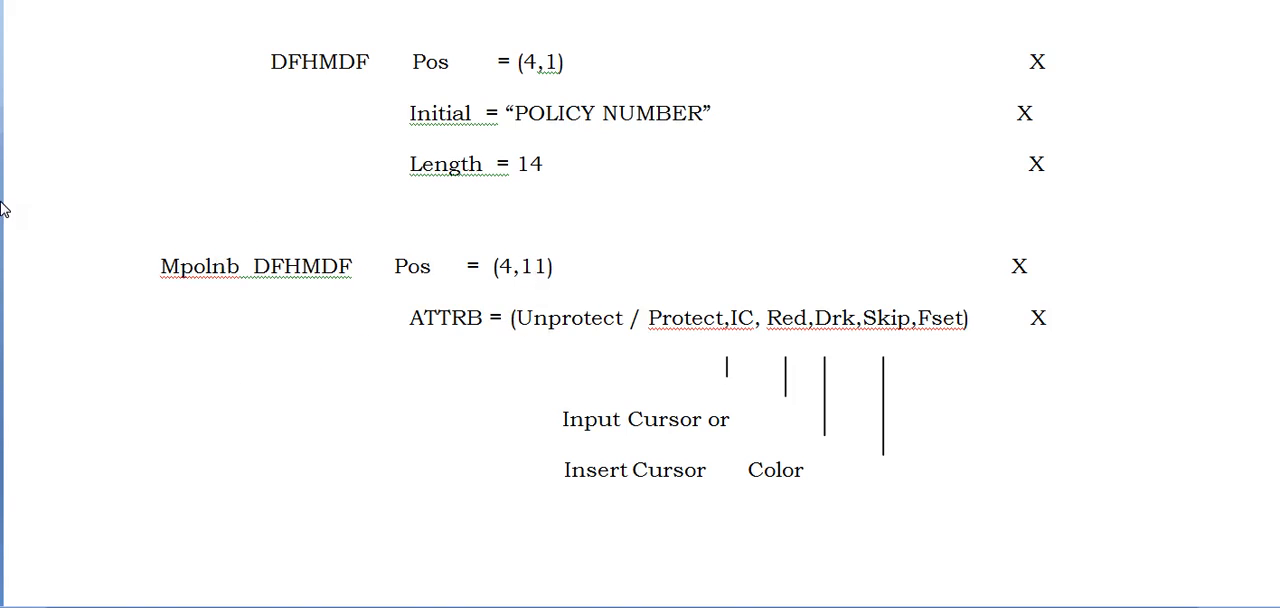
{"action": "scroll", "scroll_direction": "down", "scroll_amount": 3}
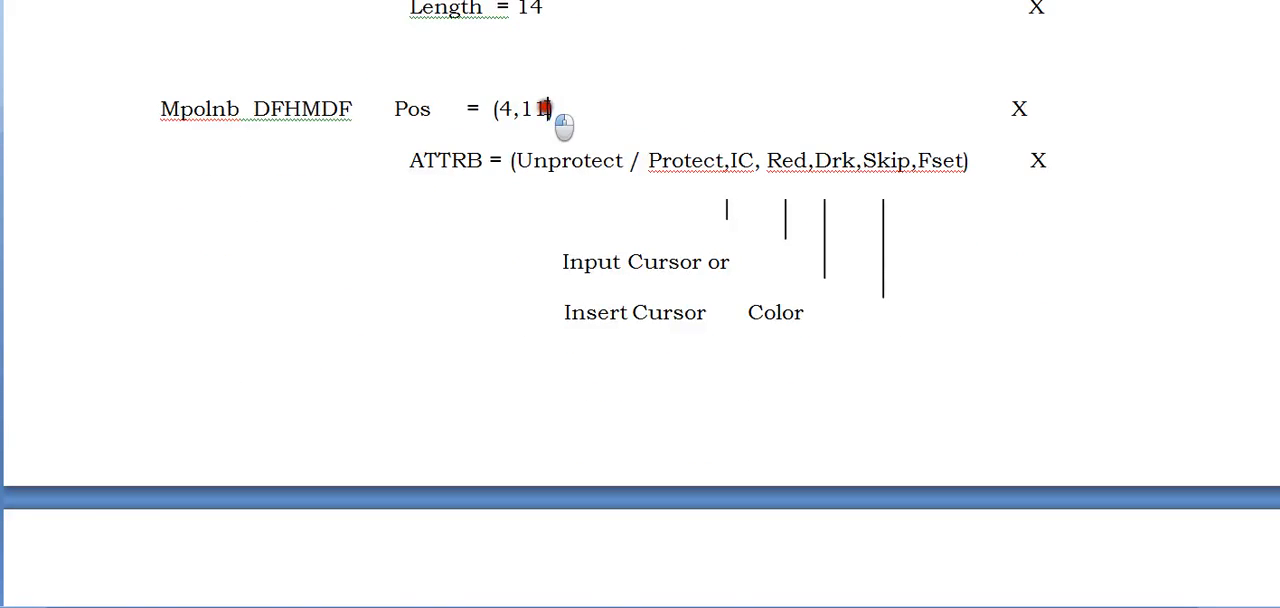
{"action": "type", "text": "5"}
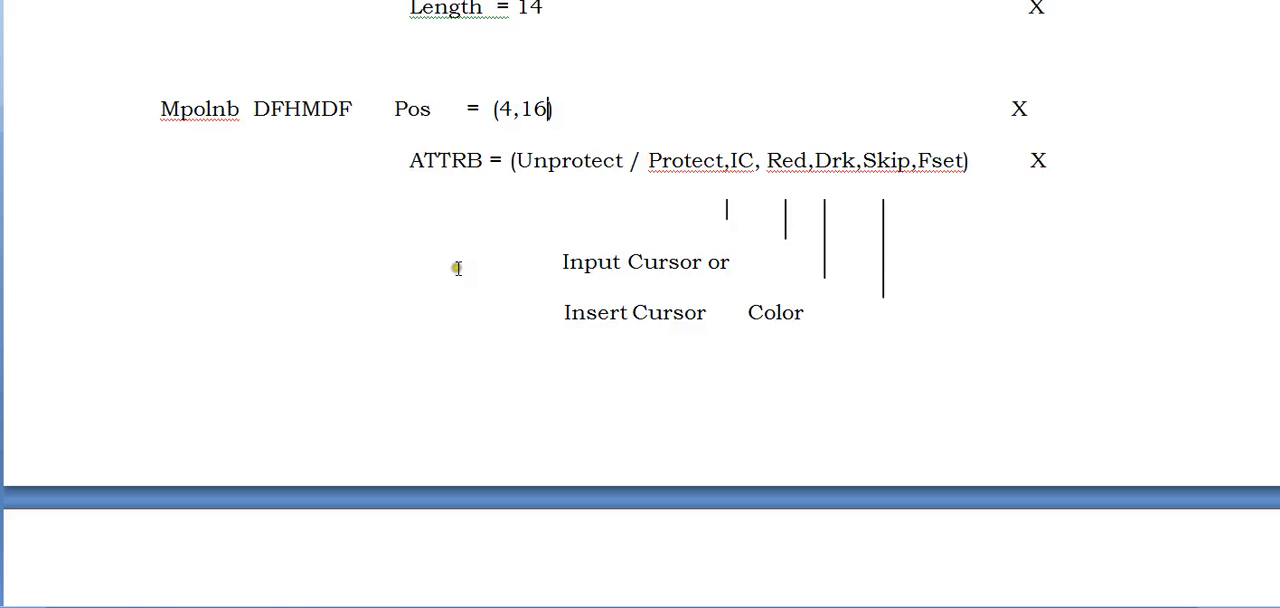
{"action": "mouse_move", "coordinate": [775, 206]}
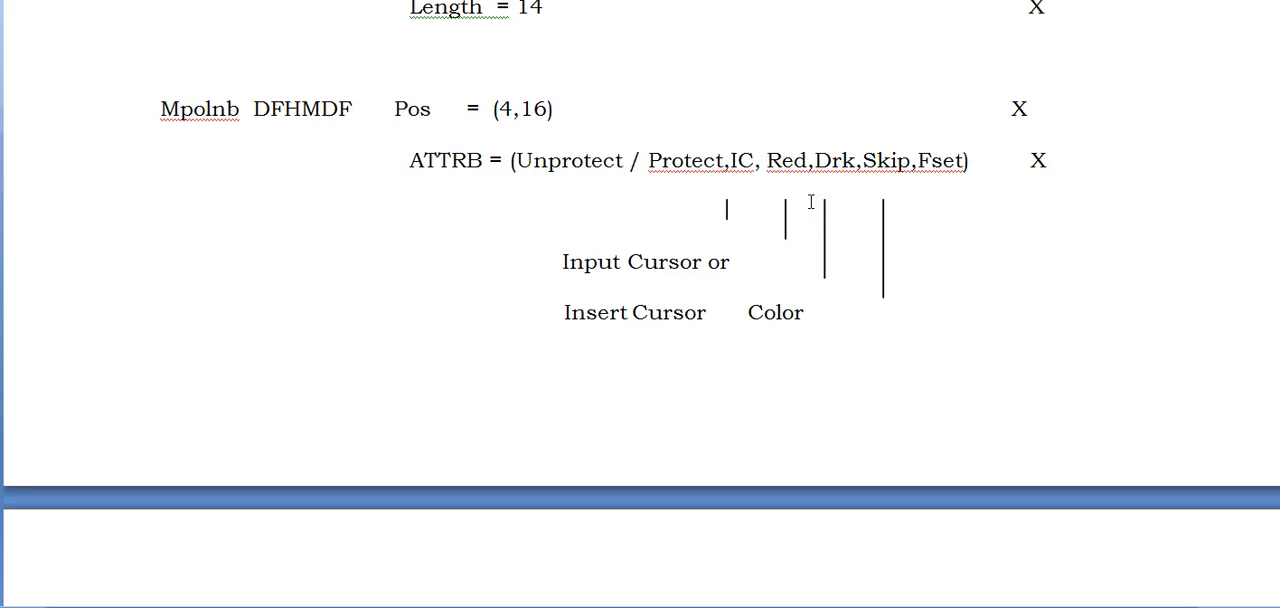
{"action": "left_click", "coordinate": [550, 108]}
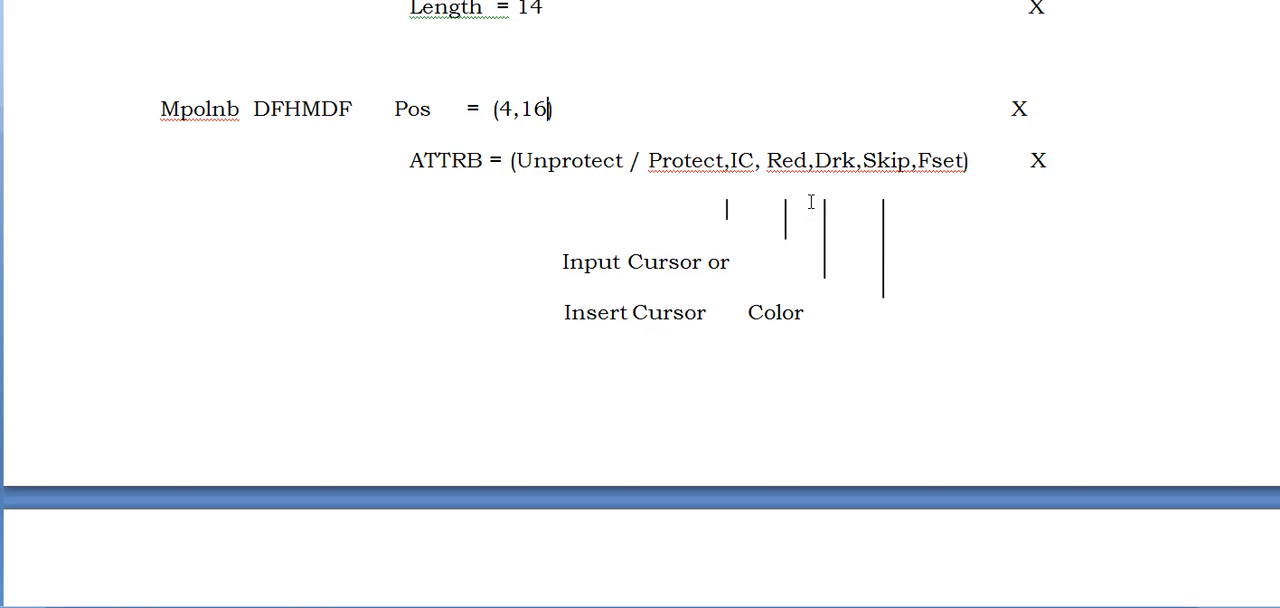
{"action": "mouse_move", "coordinate": [742, 193]}
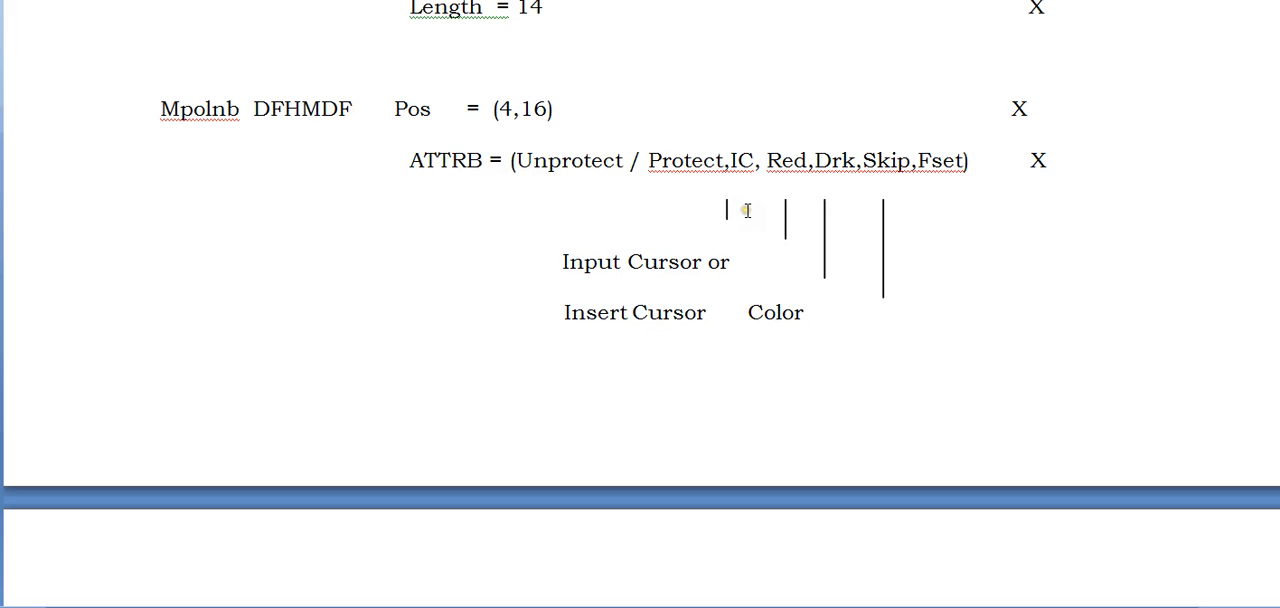
{"action": "mouse_move", "coordinate": [447, 131]}
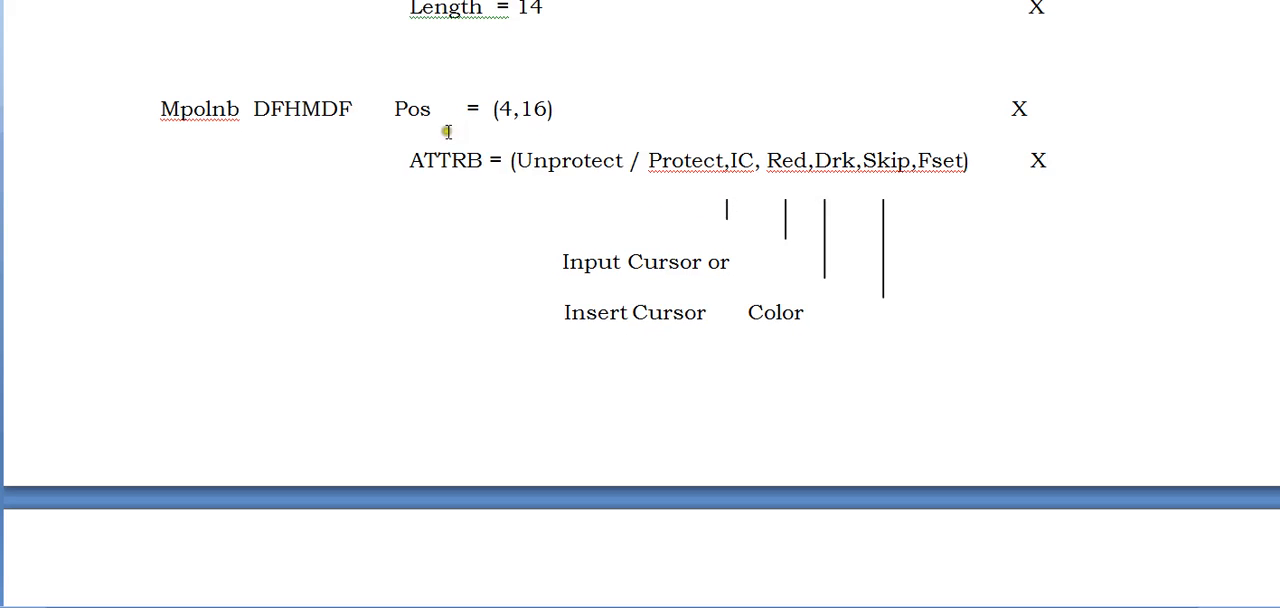
{"action": "mouse_move", "coordinate": [578, 464]}
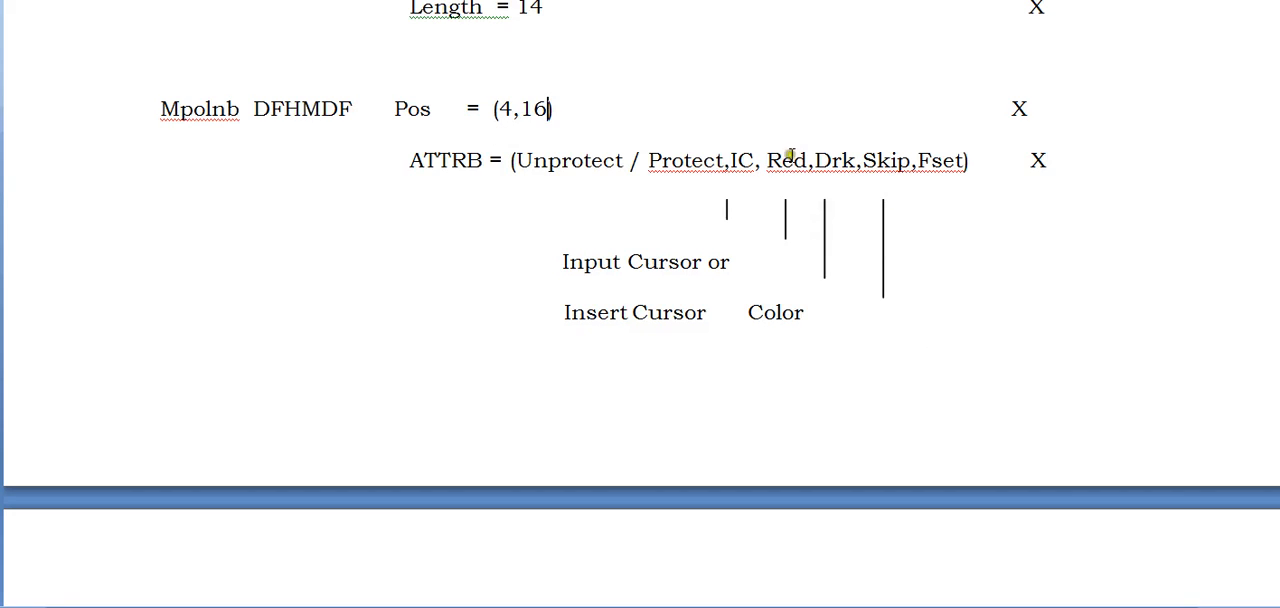
{"action": "mouse_move", "coordinate": [790, 221]}
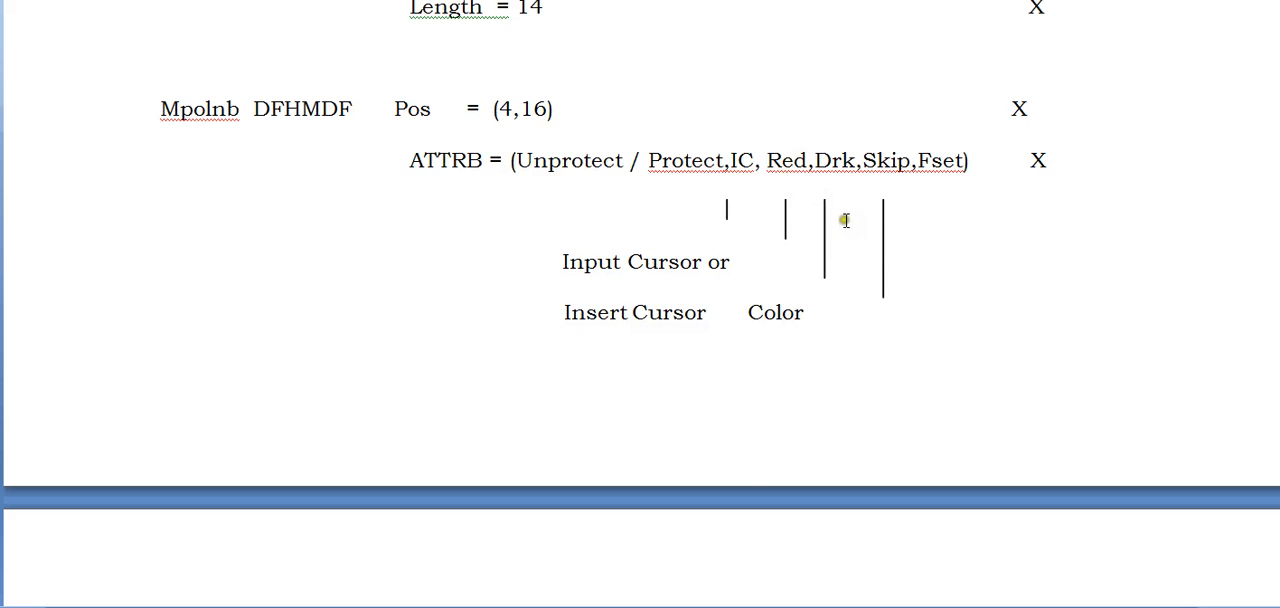
{"action": "mouse_move", "coordinate": [964, 222]}
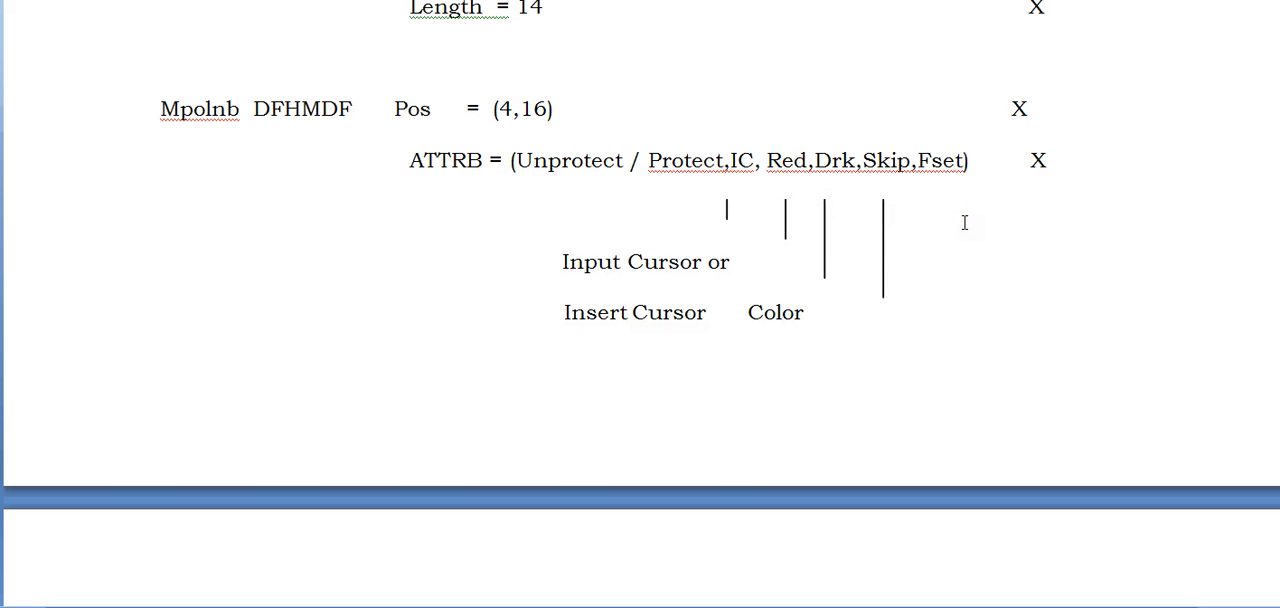
{"action": "left_click", "coordinate": [552, 109]}
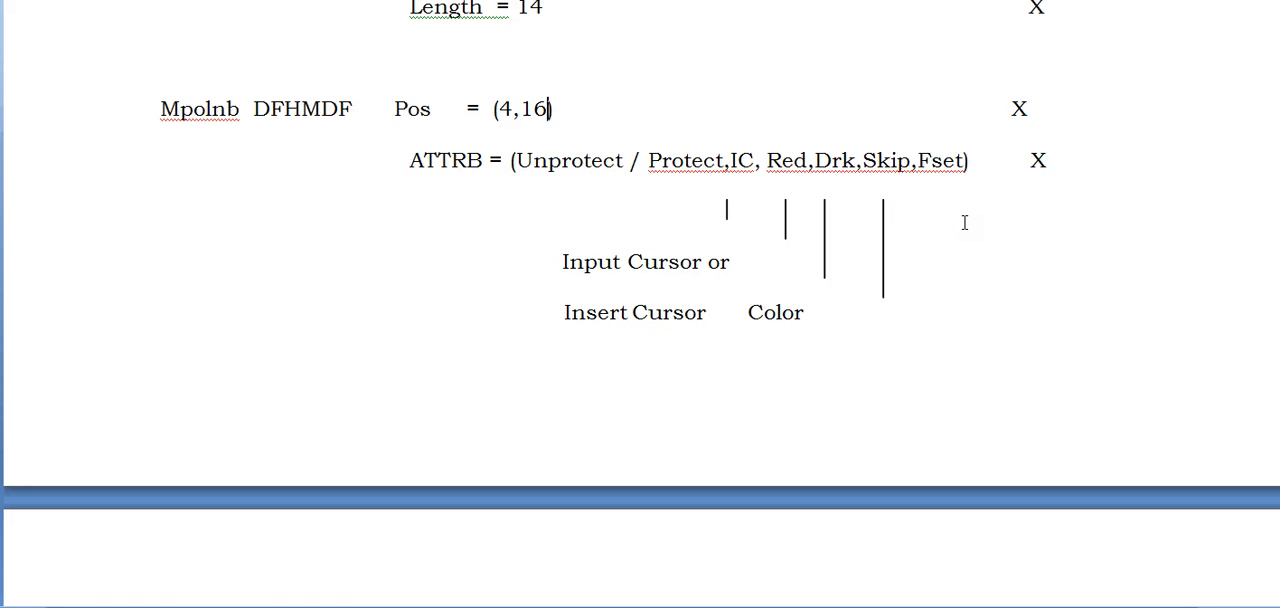
{"action": "left_click", "coordinate": [552, 108]}
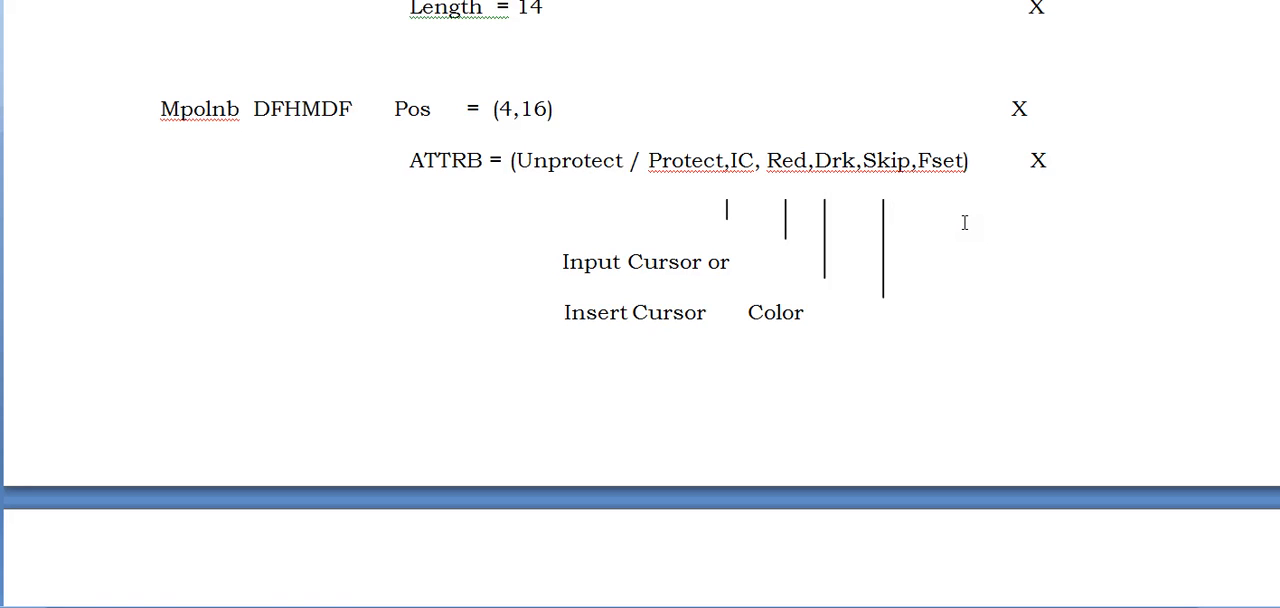
{"action": "mouse_move", "coordinate": [963, 228]}
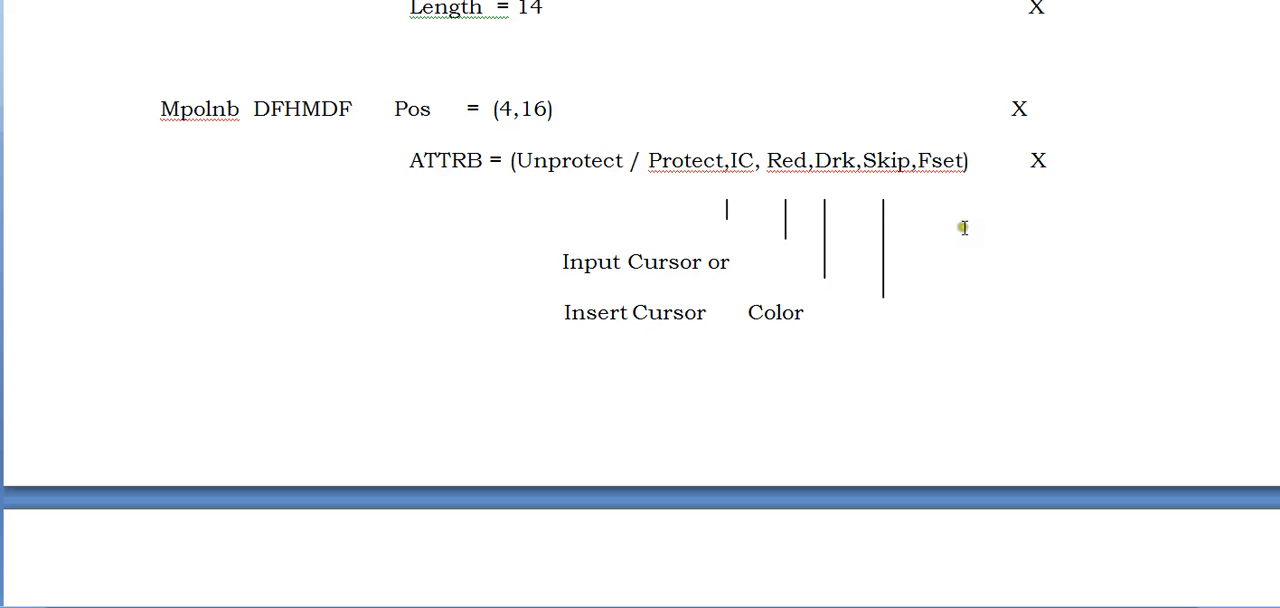
{"action": "double_click", "coordinate": [940, 160]}
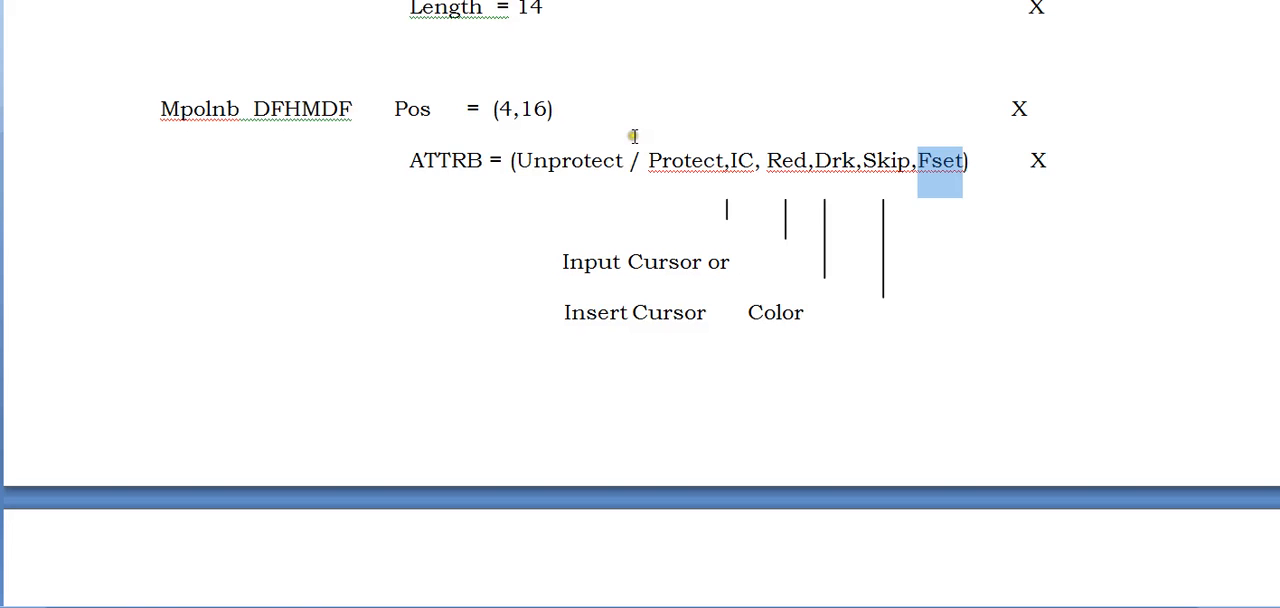
{"action": "mouse_move", "coordinate": [428, 229]}
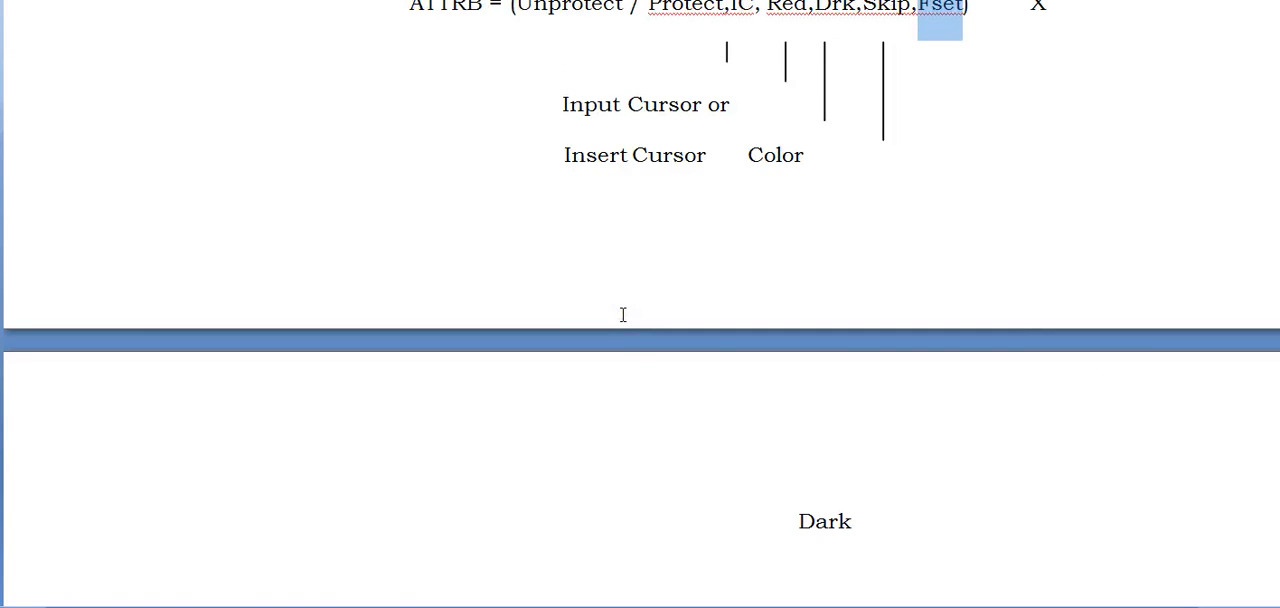
{"action": "scroll", "scroll_direction": "down", "scroll_amount": 3}
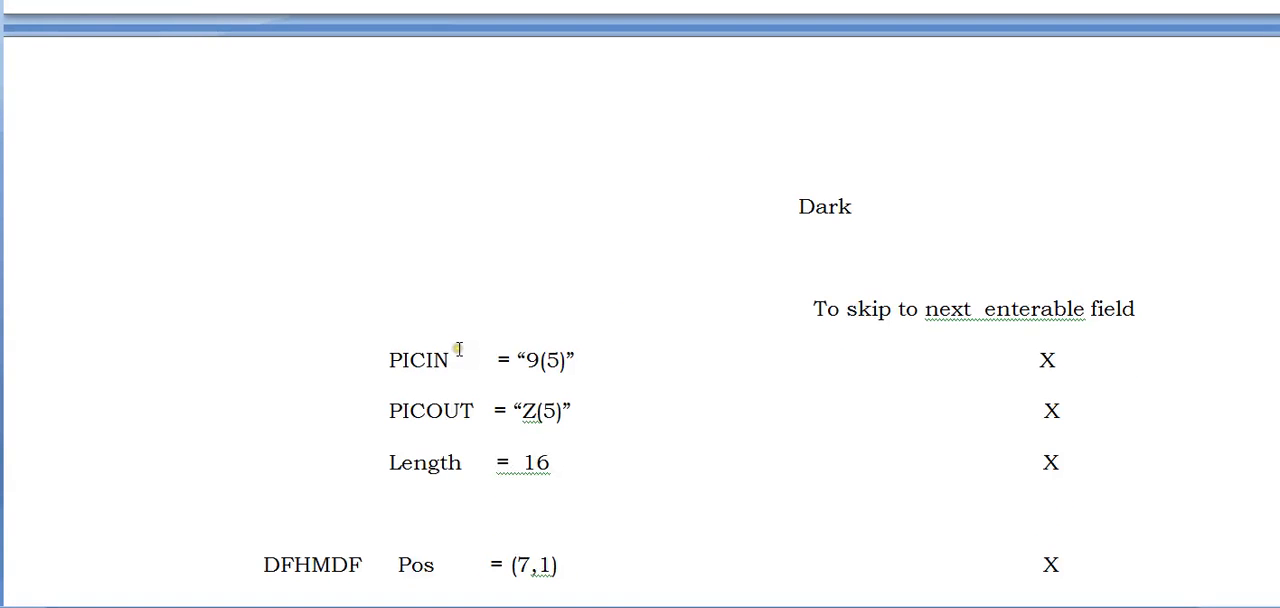
{"action": "double_click", "coordinate": [418, 360]}
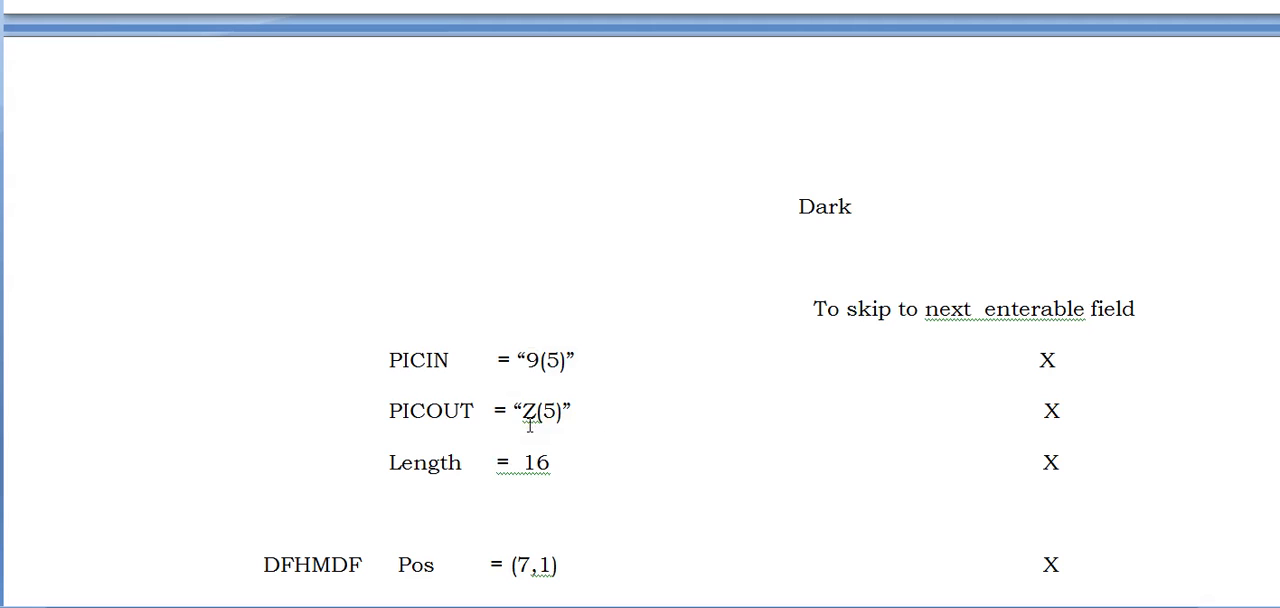
{"action": "double_click", "coordinate": [431, 411]}
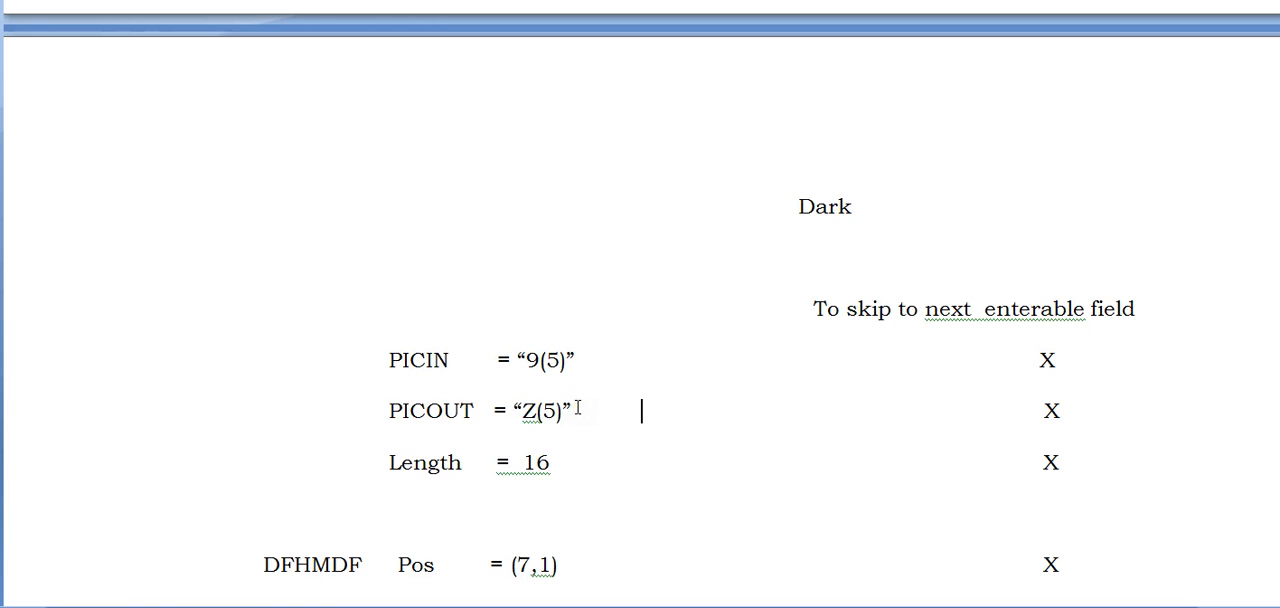
{"action": "mouse_move", "coordinate": [414, 360]}
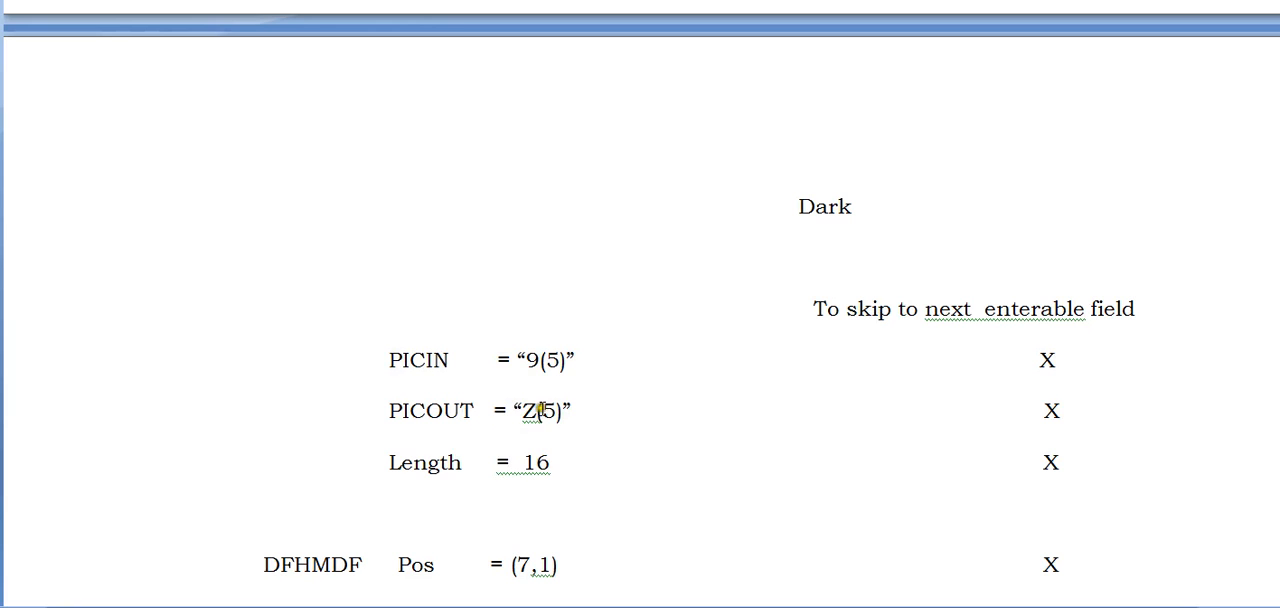
{"action": "scroll", "scroll_direction": "down", "scroll_amount": 3}
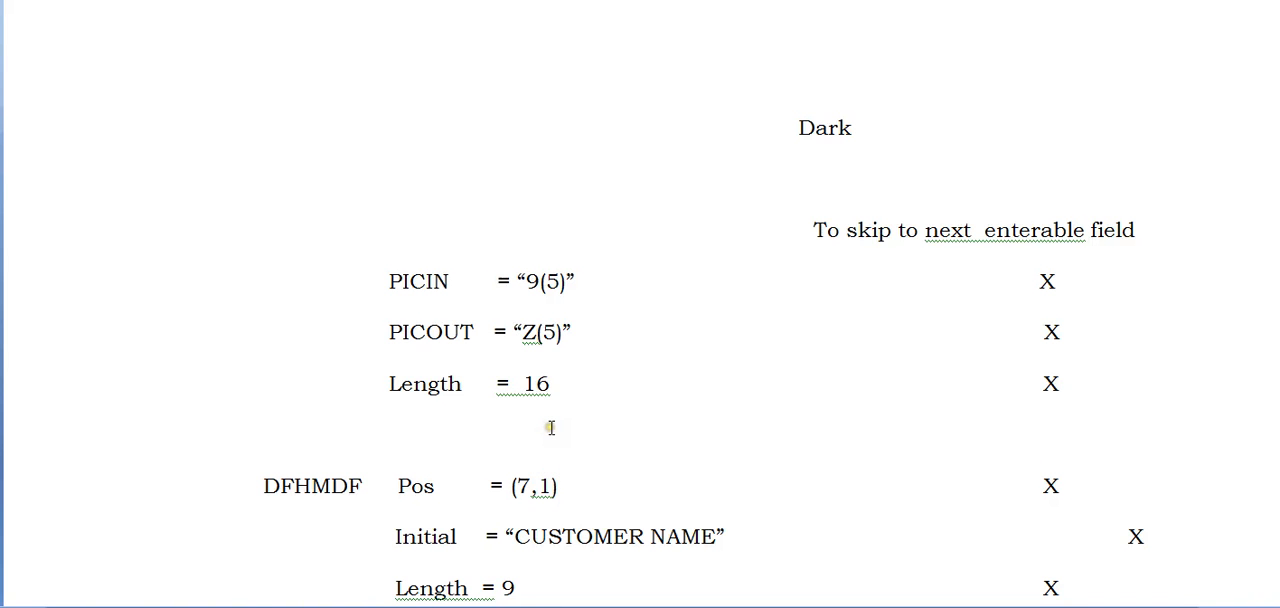
{"action": "scroll", "scroll_direction": "down", "scroll_amount": 3}
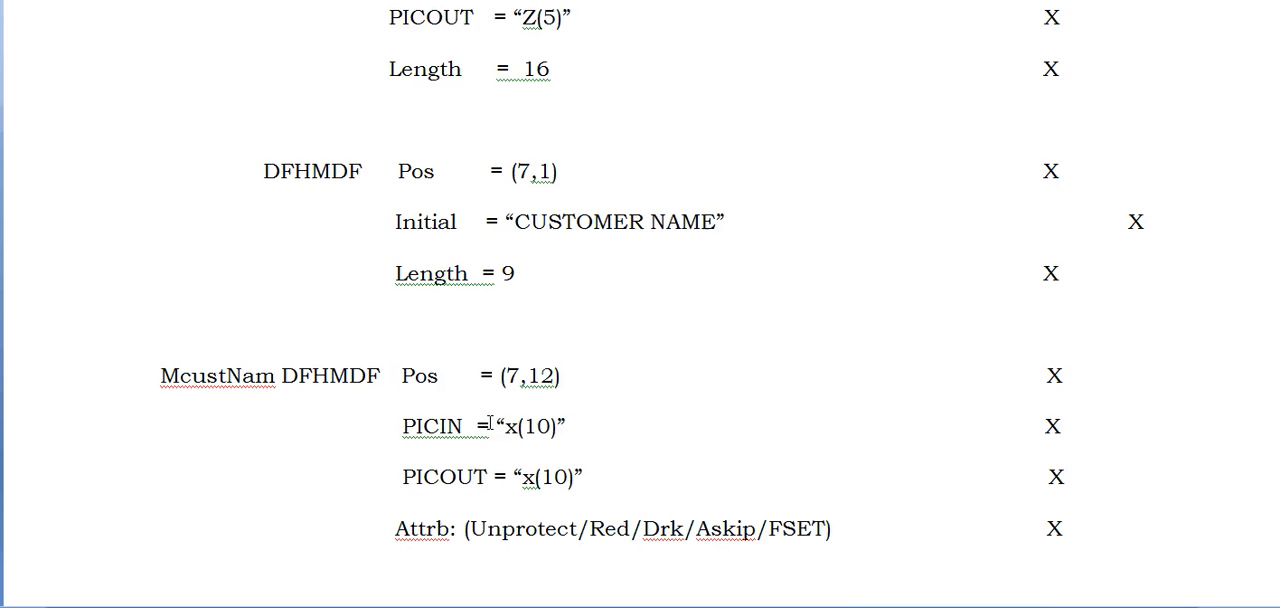
{"action": "scroll", "scroll_direction": "down", "scroll_amount": 3}
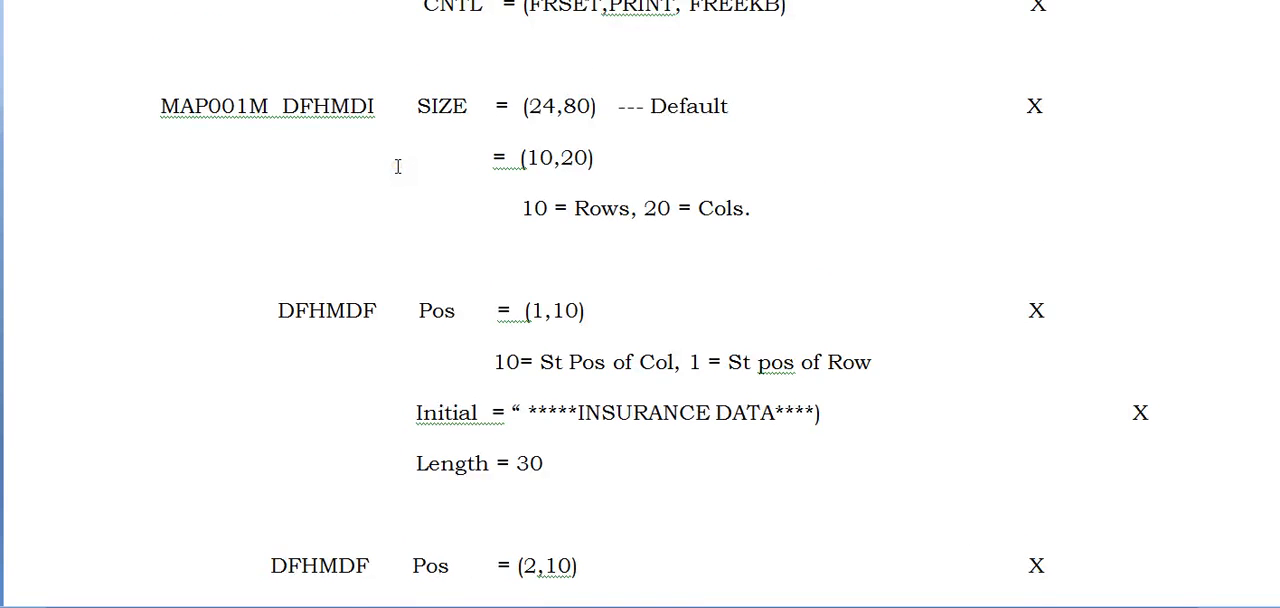
{"action": "scroll", "scroll_direction": "down", "scroll_amount": 3}
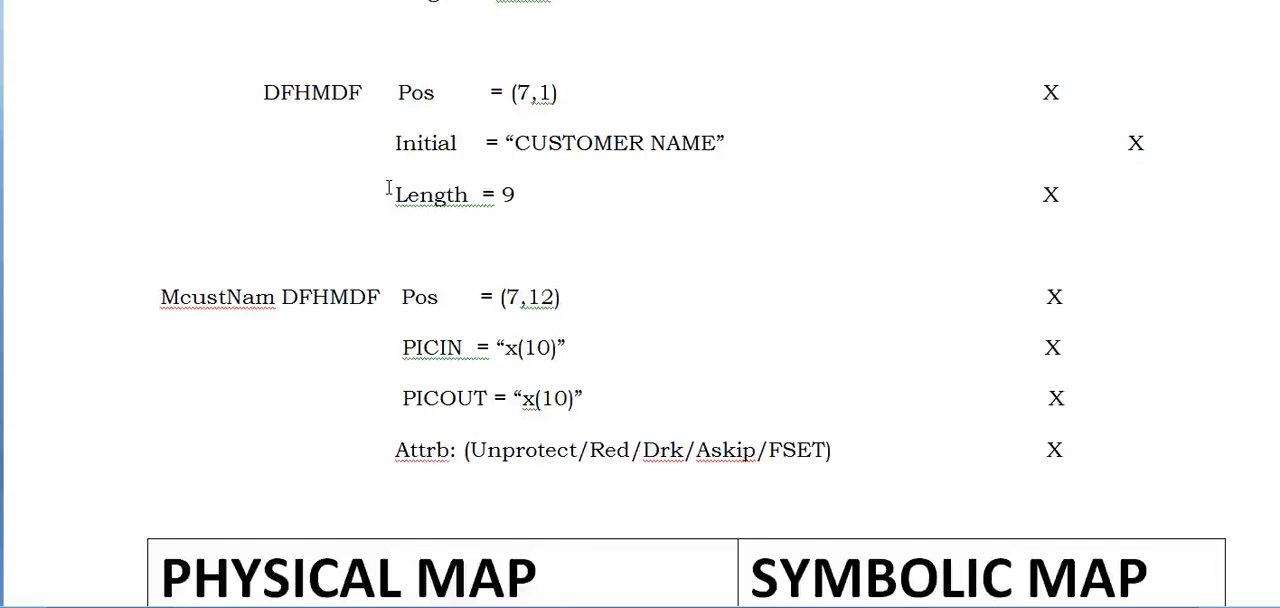
{"action": "scroll", "scroll_direction": "down", "scroll_amount": 3}
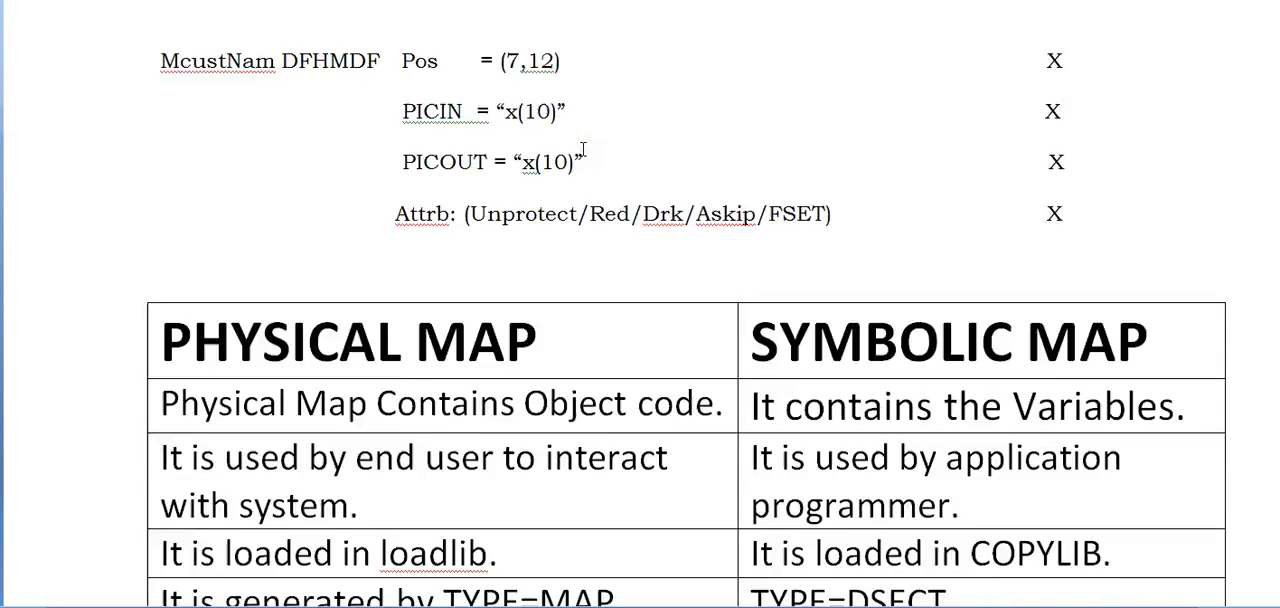
{"action": "scroll", "scroll_direction": "up", "scroll_amount": 3}
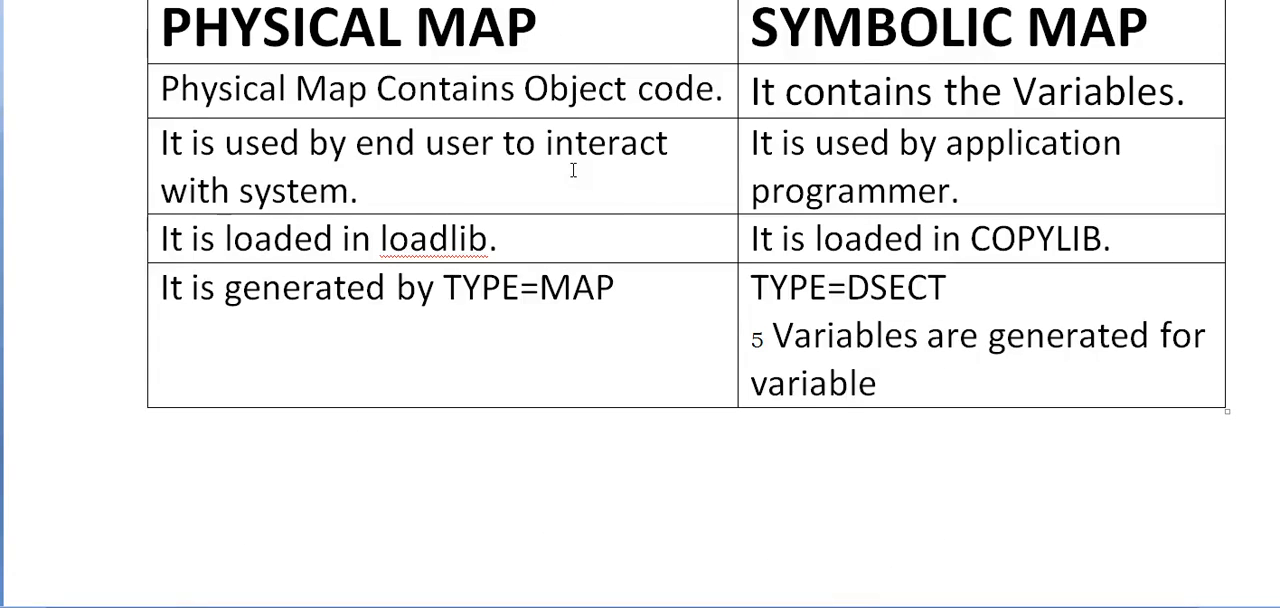
{"action": "scroll", "scroll_direction": "up", "scroll_amount": 3}
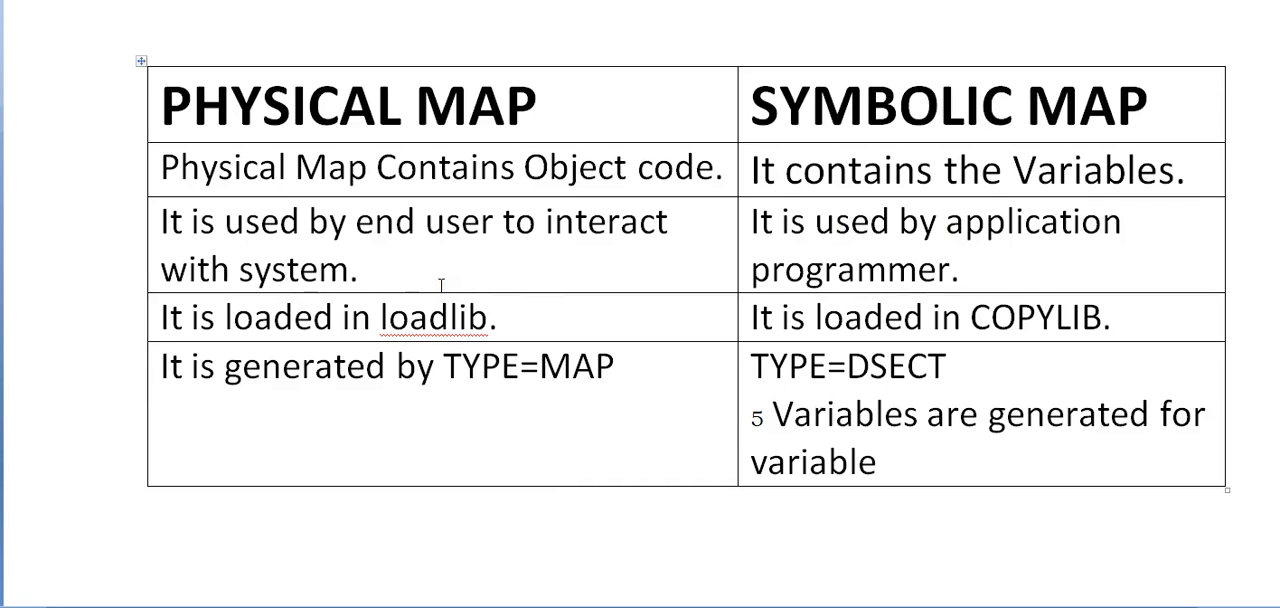
{"action": "scroll", "scroll_direction": "down", "scroll_amount": 3}
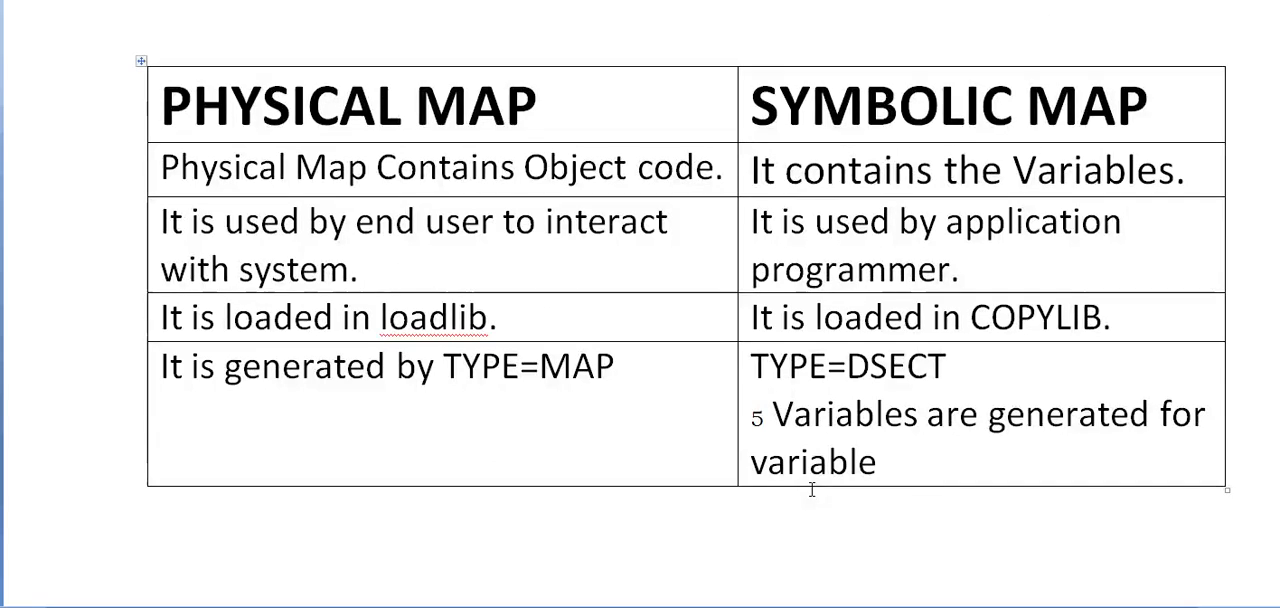
{"action": "mouse_move", "coordinate": [1012, 293]}
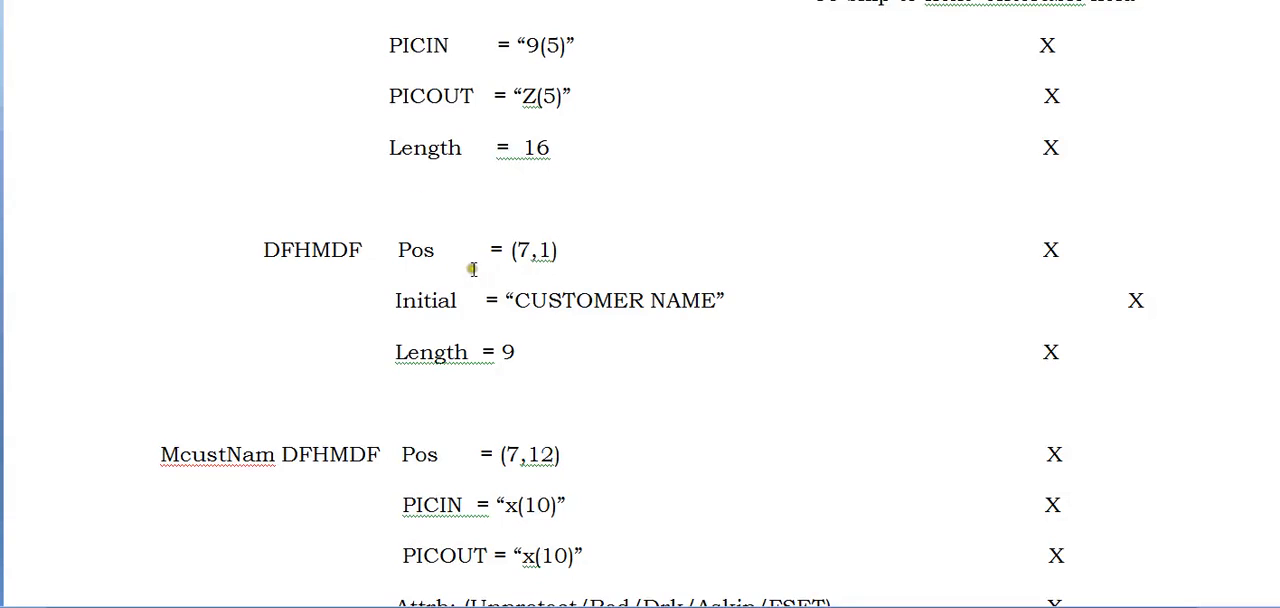
{"action": "mouse_move", "coordinate": [635, 376]}
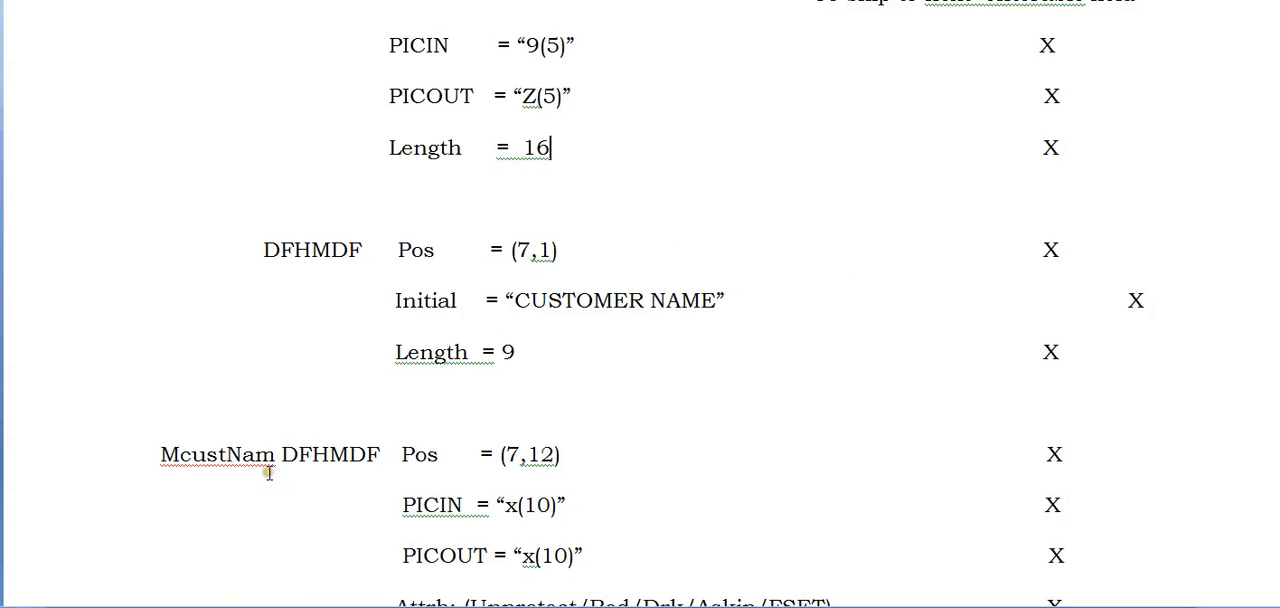
{"action": "scroll", "scroll_direction": "down", "scroll_amount": 3}
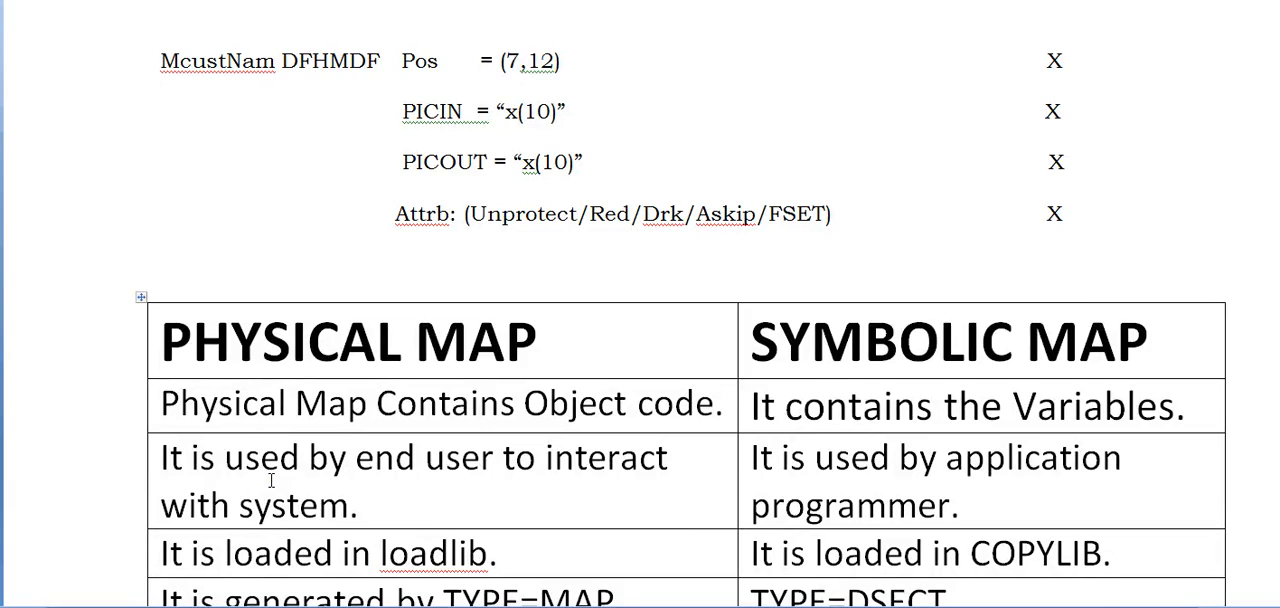
{"action": "scroll", "scroll_direction": "down", "scroll_amount": 3}
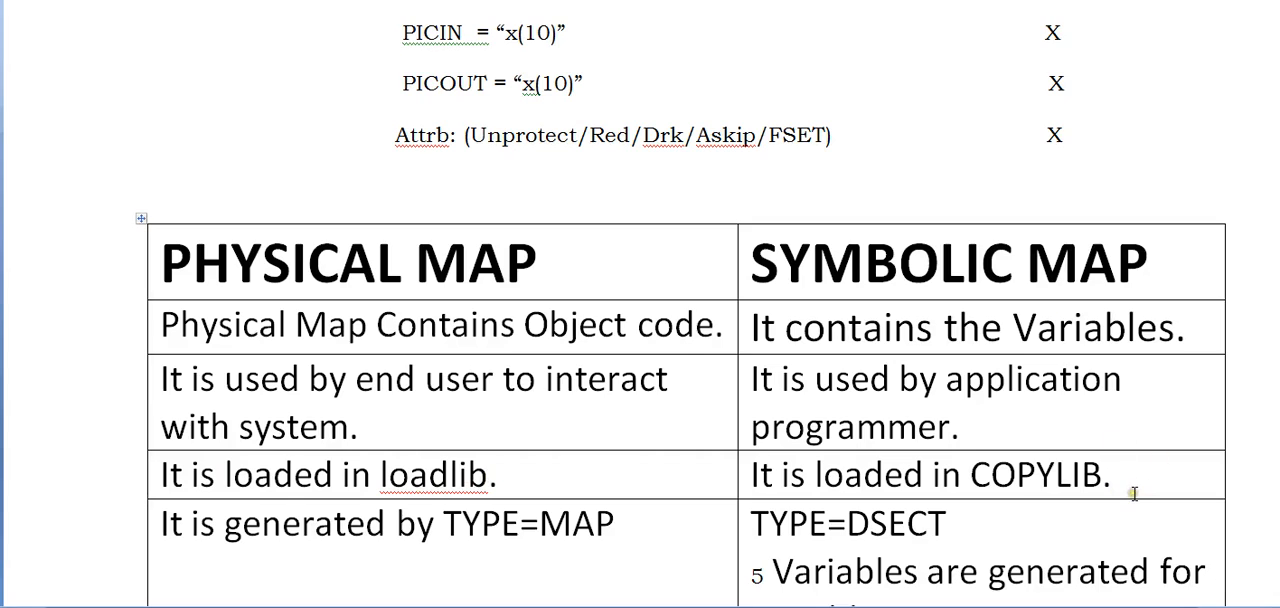
{"action": "mouse_move", "coordinate": [898, 318]}
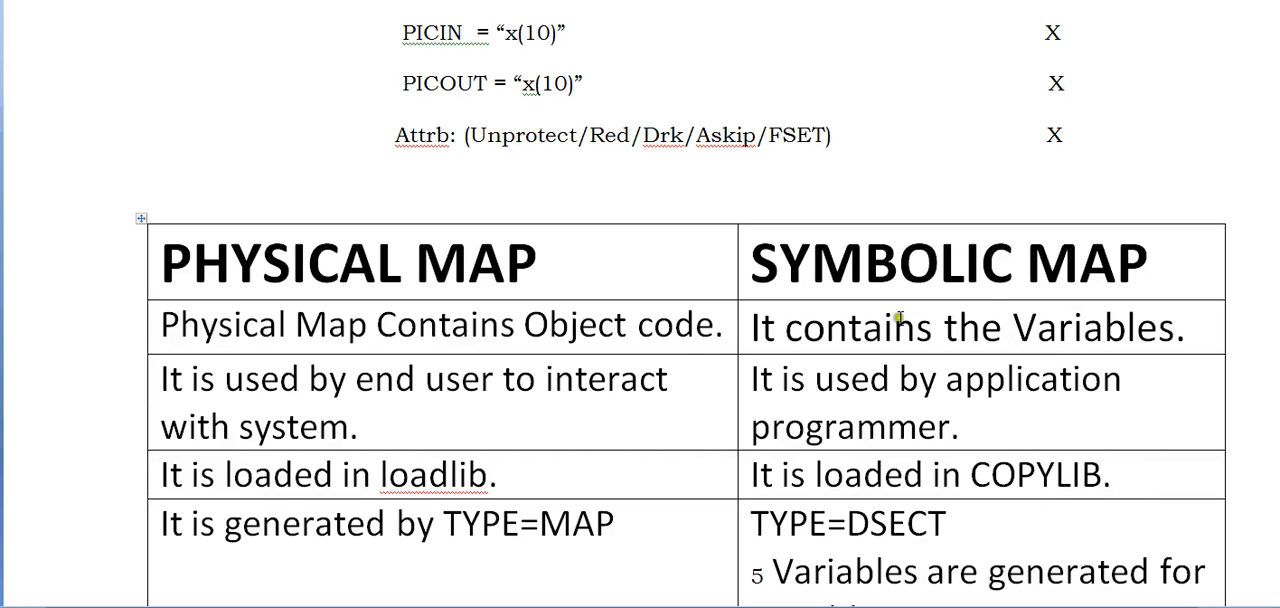
{"action": "mouse_move", "coordinate": [1055, 517]}
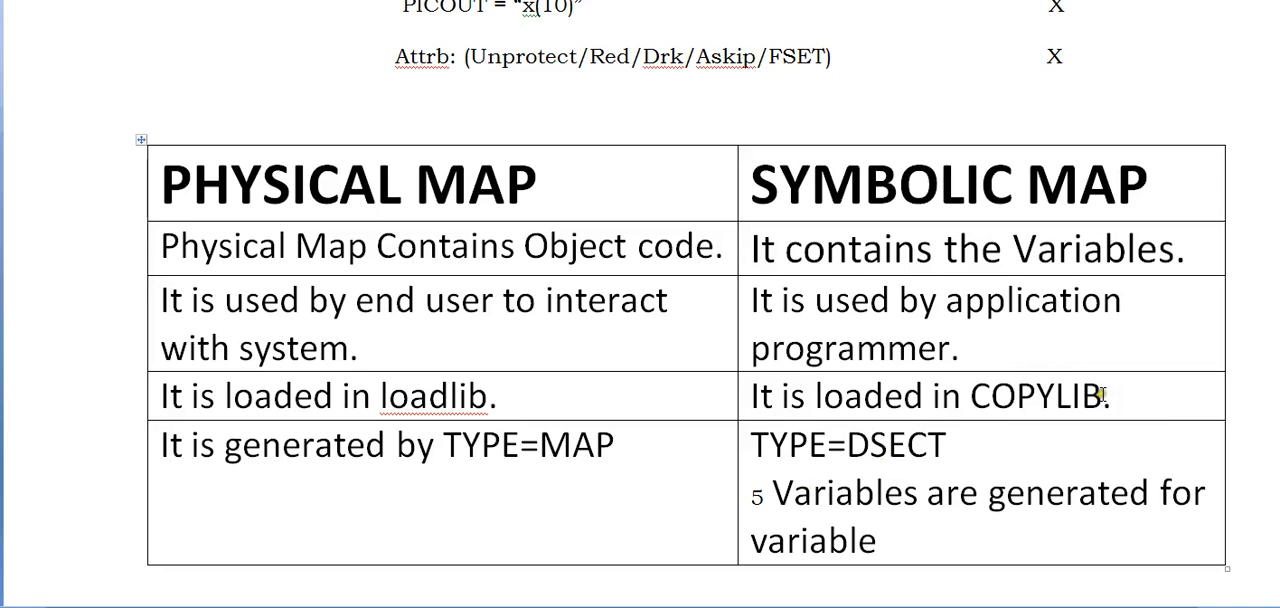
{"action": "scroll", "scroll_direction": "up", "scroll_amount": 3}
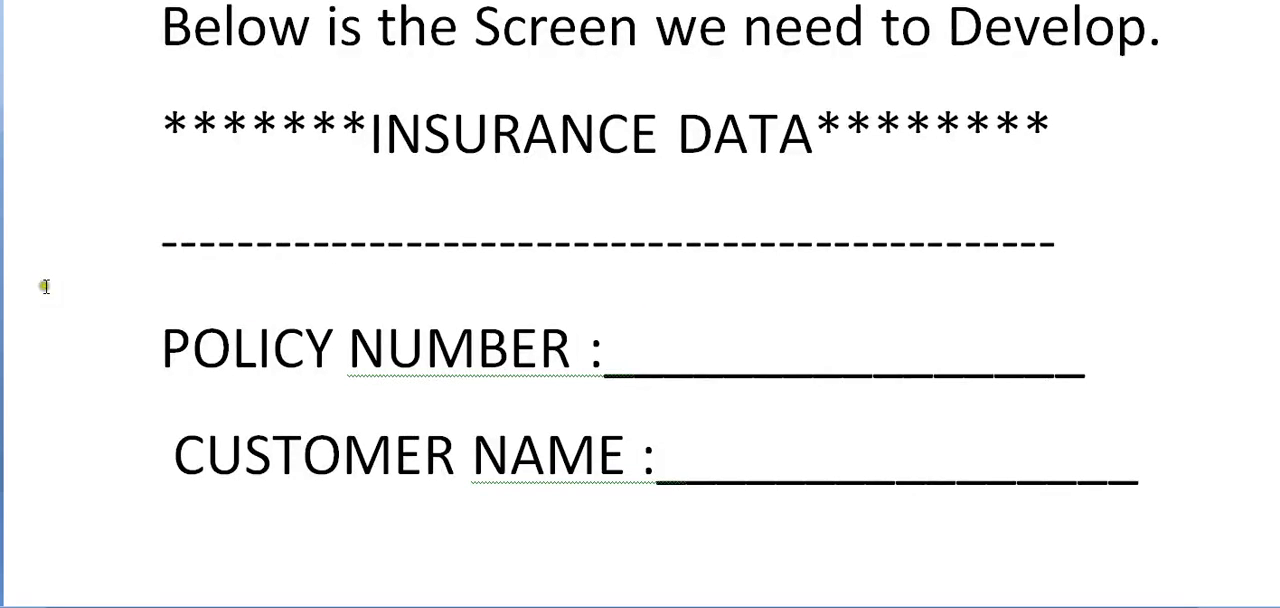
{"action": "scroll", "scroll_direction": "up", "scroll_amount": 3}
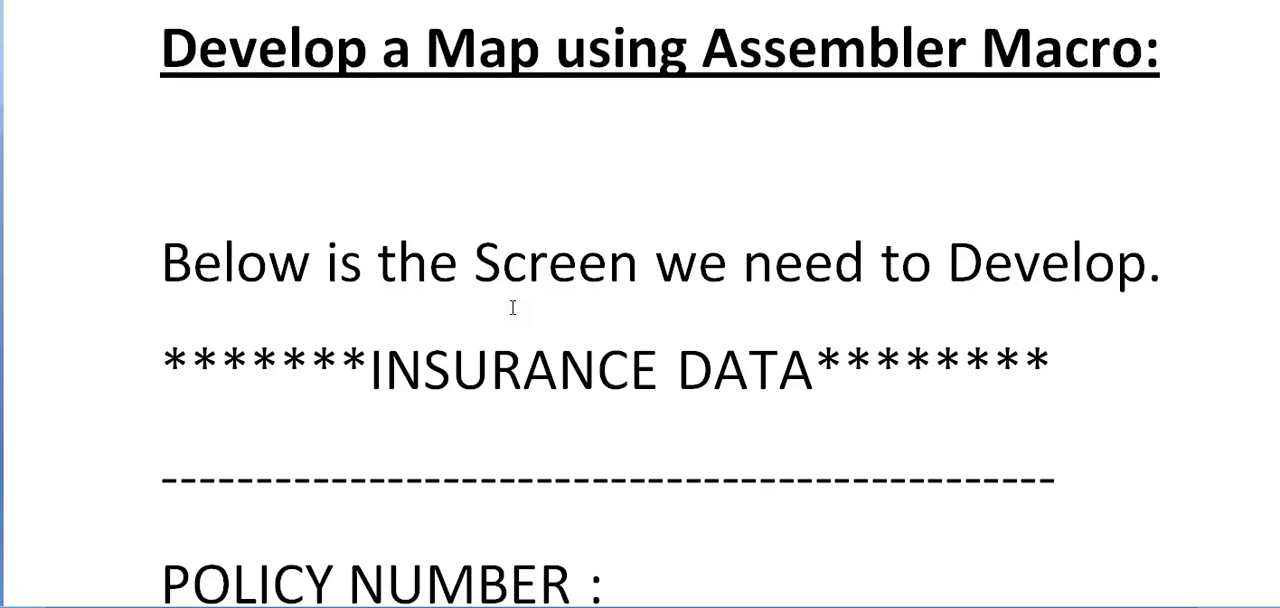
{"action": "scroll", "scroll_direction": "down", "scroll_amount": 3}
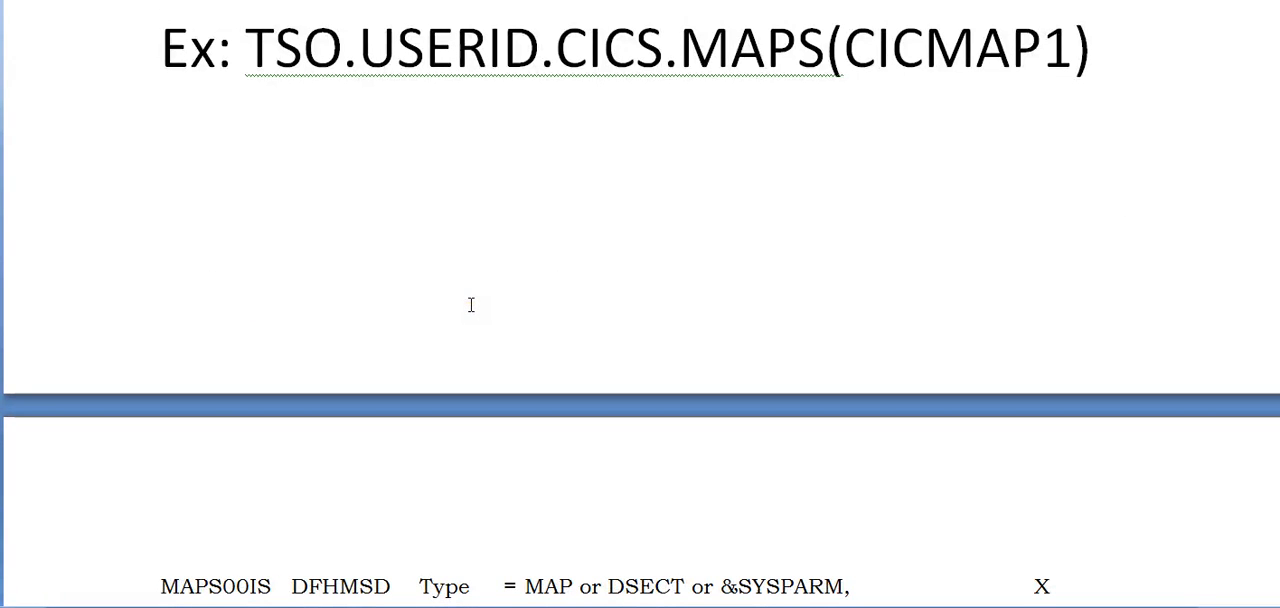
{"action": "scroll", "scroll_direction": "down", "scroll_amount": 3}
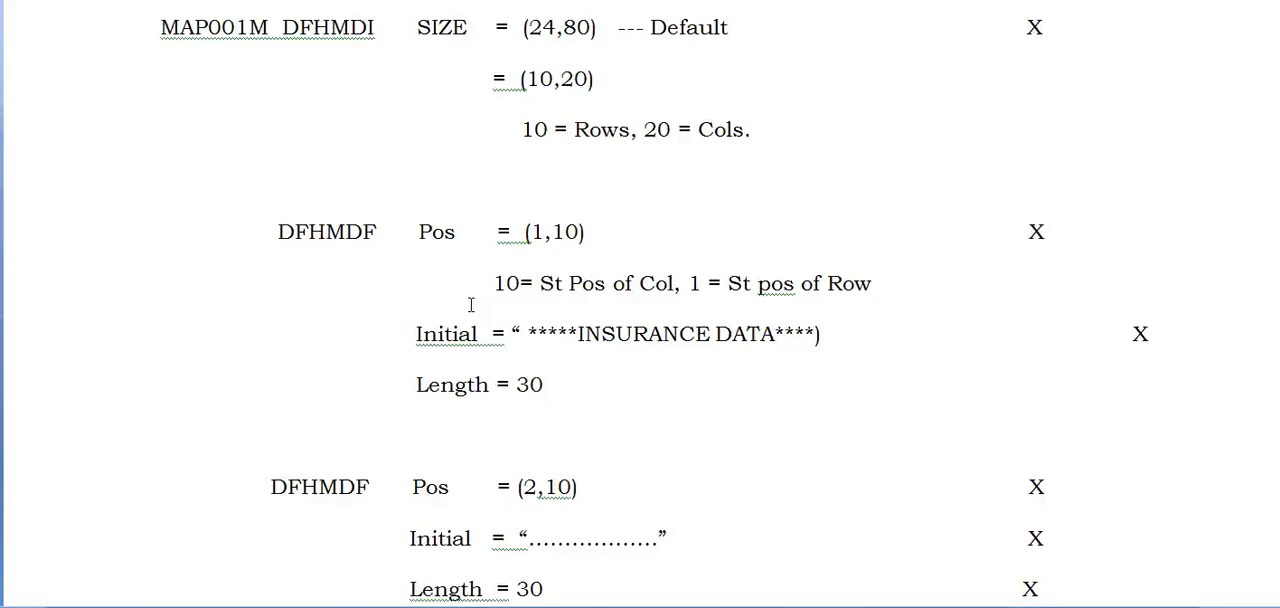
{"action": "scroll", "scroll_direction": "down", "scroll_amount": 3}
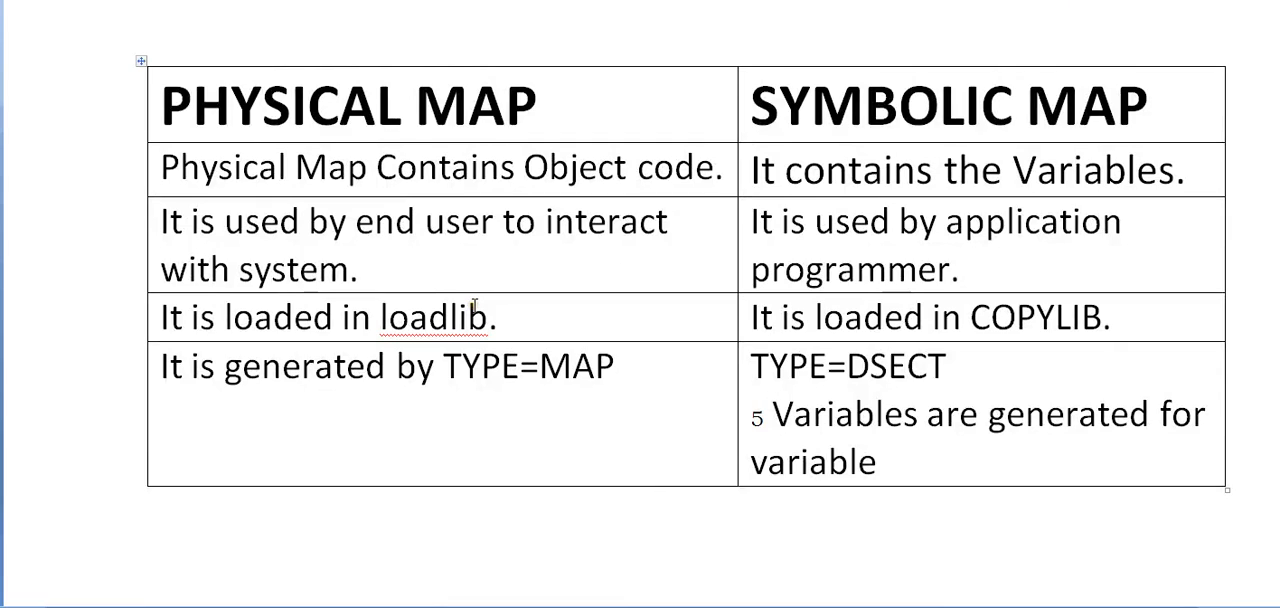
{"action": "scroll", "scroll_direction": "down", "scroll_amount": 3}
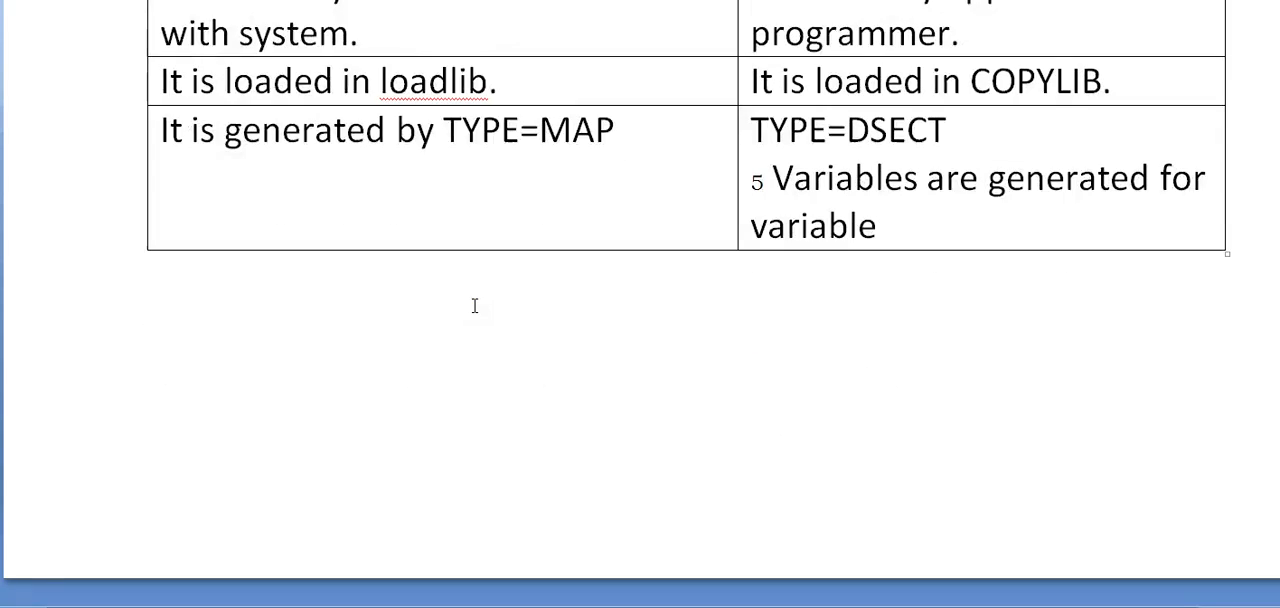
{"action": "left_click", "coordinate": [944, 177]}
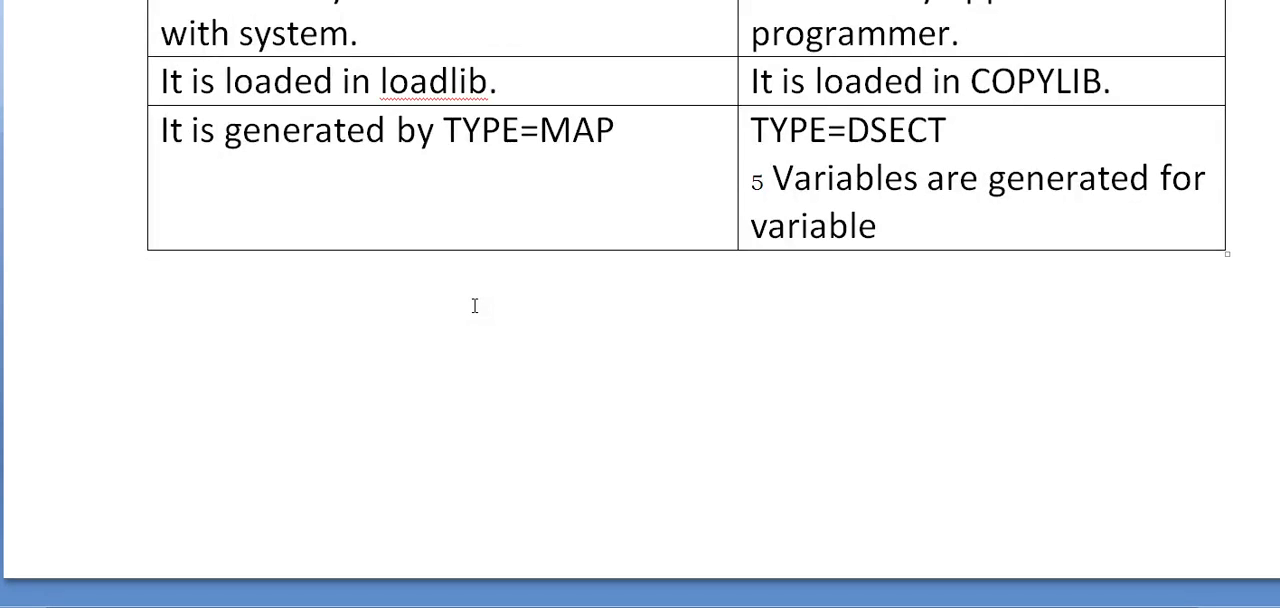
{"action": "left_click", "coordinate": [947, 178]}
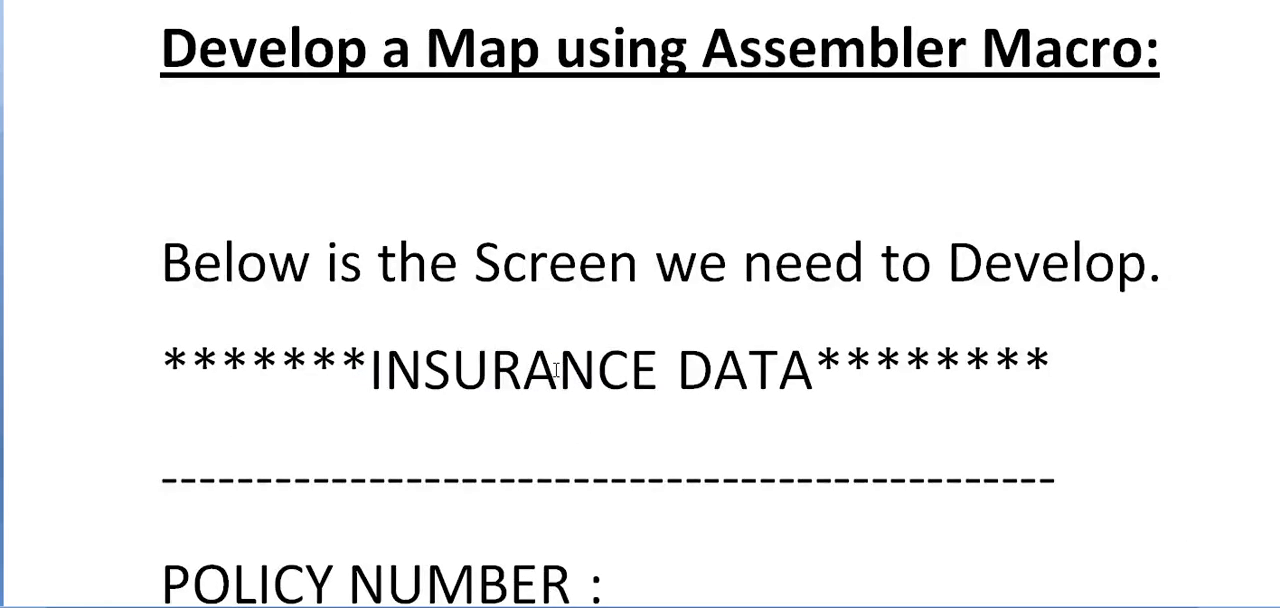
{"action": "scroll", "scroll_direction": "up", "scroll_amount": 3}
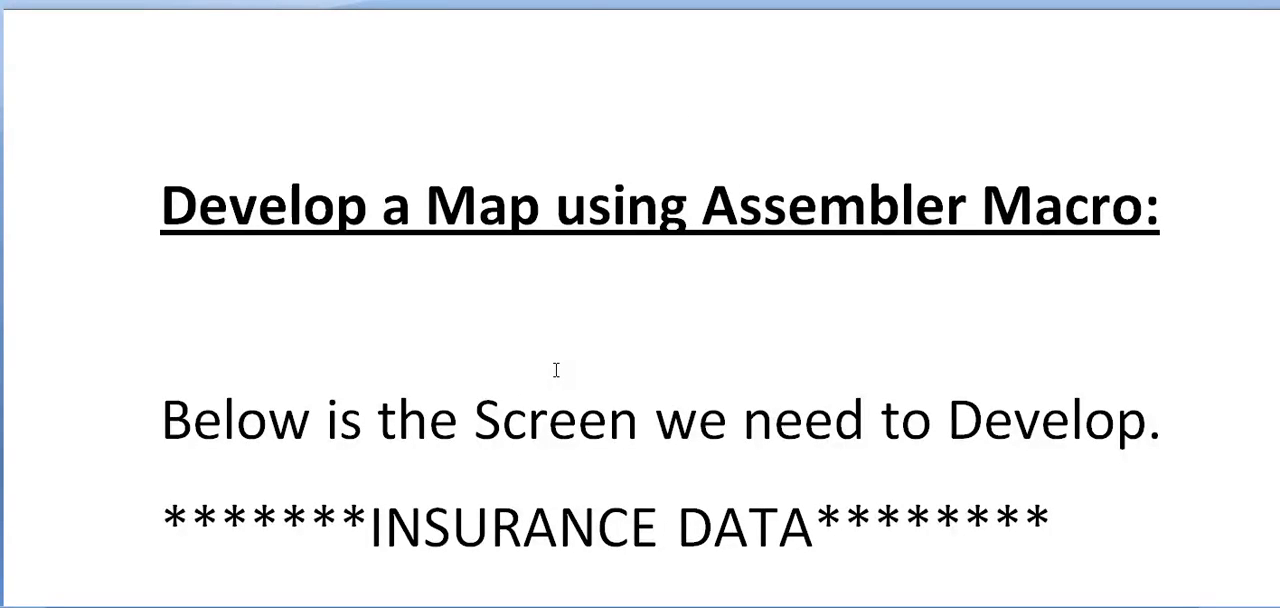
{"action": "mouse_move", "coordinate": [556, 370]}
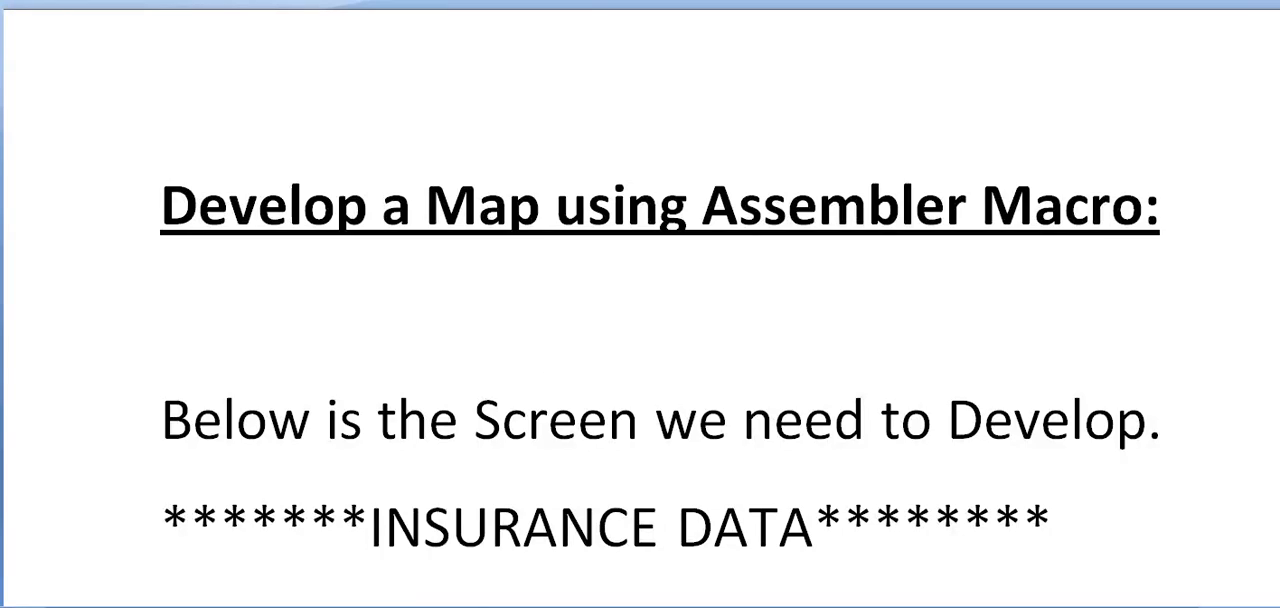